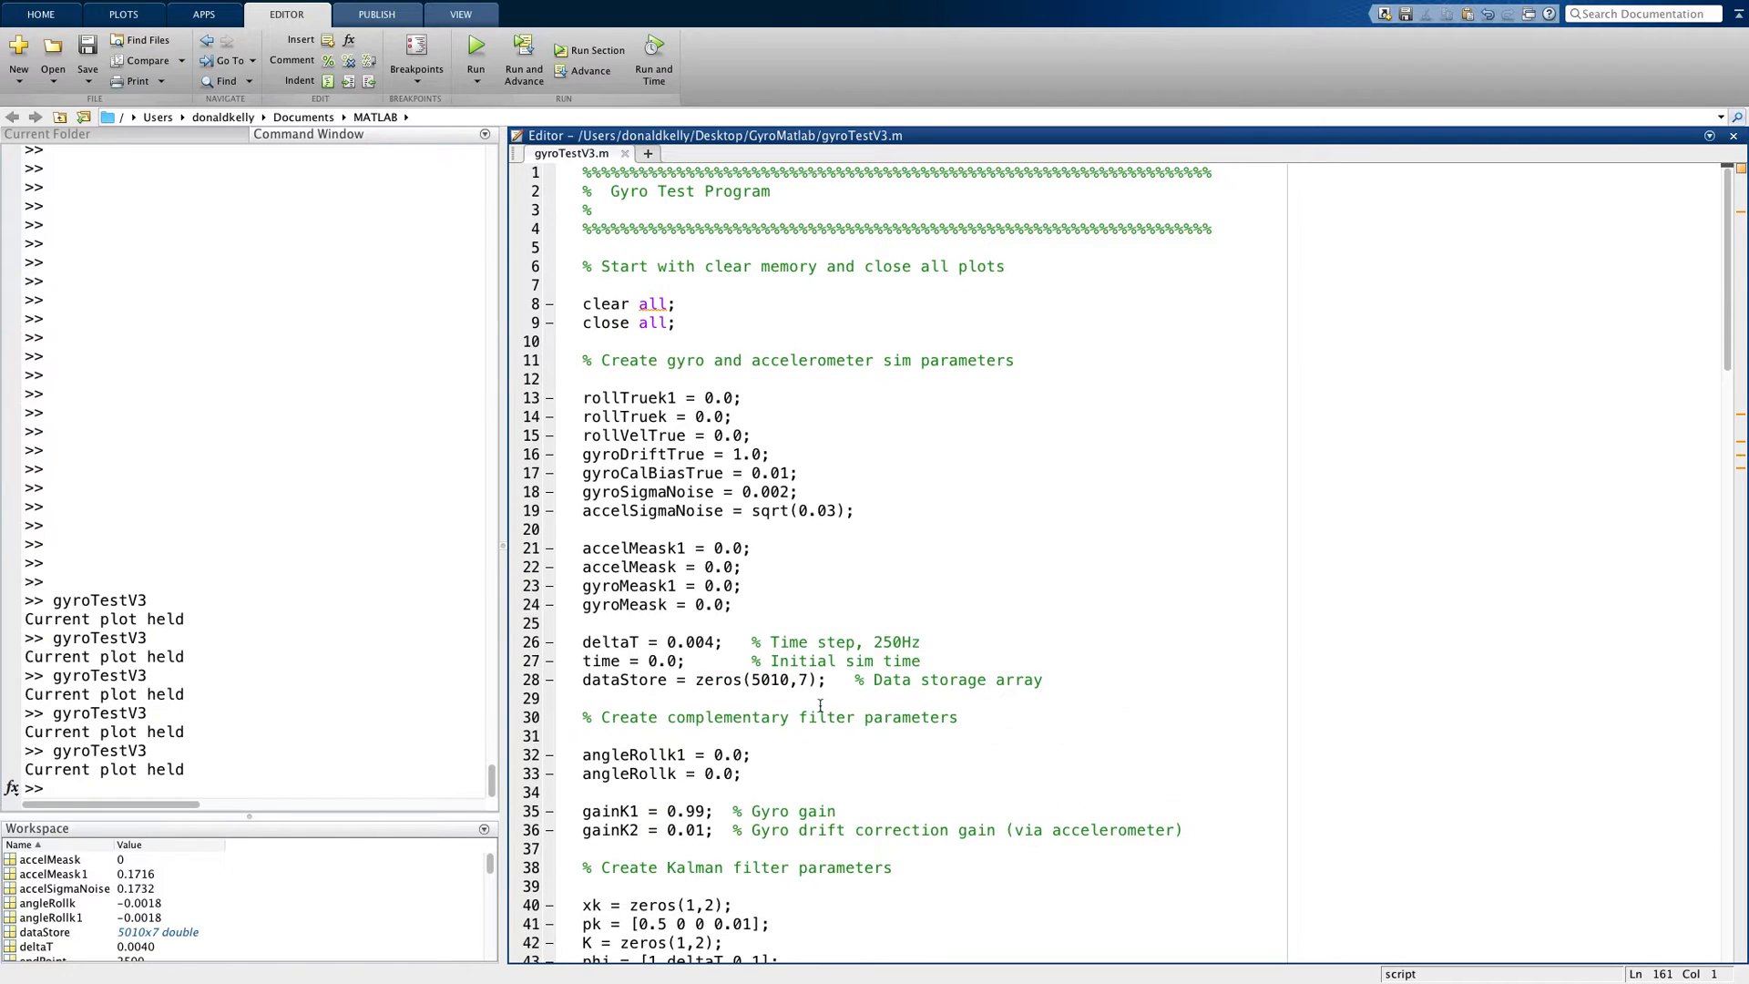
# - Scroll gyroTestV3.m down to the '% Create Kalman filter parameters' section near line 38
pyautogui.moveTo(582, 359); pyautogui.dragTo(582, 623)
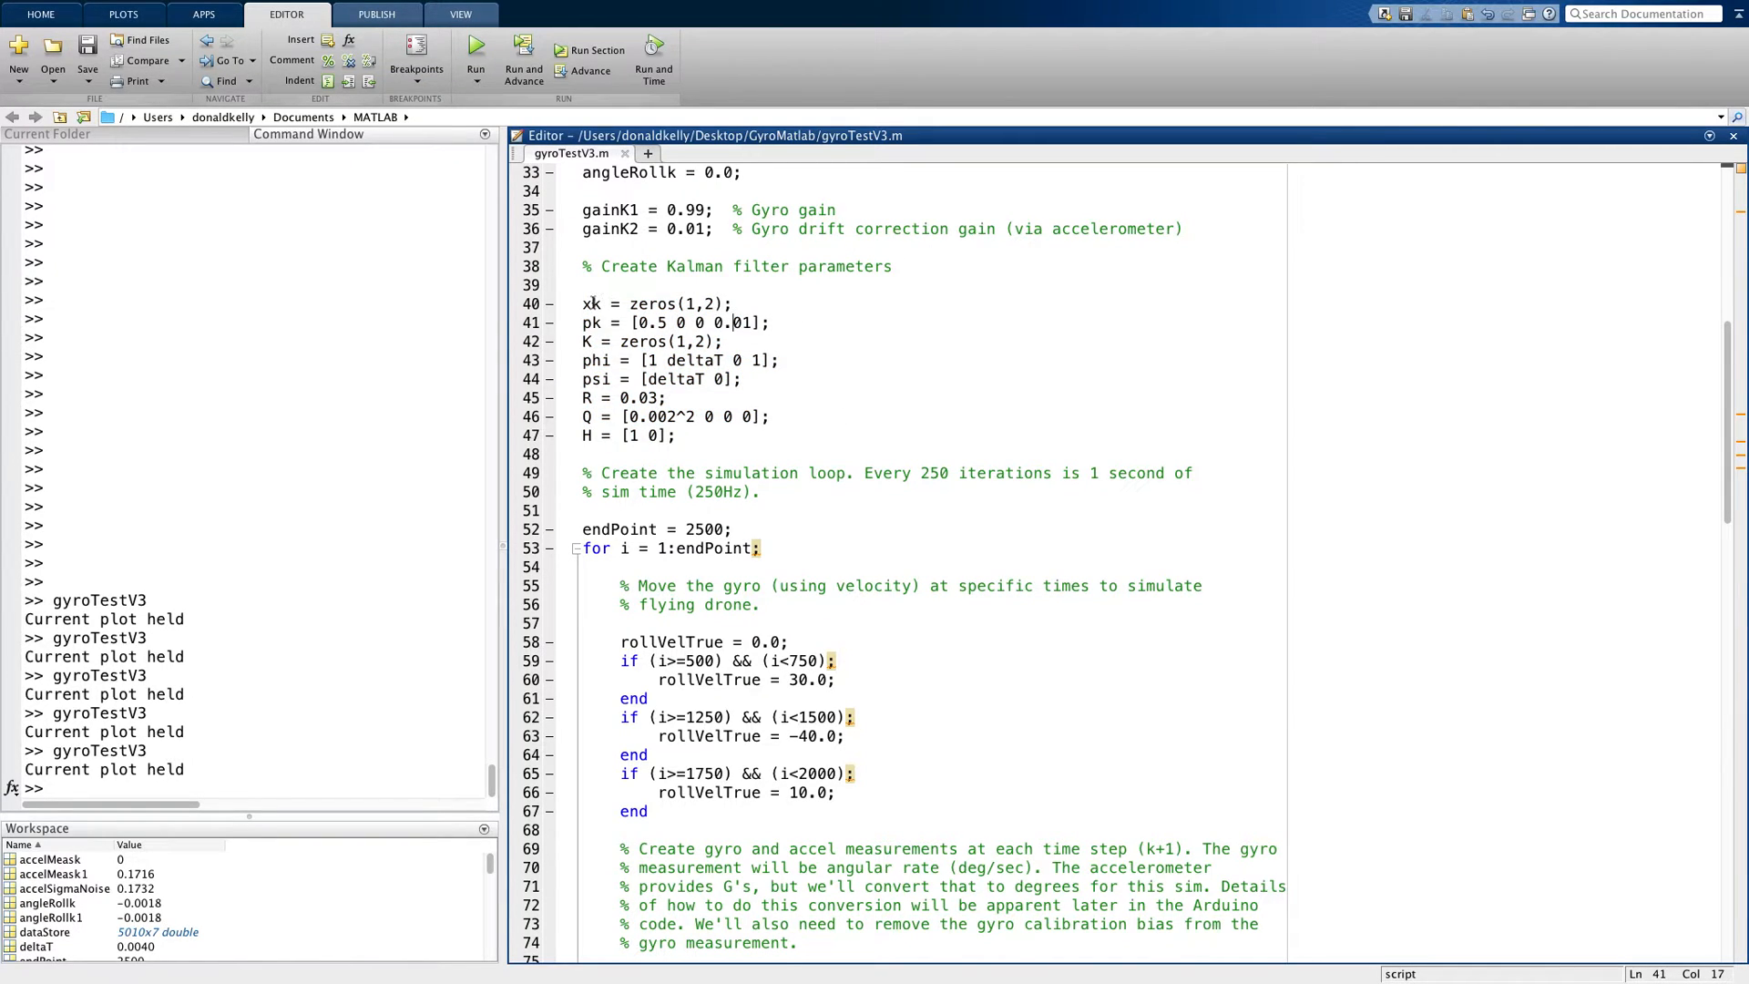
pyautogui.doubleClick(591, 303)
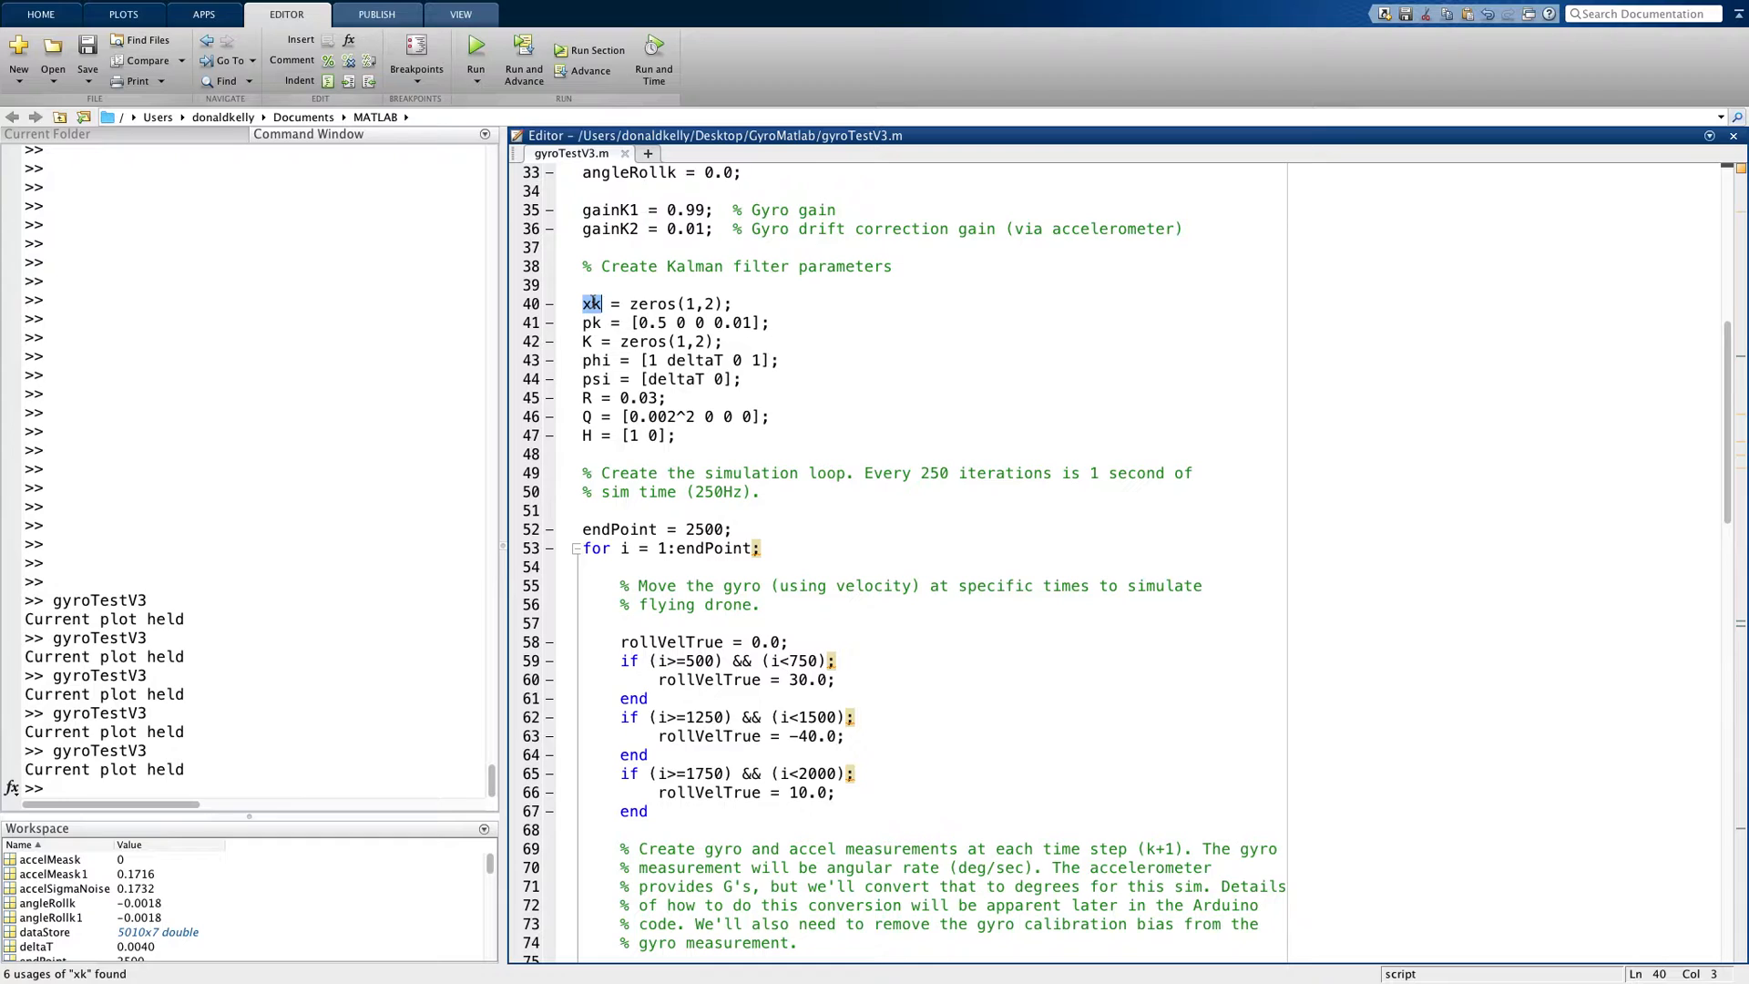
pyautogui.moveTo(594, 323)
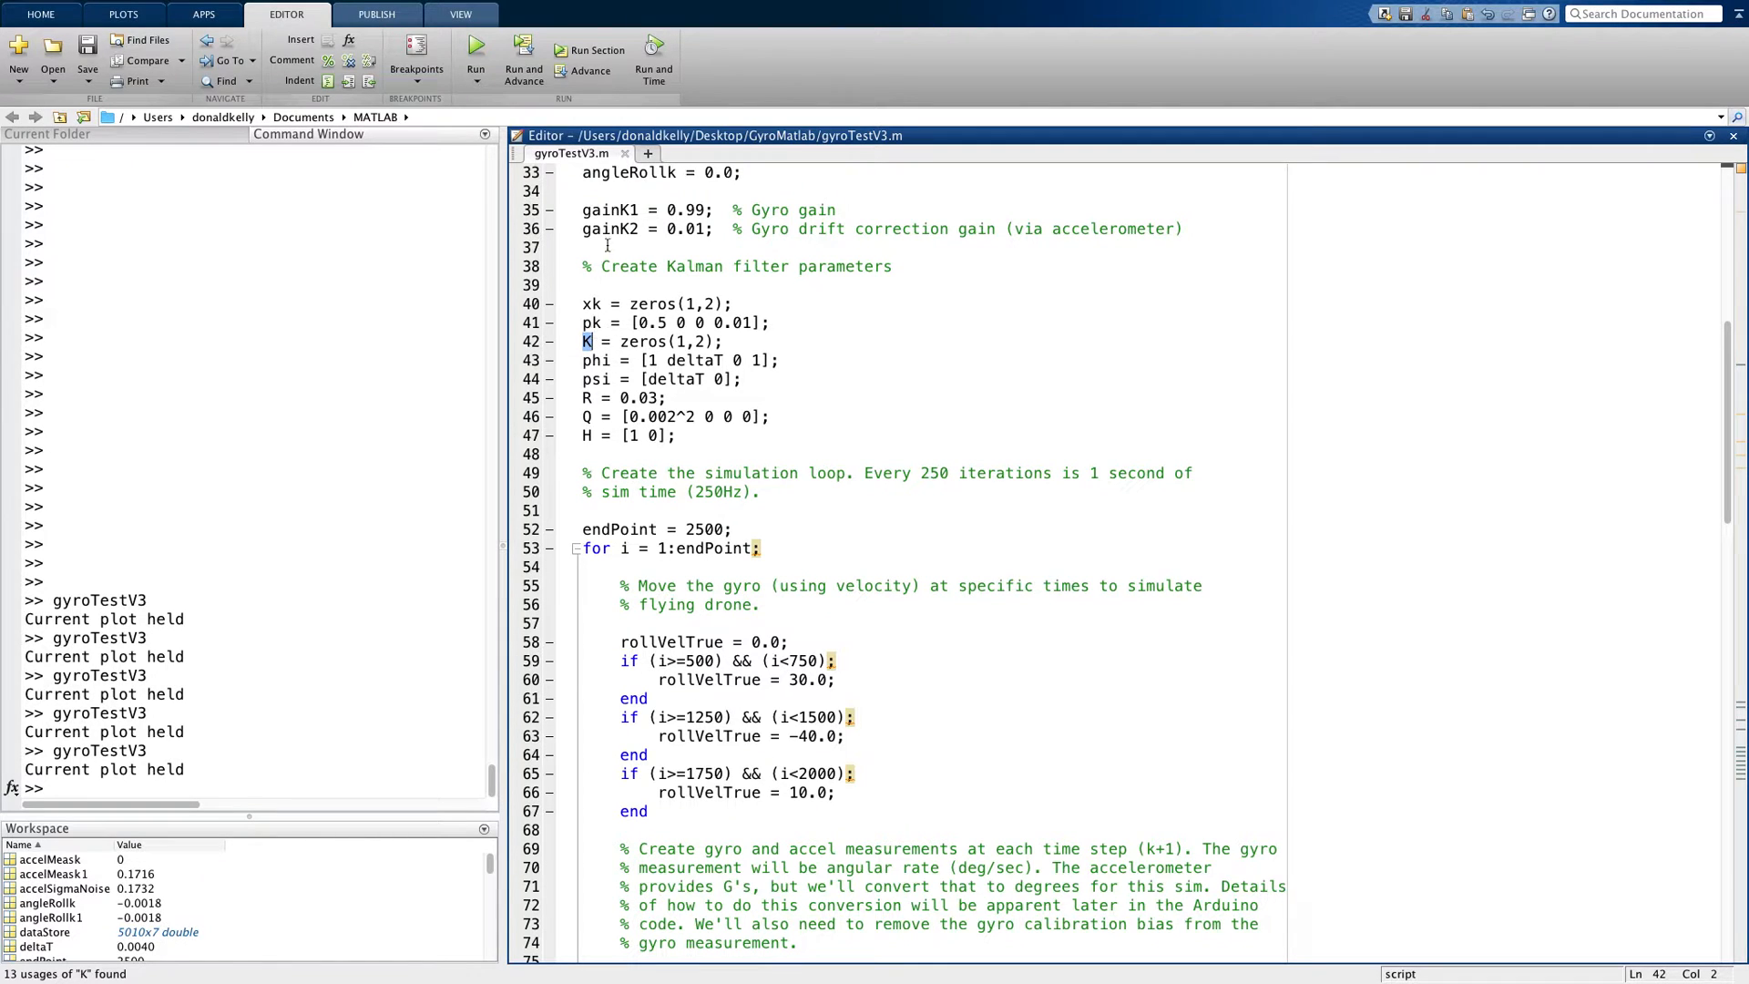
pyautogui.moveTo(581, 210); pyautogui.dragTo(666, 230)
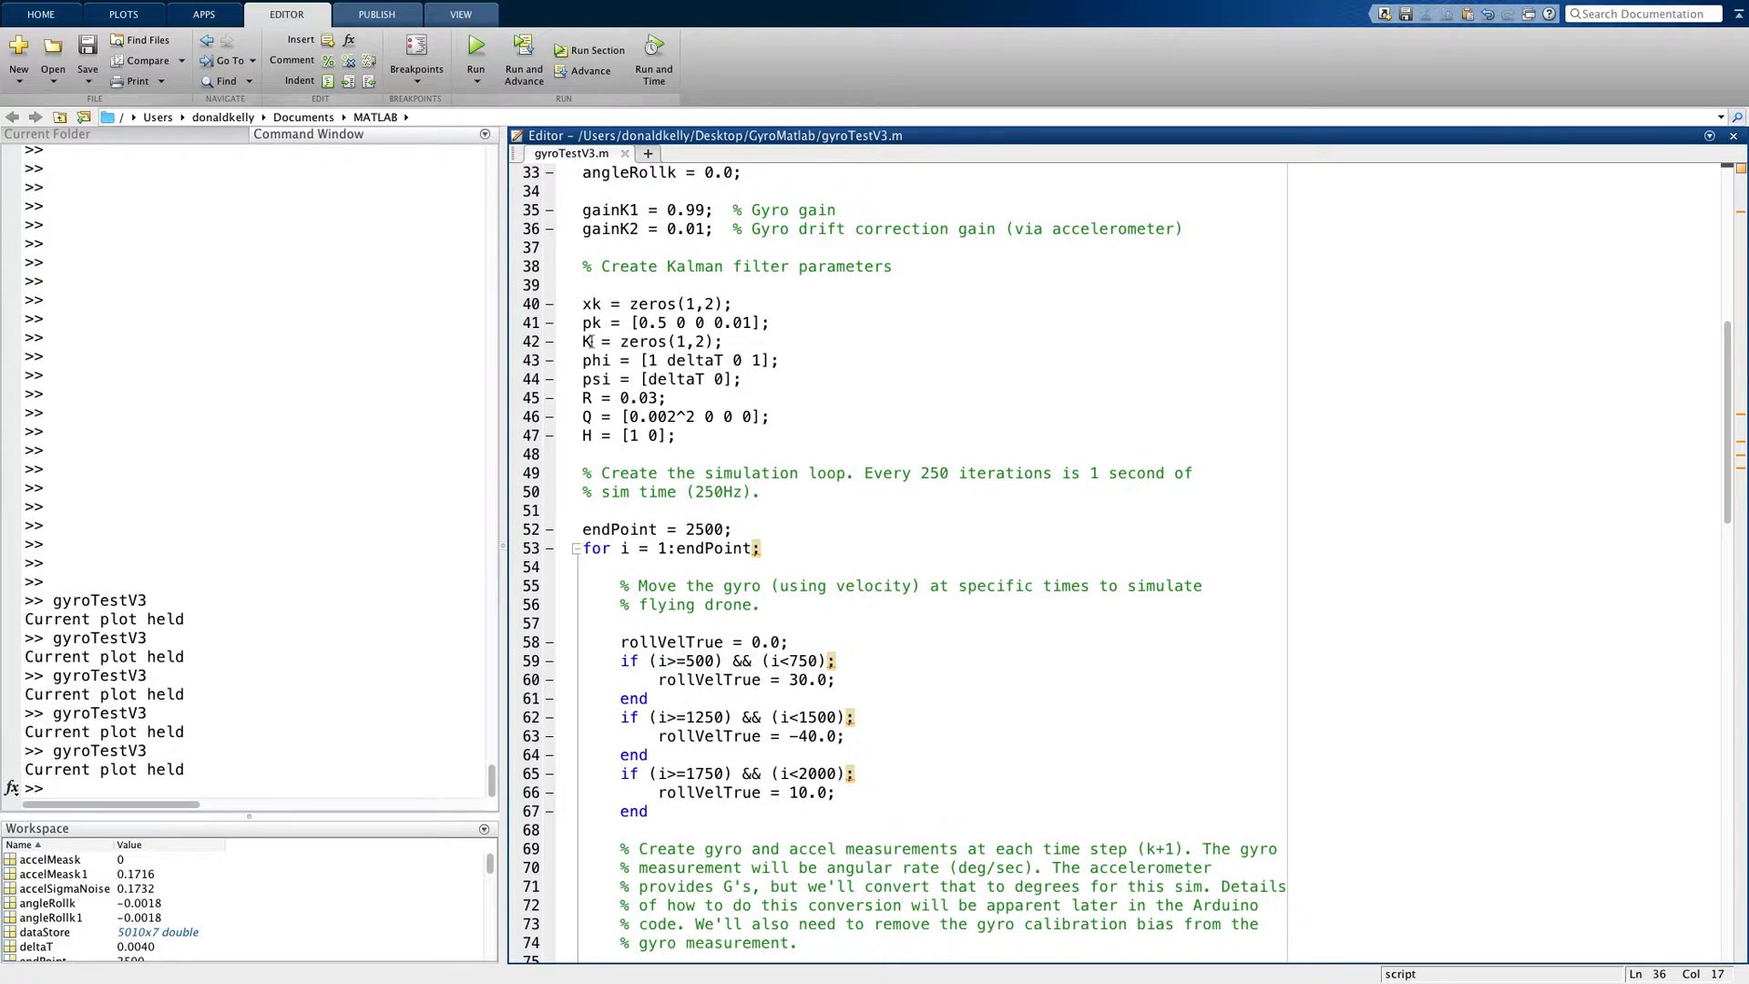
pyautogui.moveTo(592, 360)
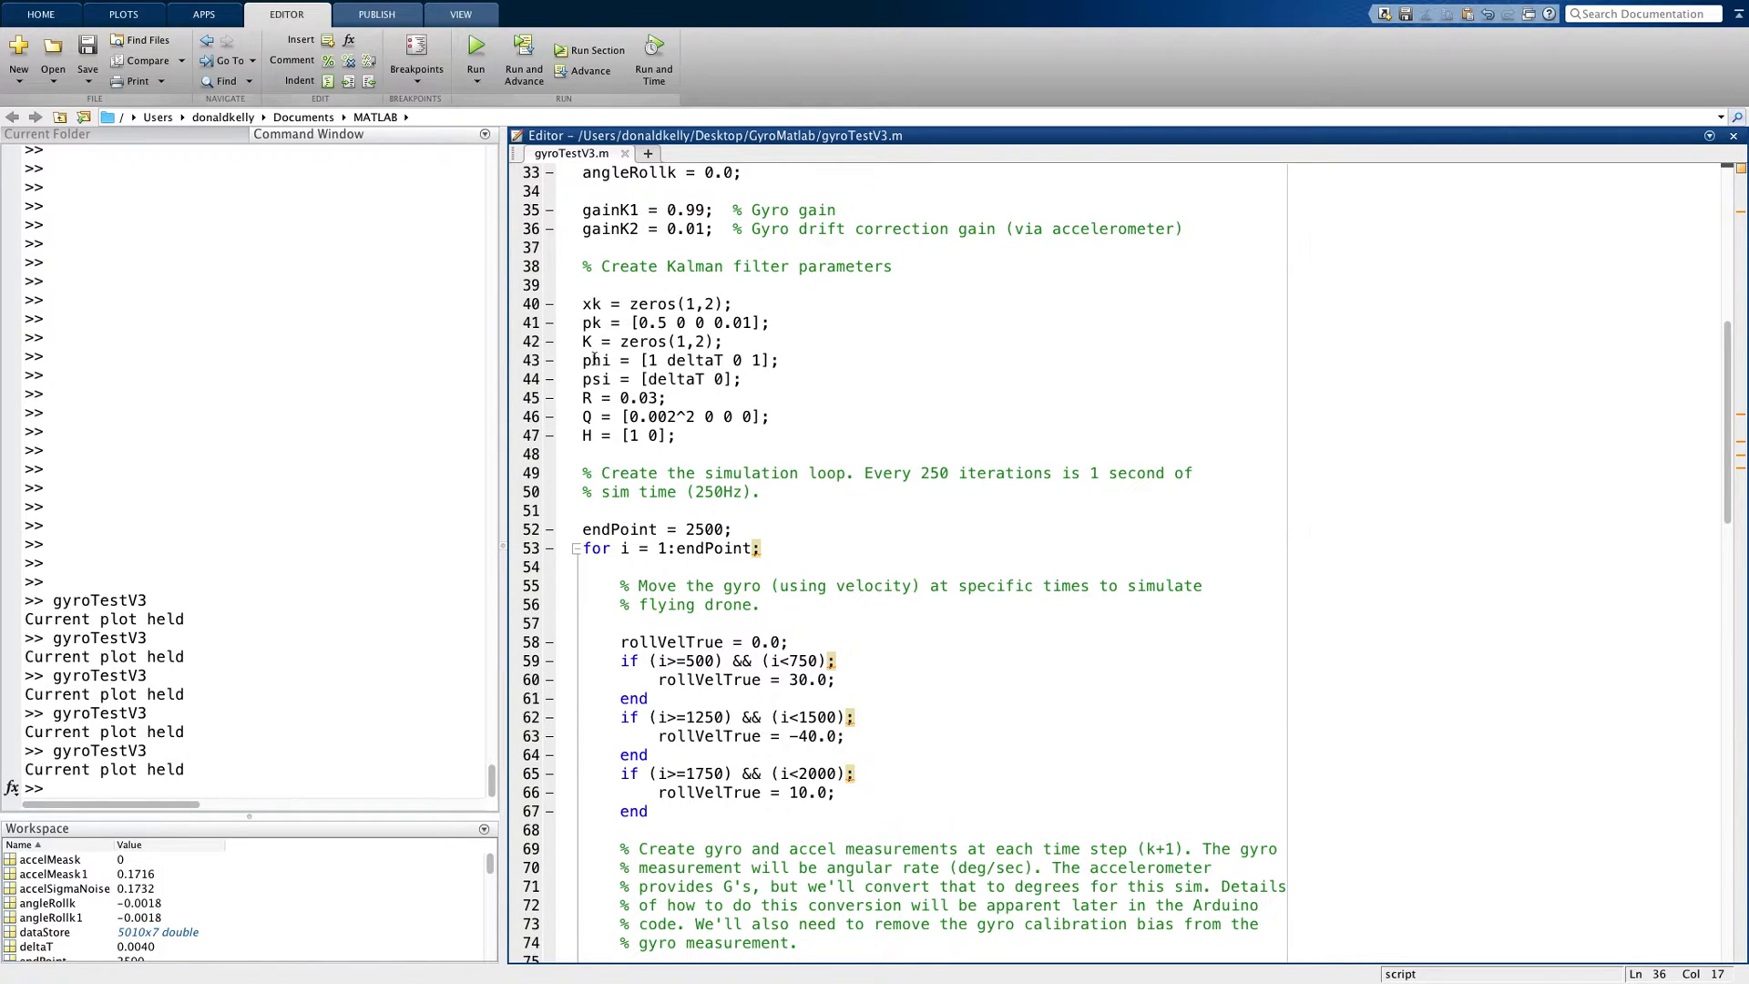
# - Highlight the phi matrix usages, then scroll to the loop's measurement and filter code near line 65
pyautogui.doubleClick(597, 360)
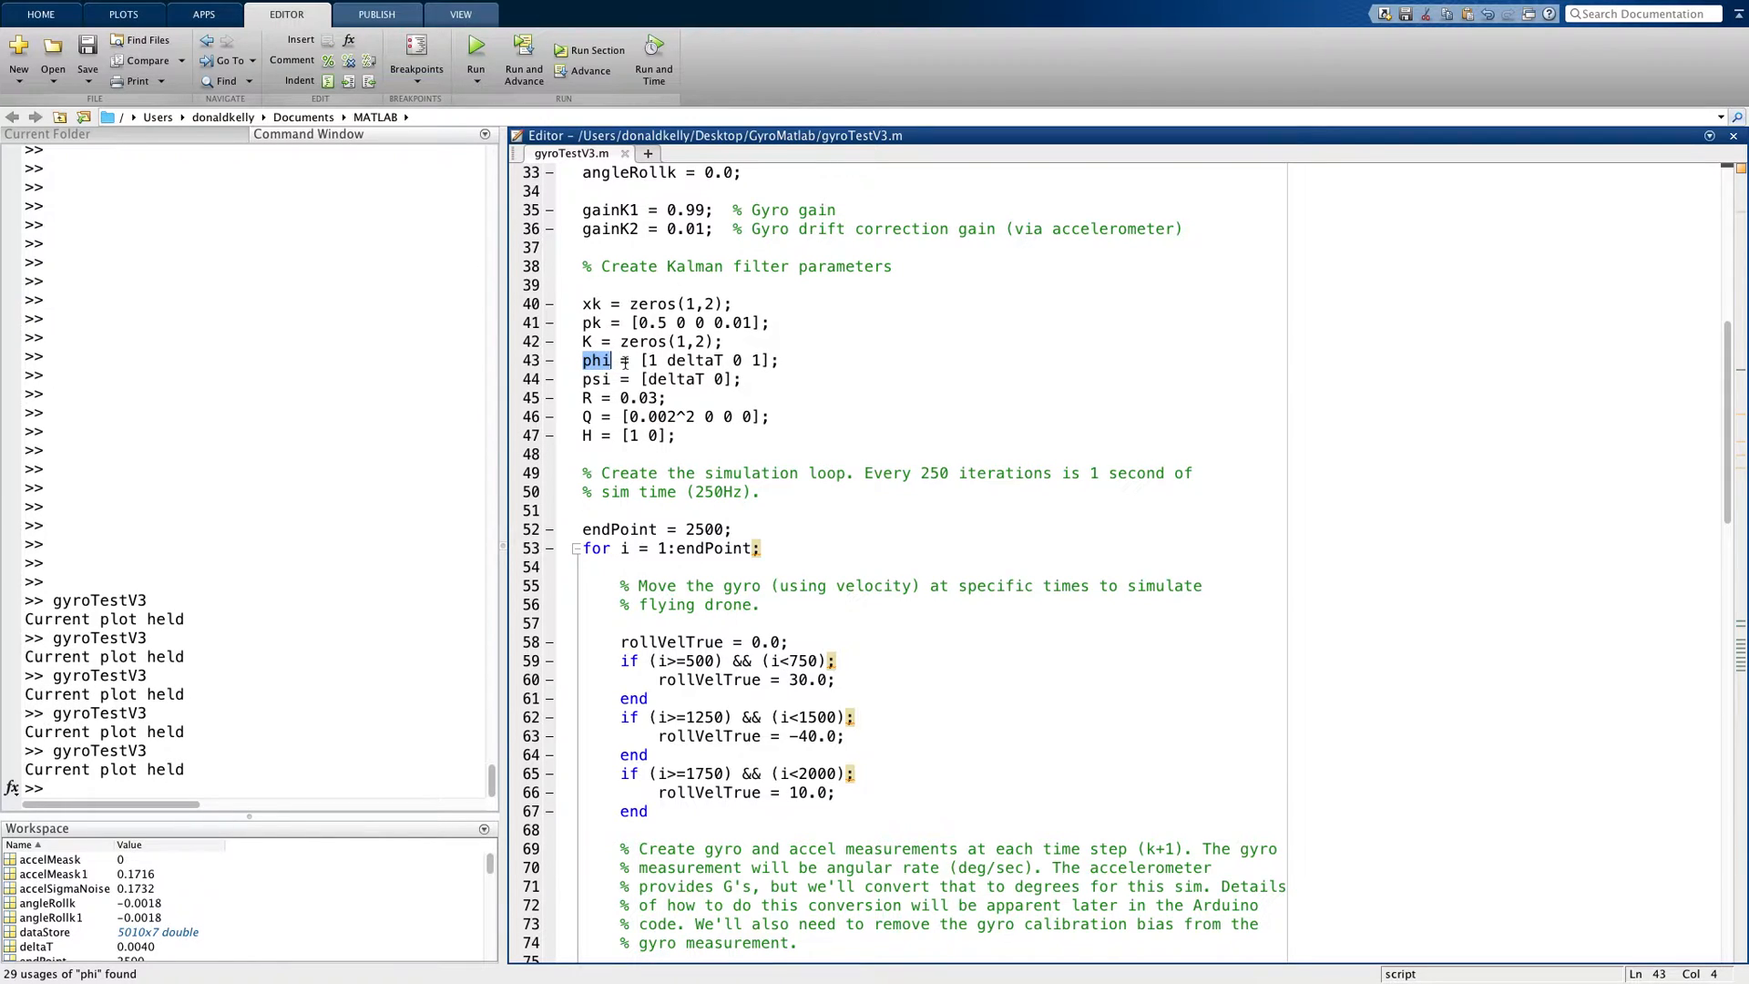
pyautogui.moveTo(606, 369)
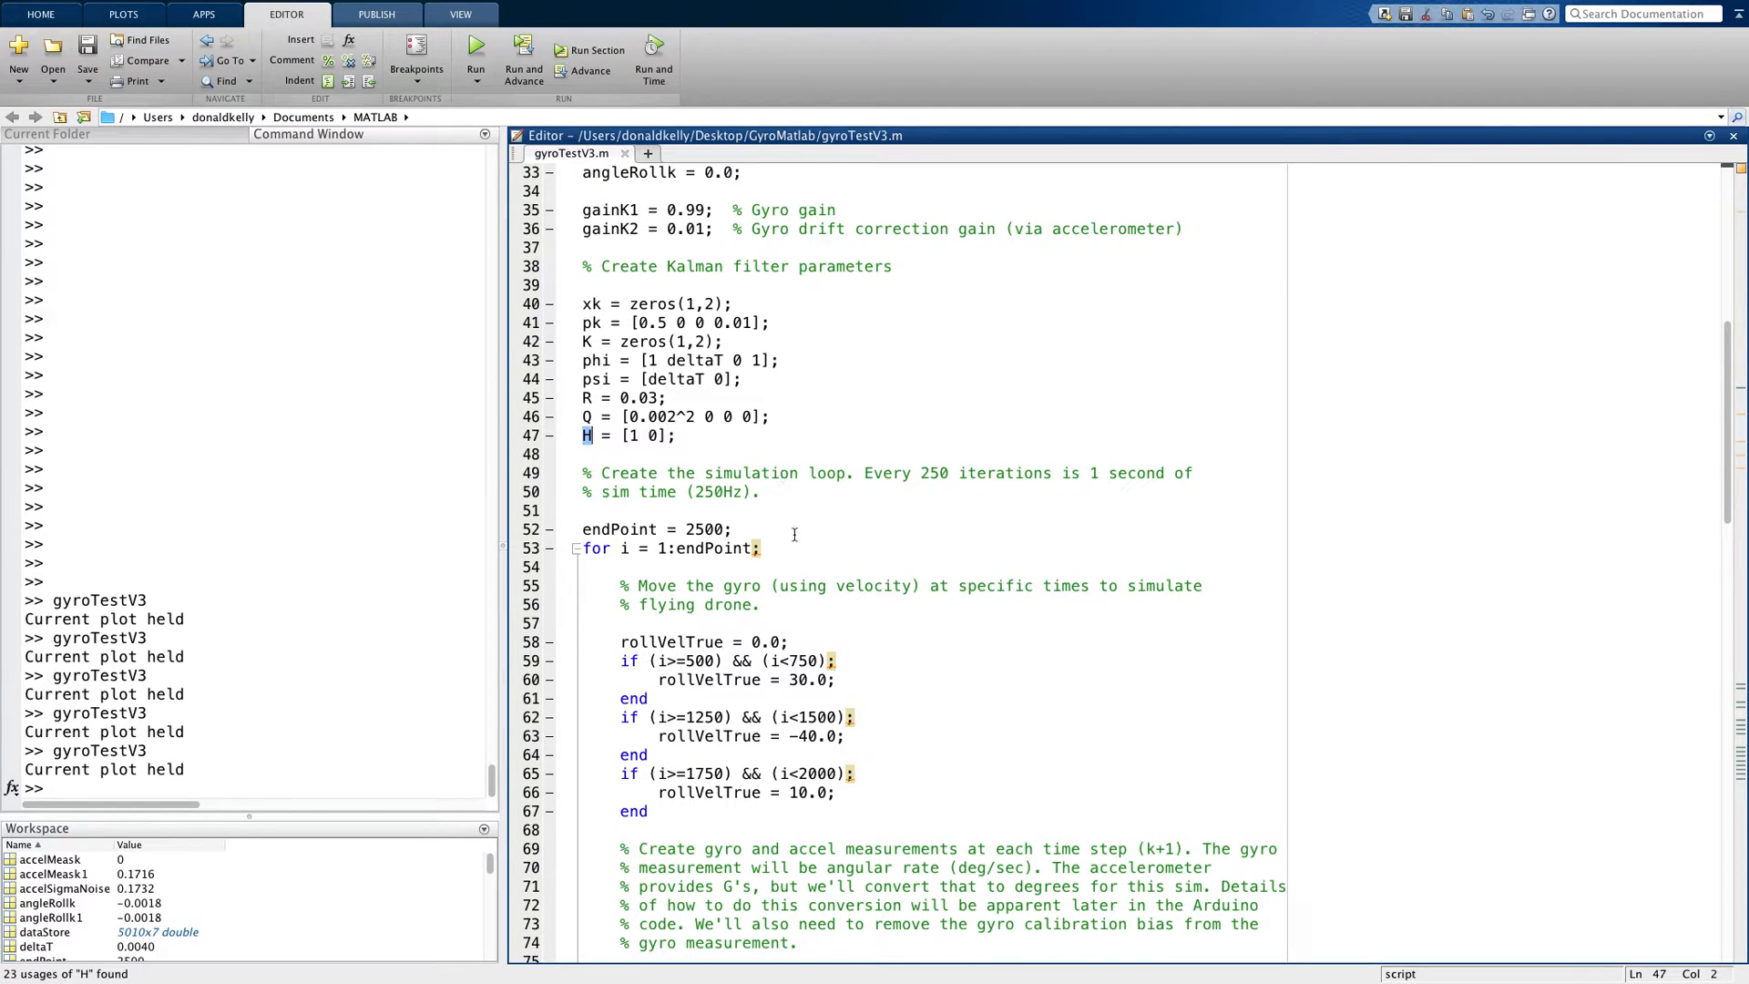
pyautogui.moveTo(798, 585)
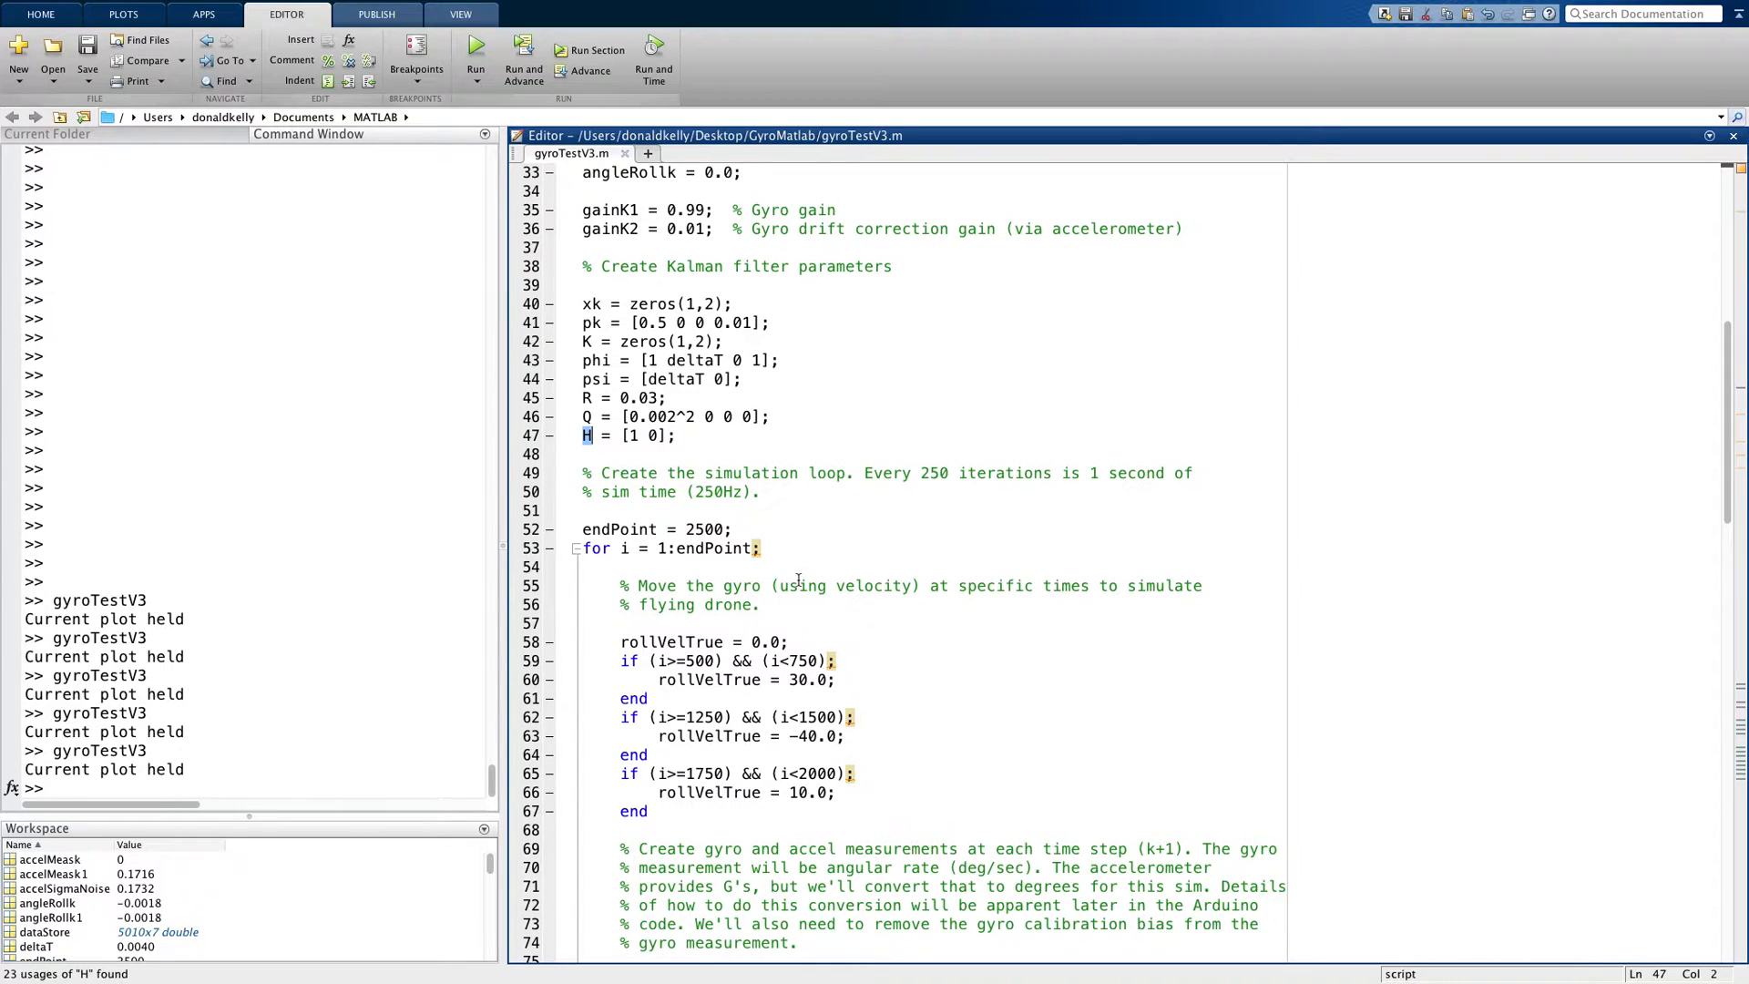
pyautogui.scroll(-3)
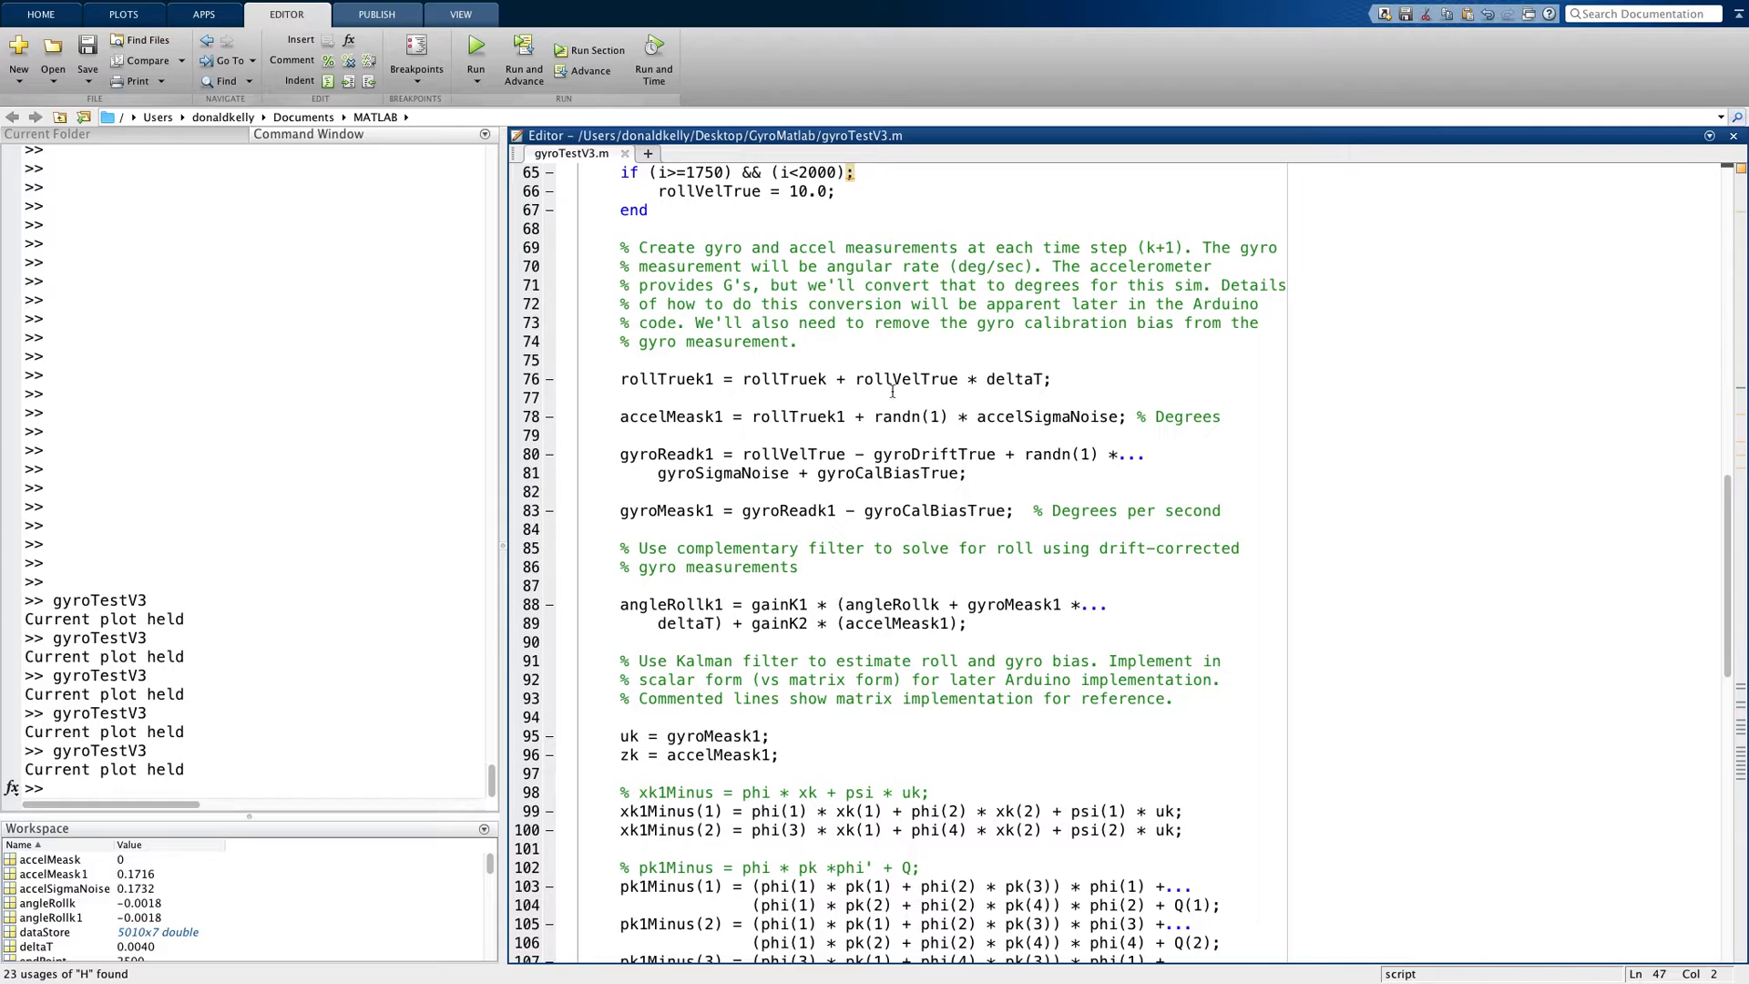
pyautogui.moveTo(807, 346)
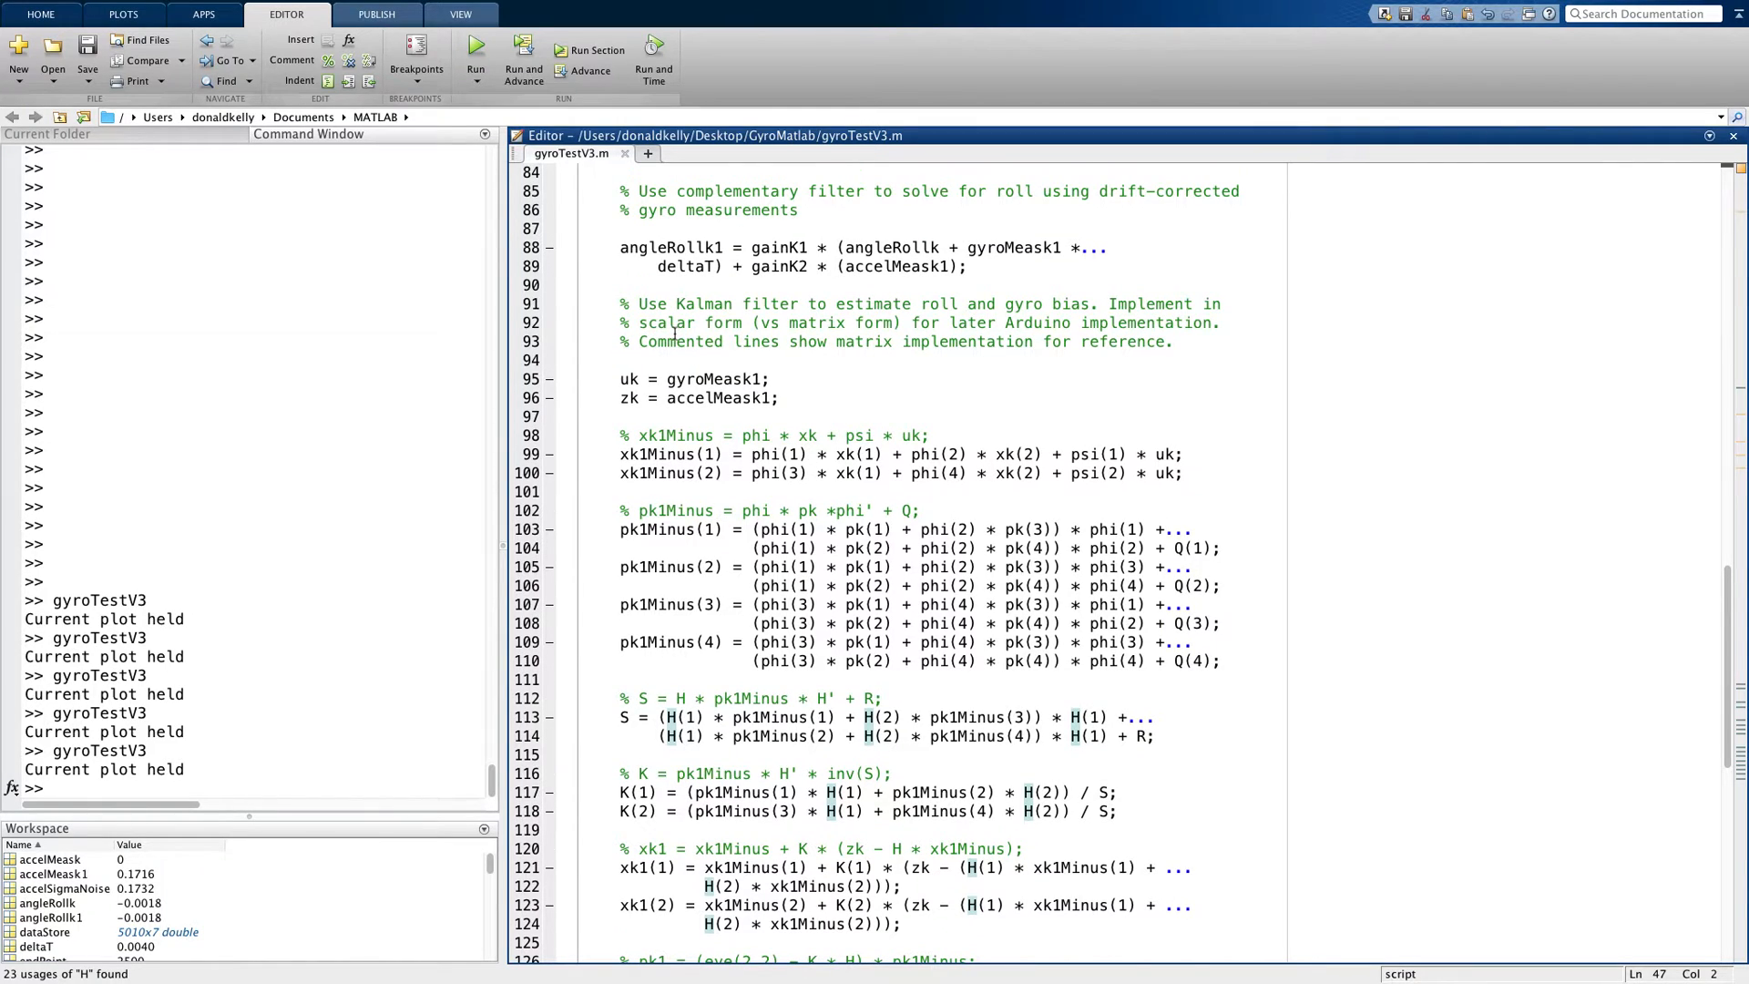
pyautogui.moveTo(903, 312)
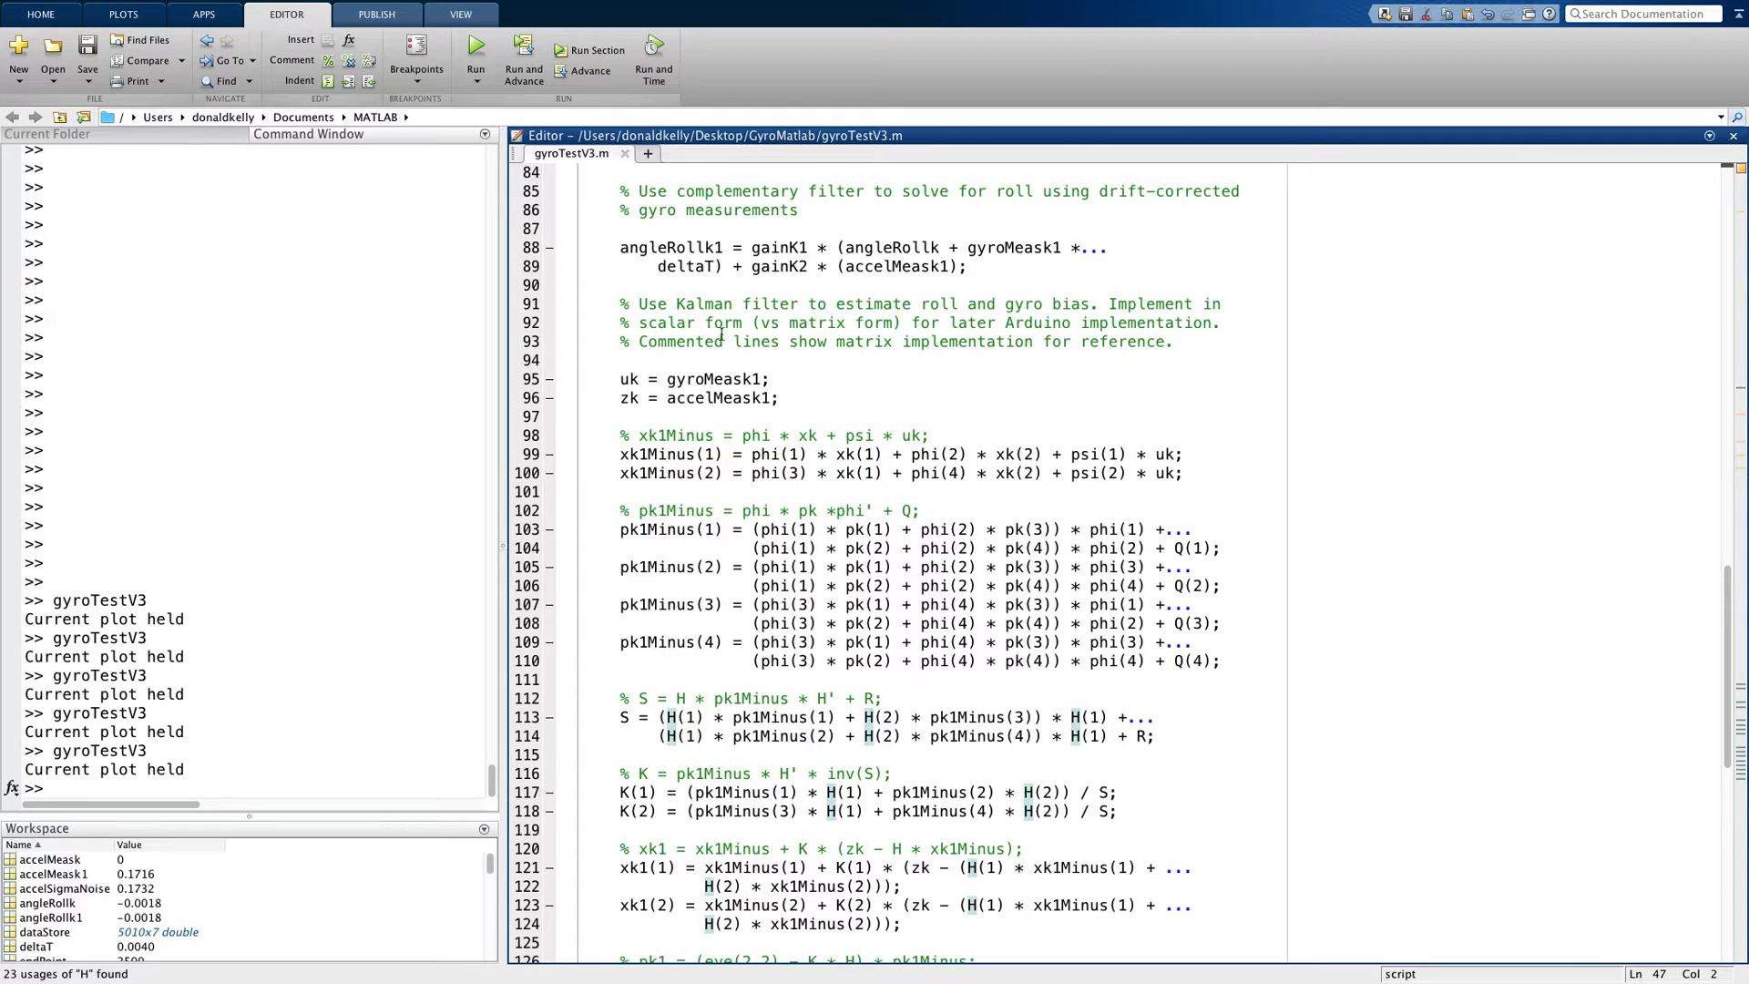
pyautogui.moveTo(880, 349)
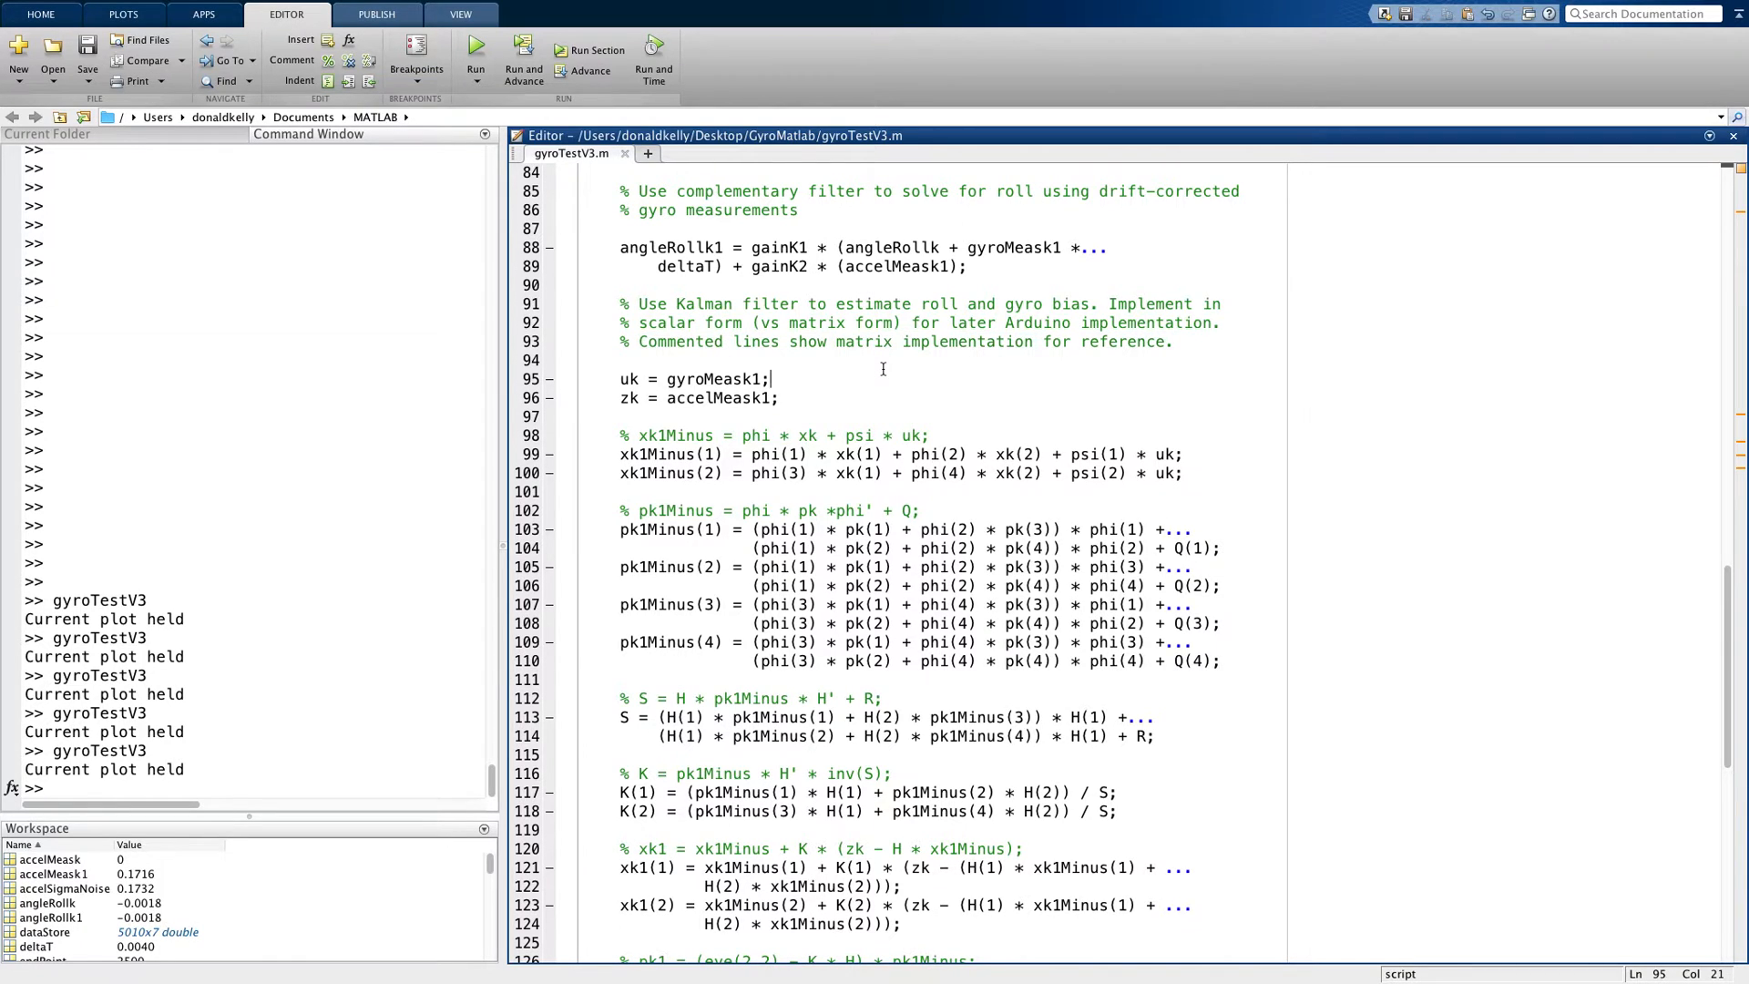
pyautogui.moveTo(881, 361)
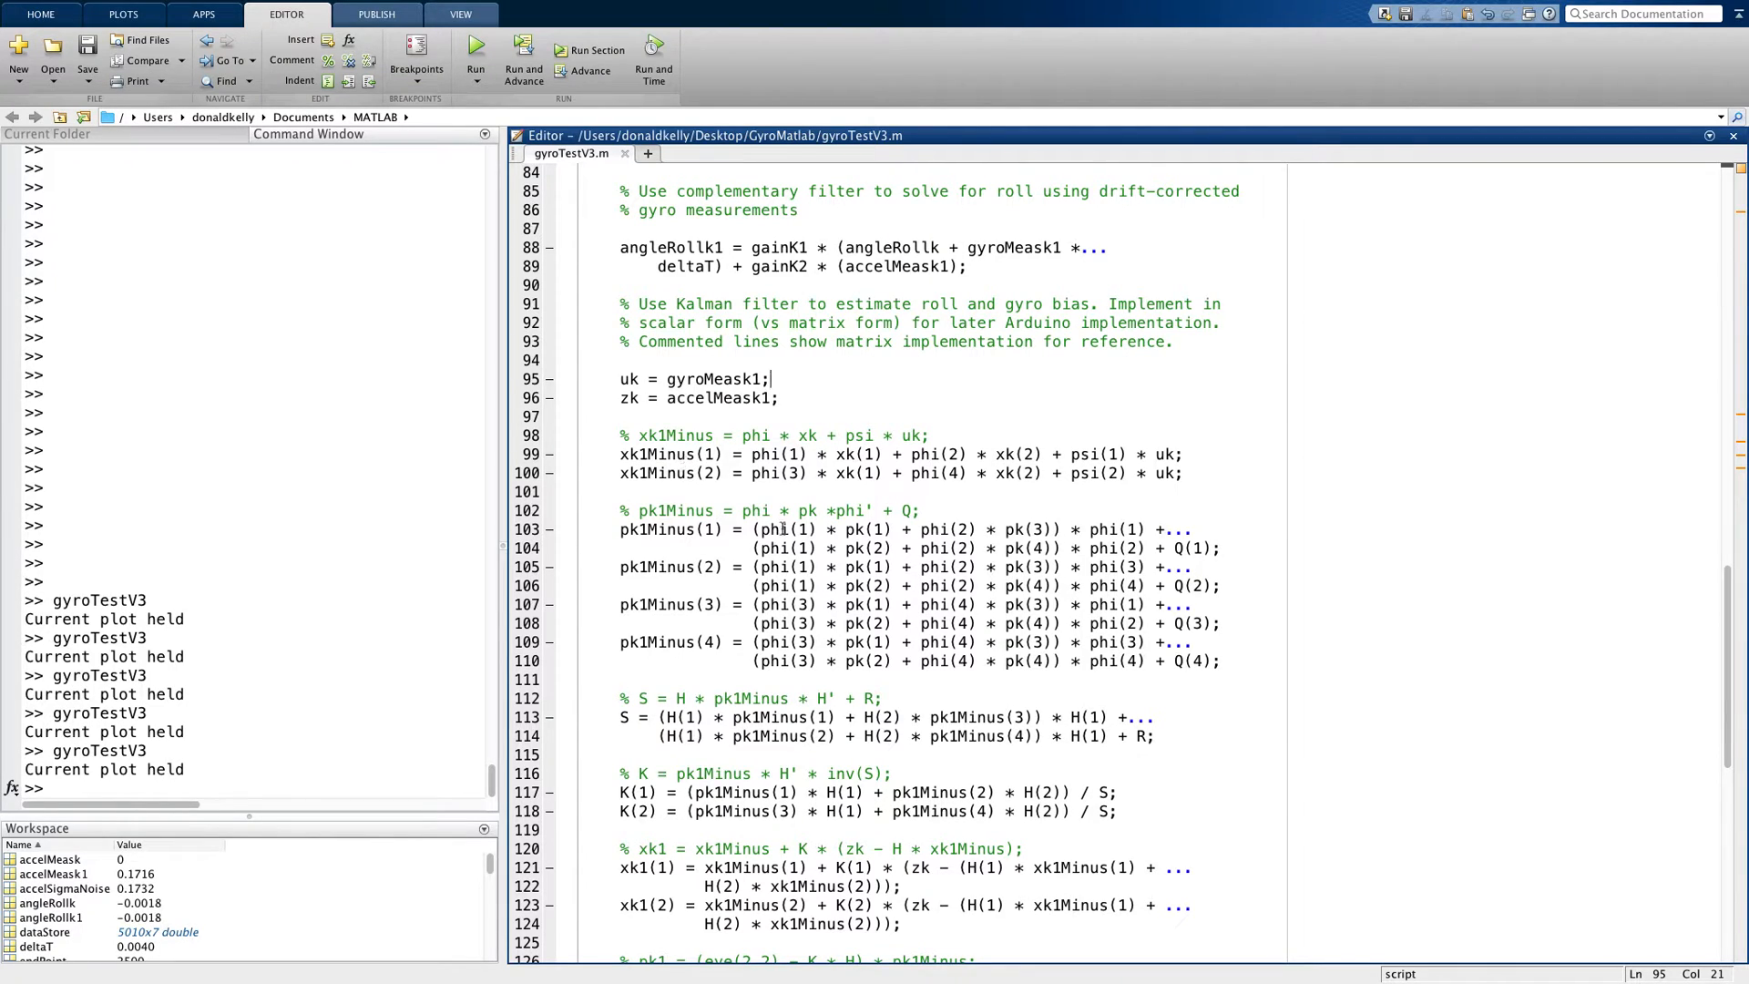
pyautogui.moveTo(589, 392)
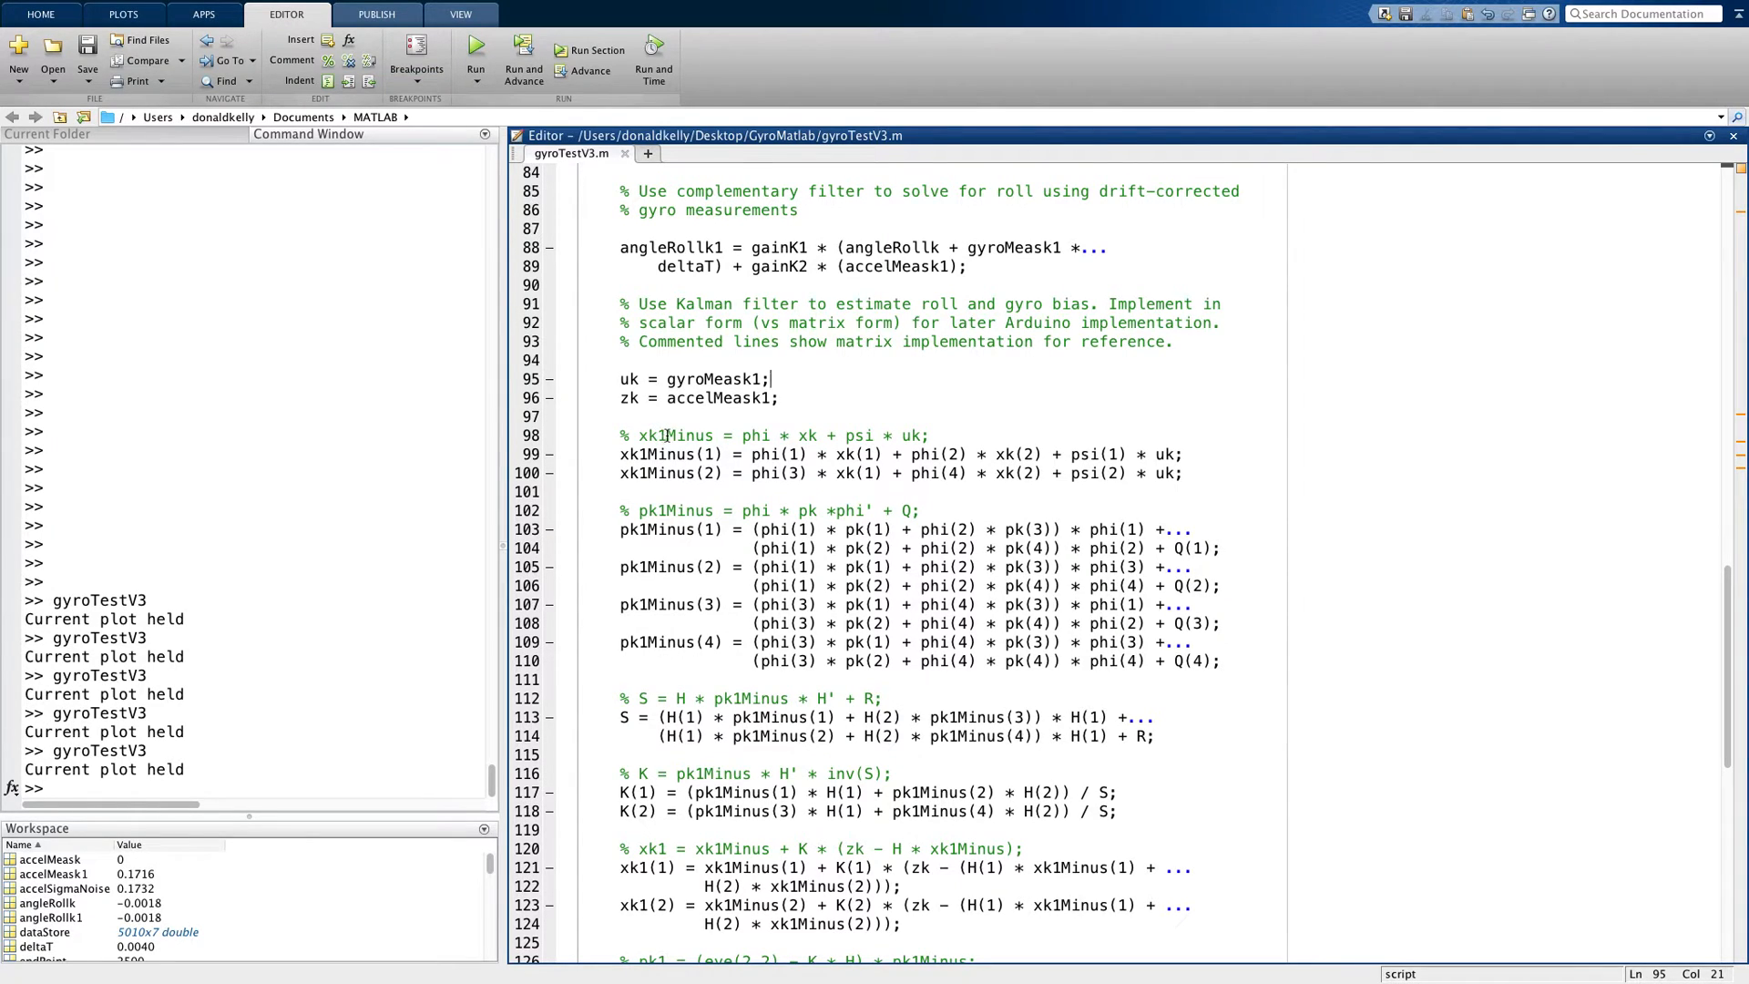
pyautogui.tripleClick(753, 434)
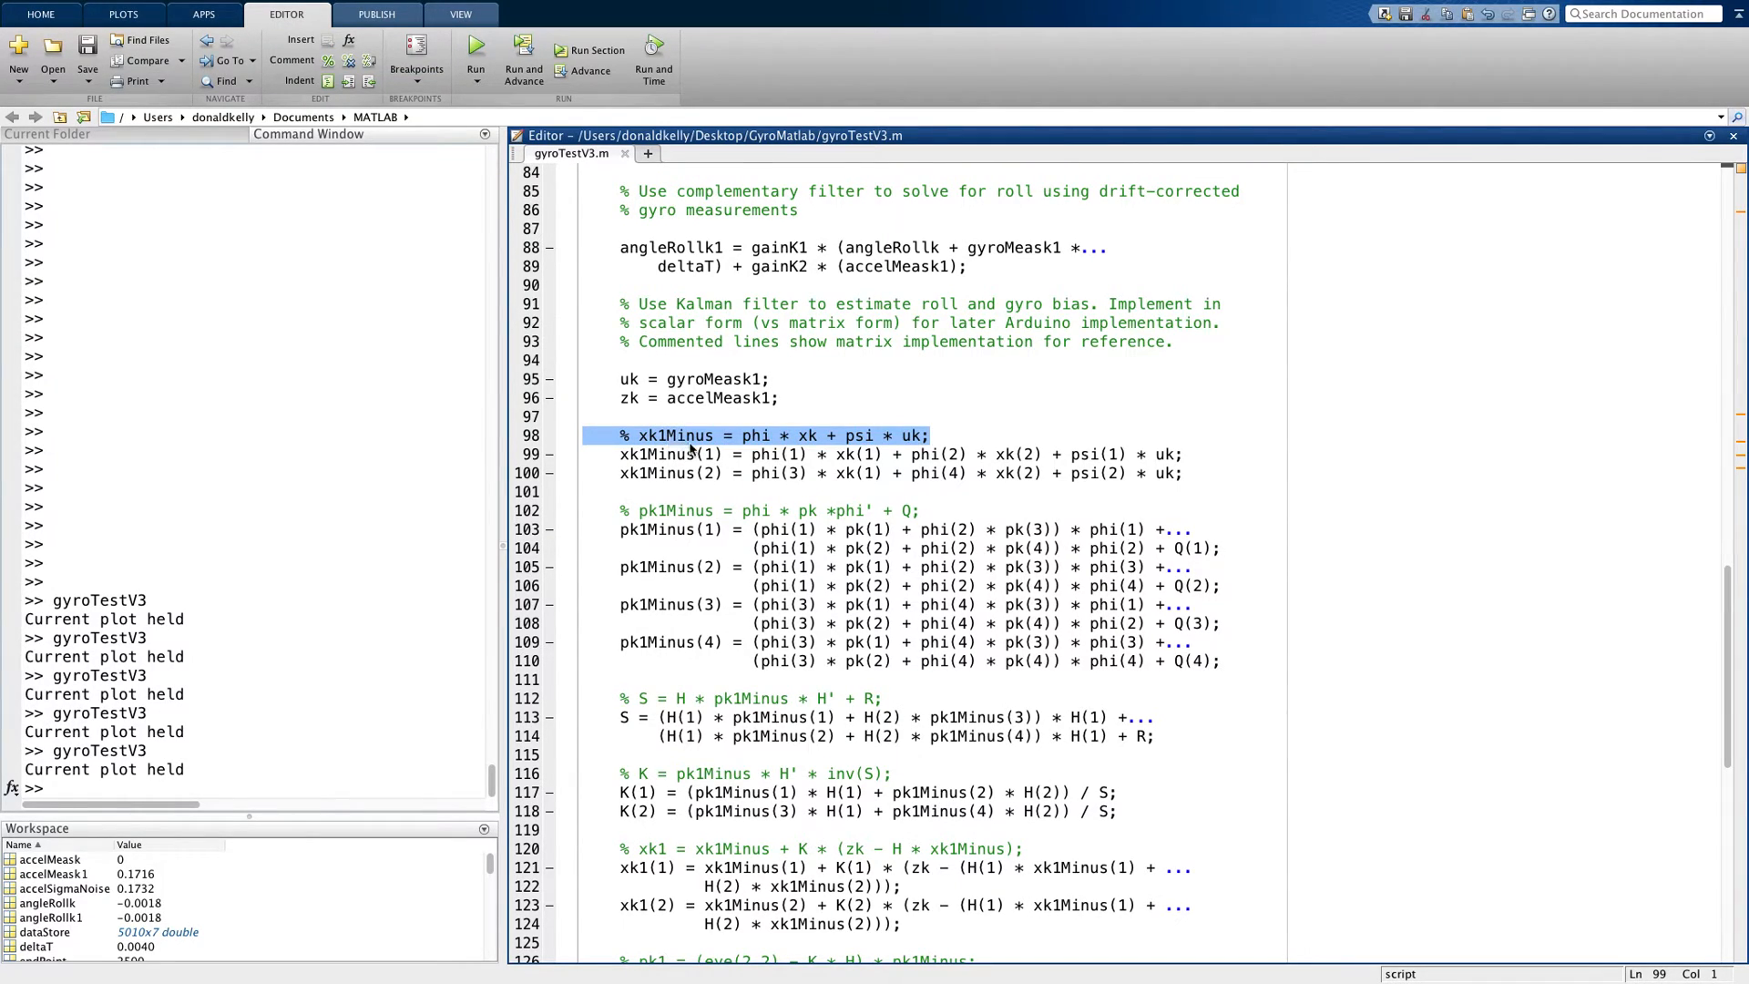
pyautogui.moveTo(809, 441)
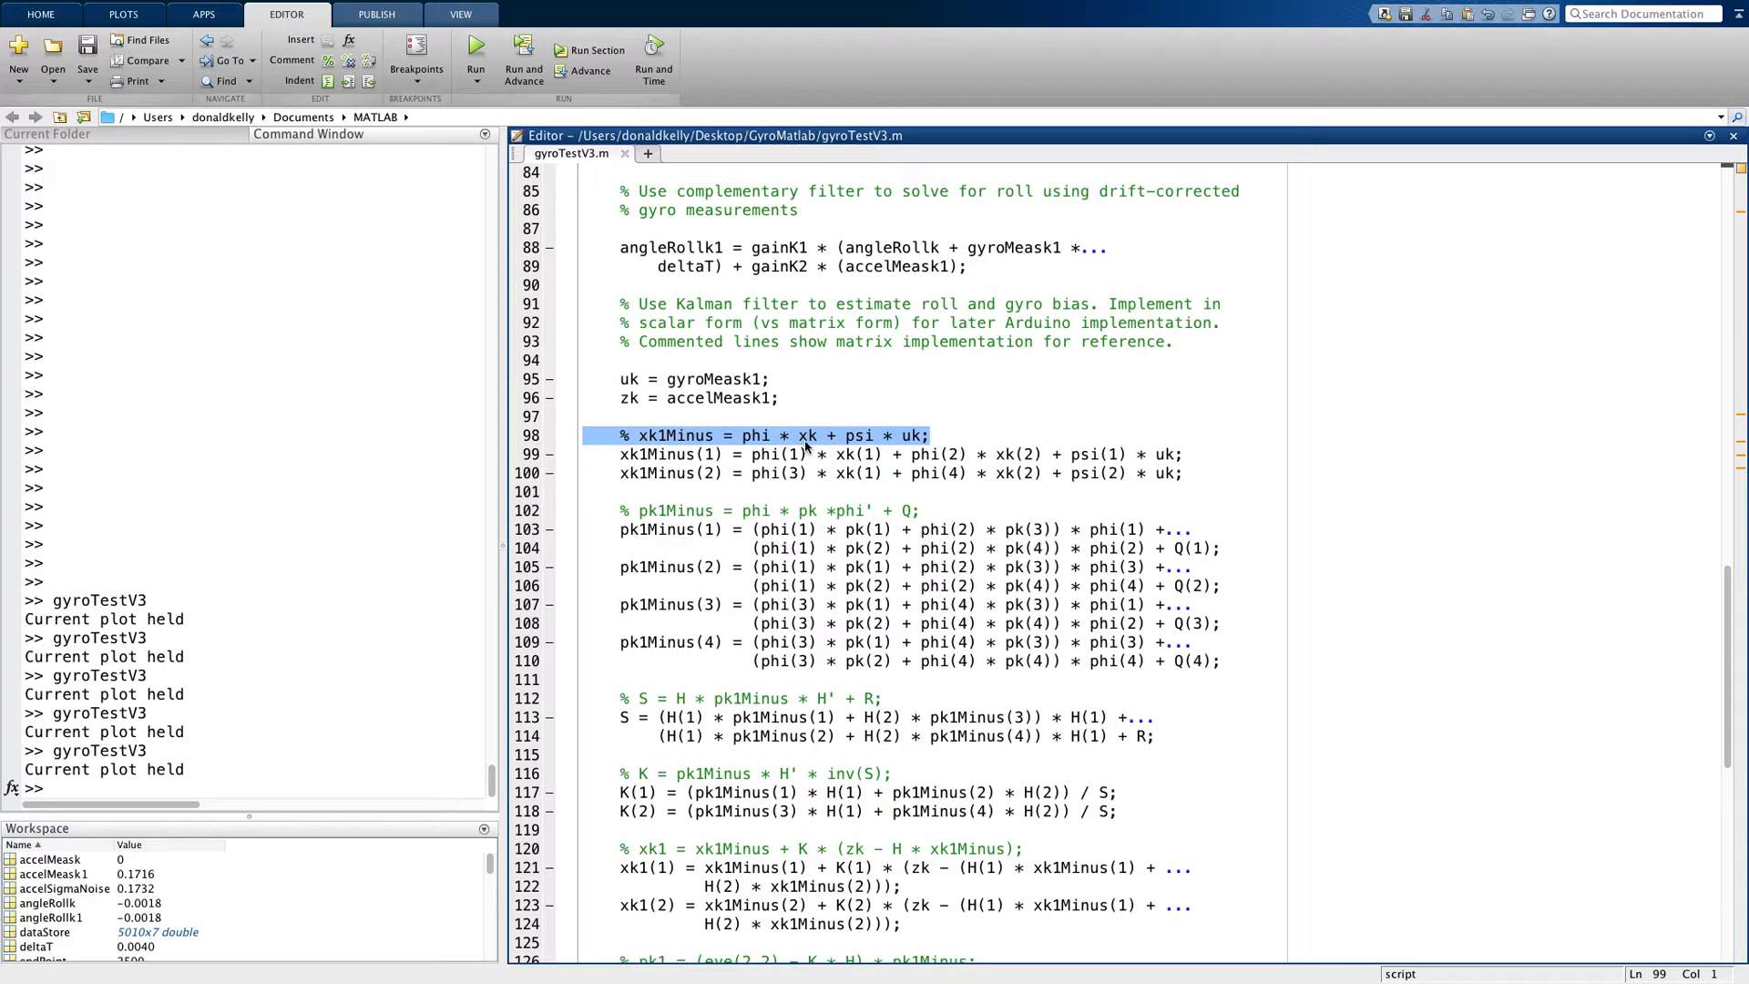
pyautogui.moveTo(813, 441)
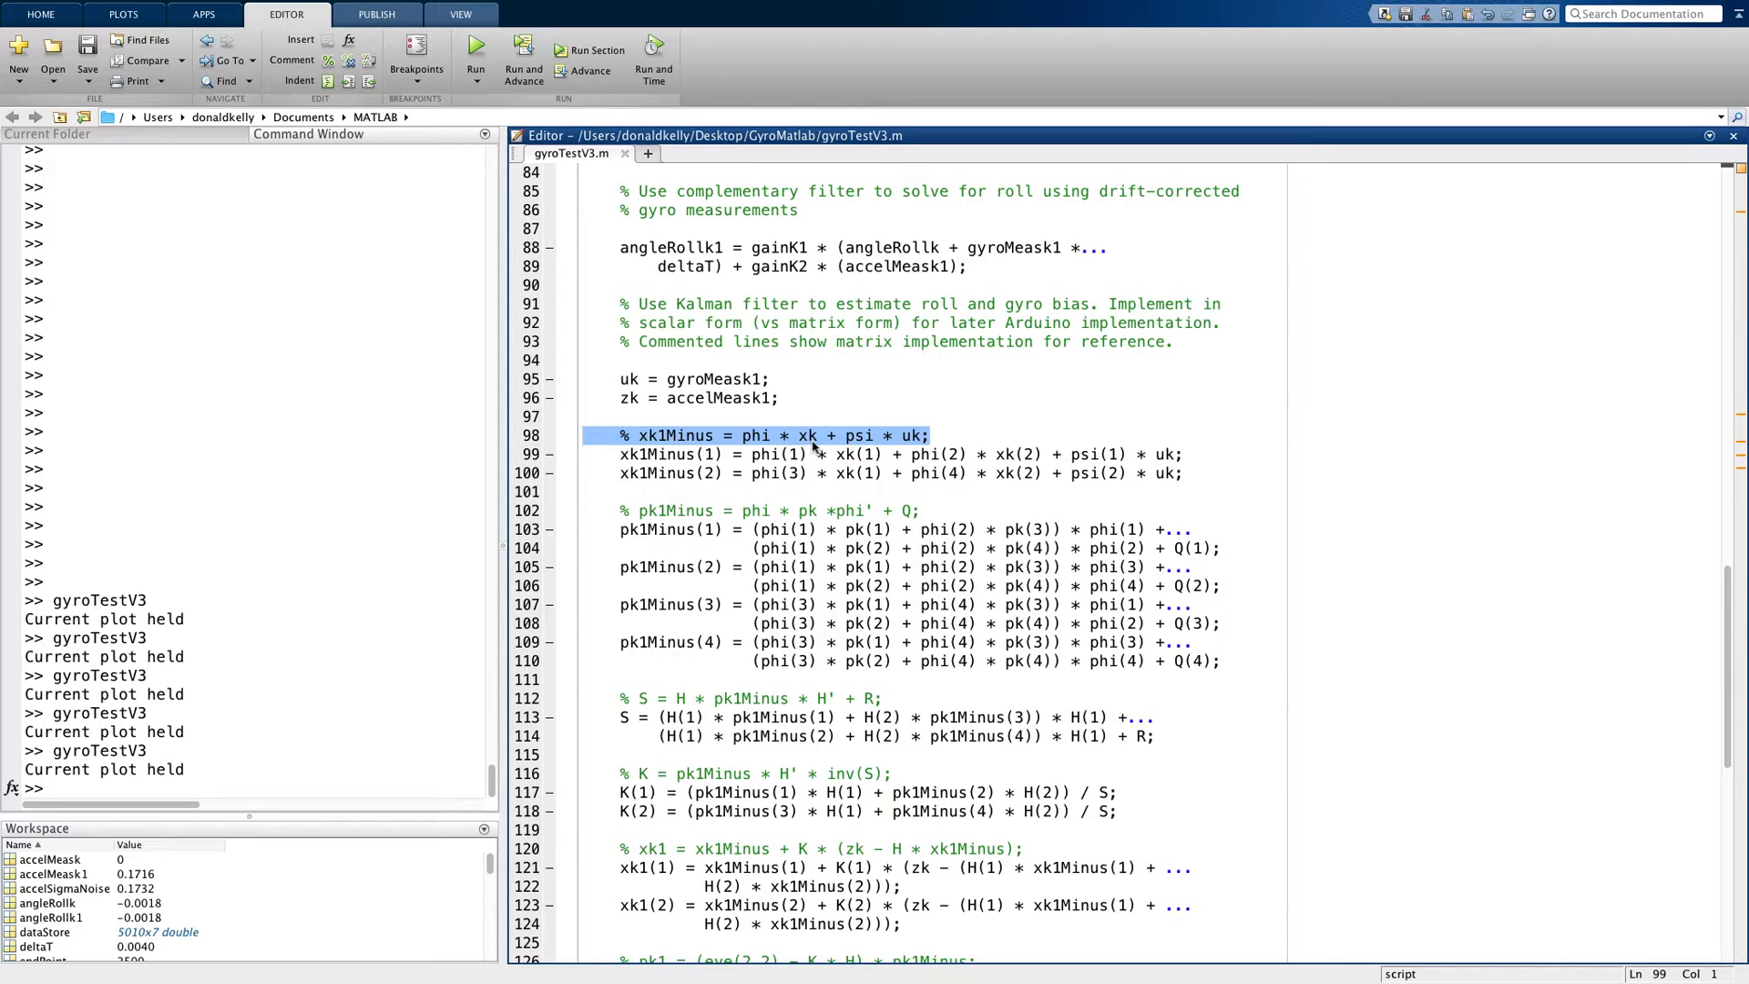
pyautogui.moveTo(788, 454)
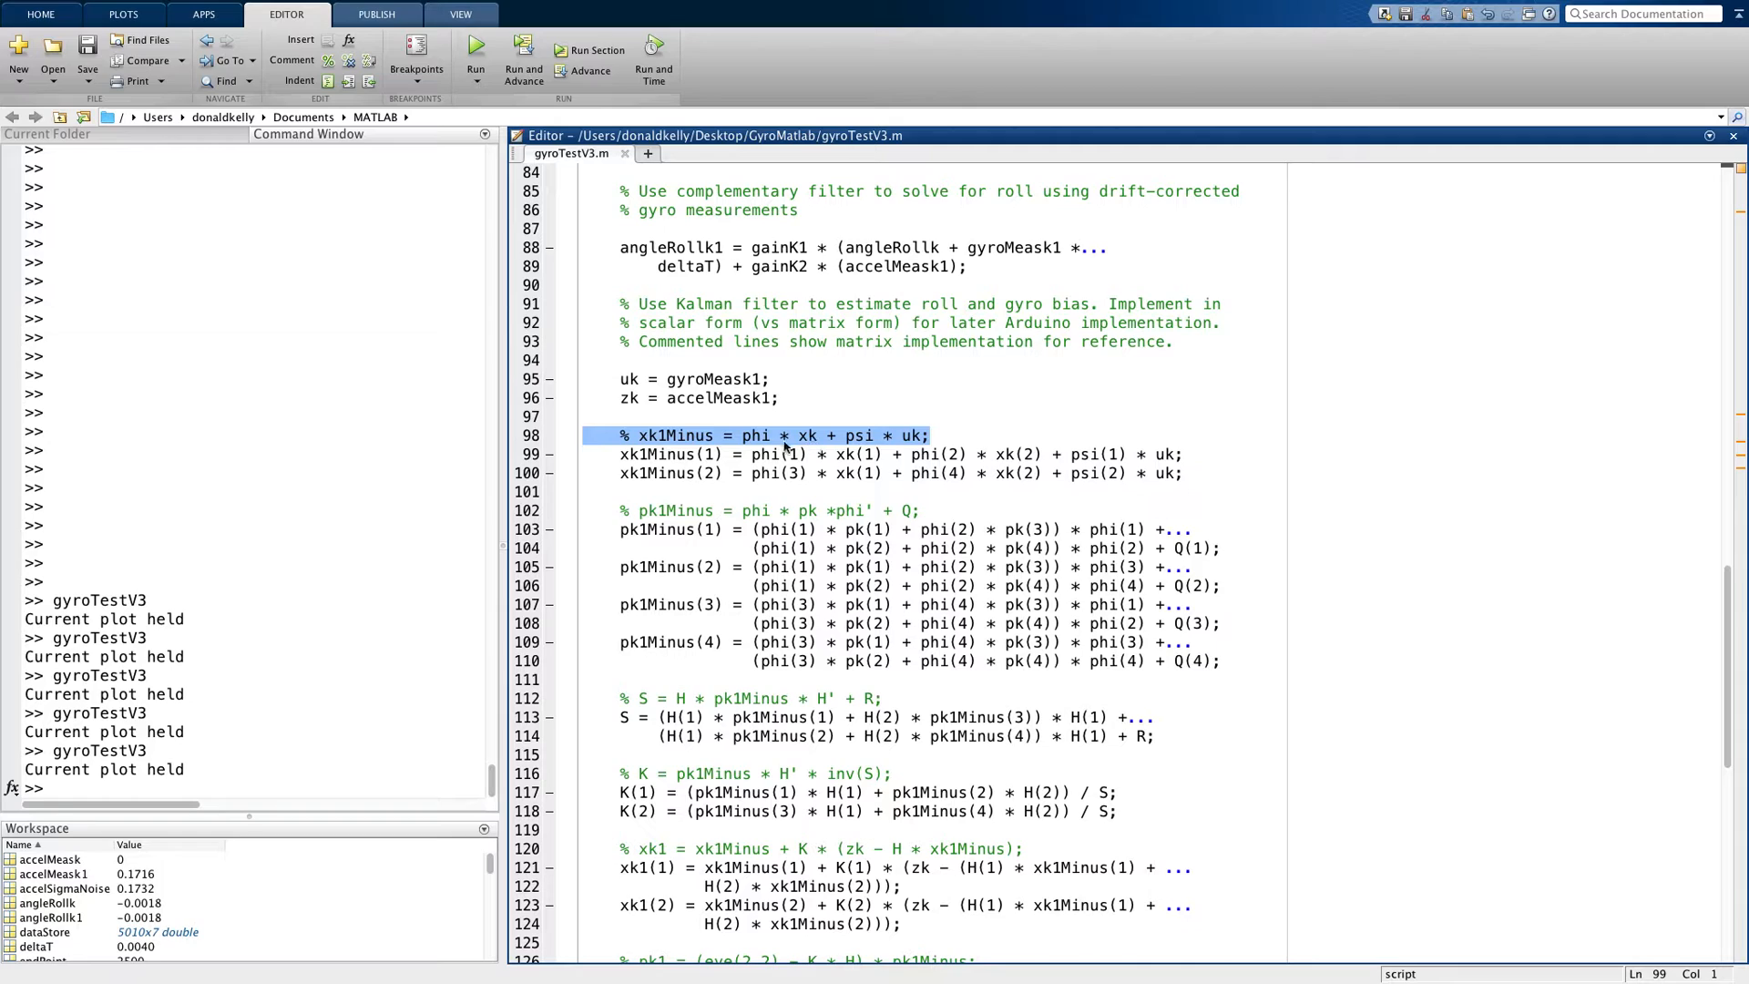
pyautogui.doubleClick(754, 435)
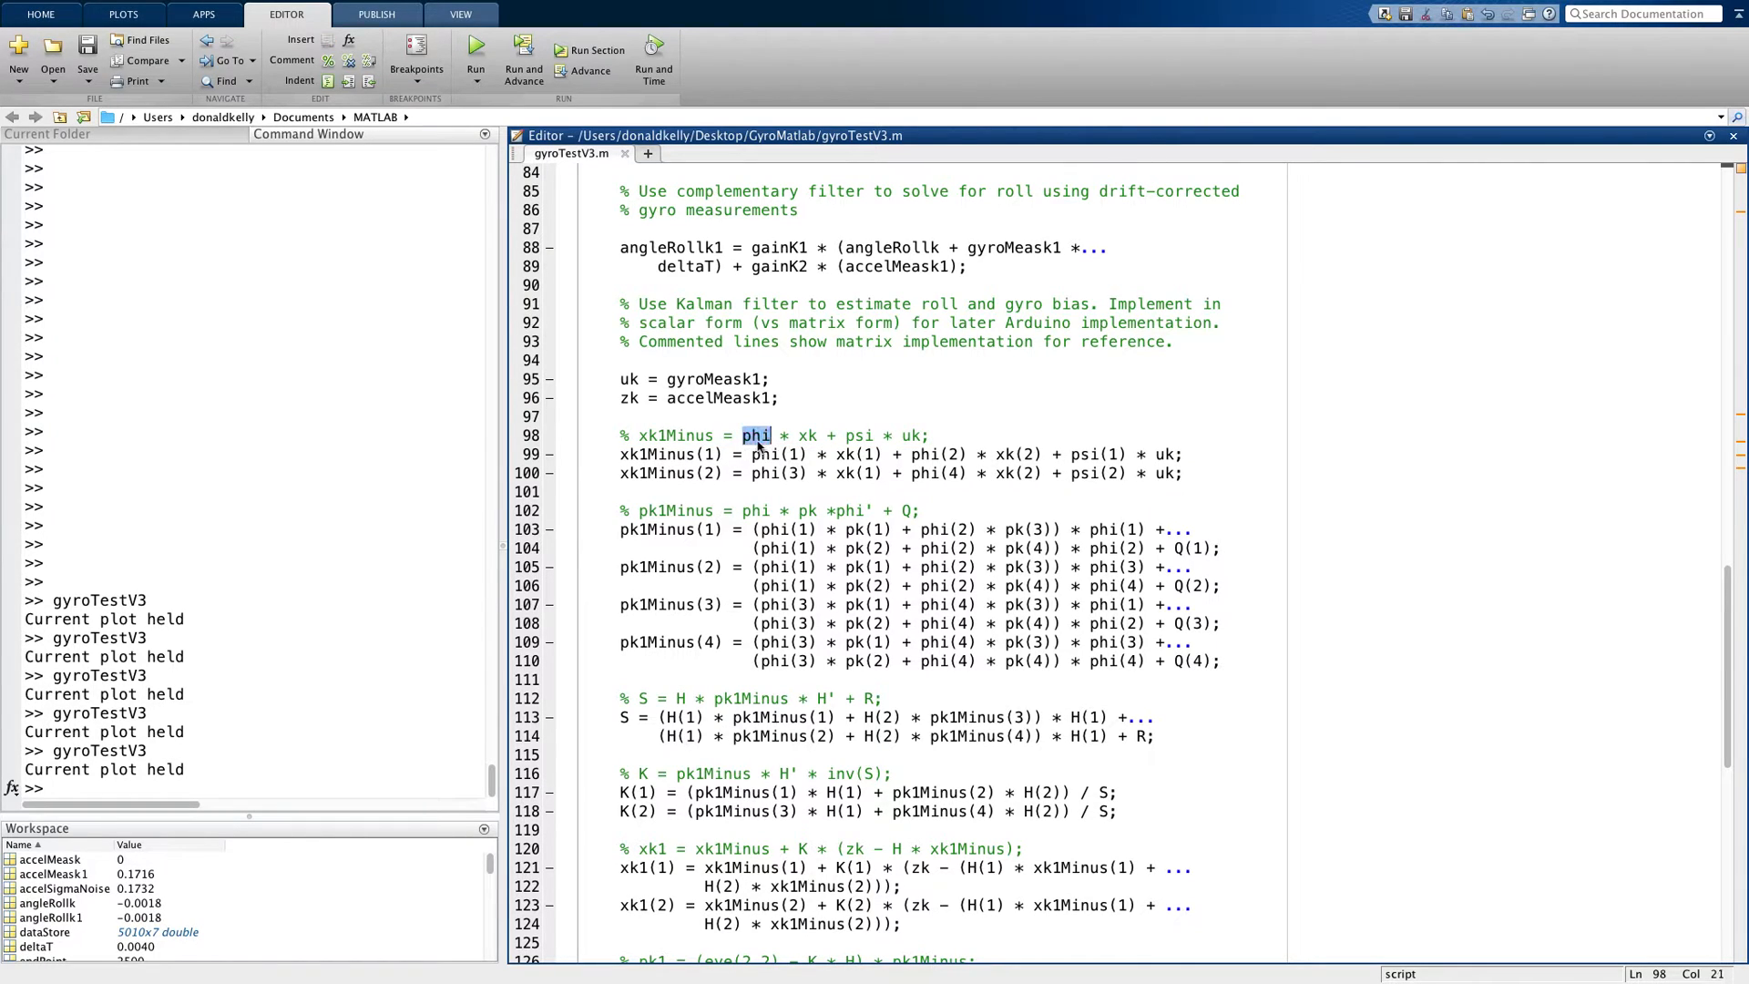
pyautogui.click(862, 435)
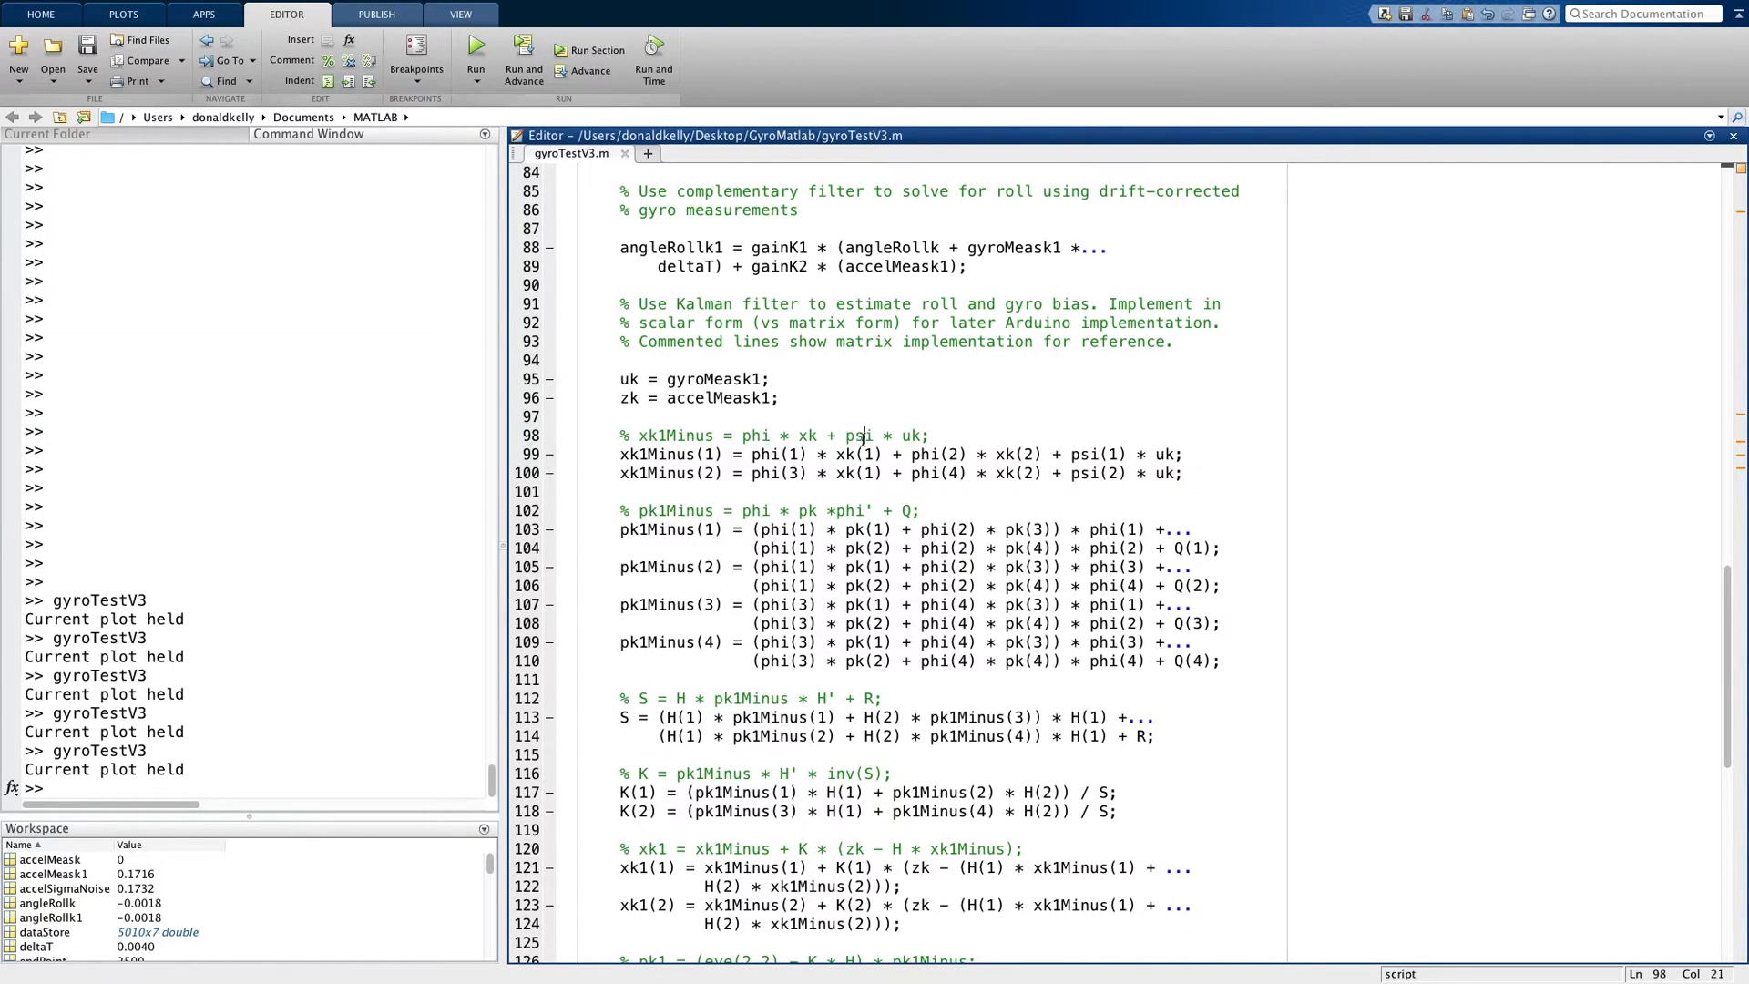
pyautogui.doubleClick(859, 435)
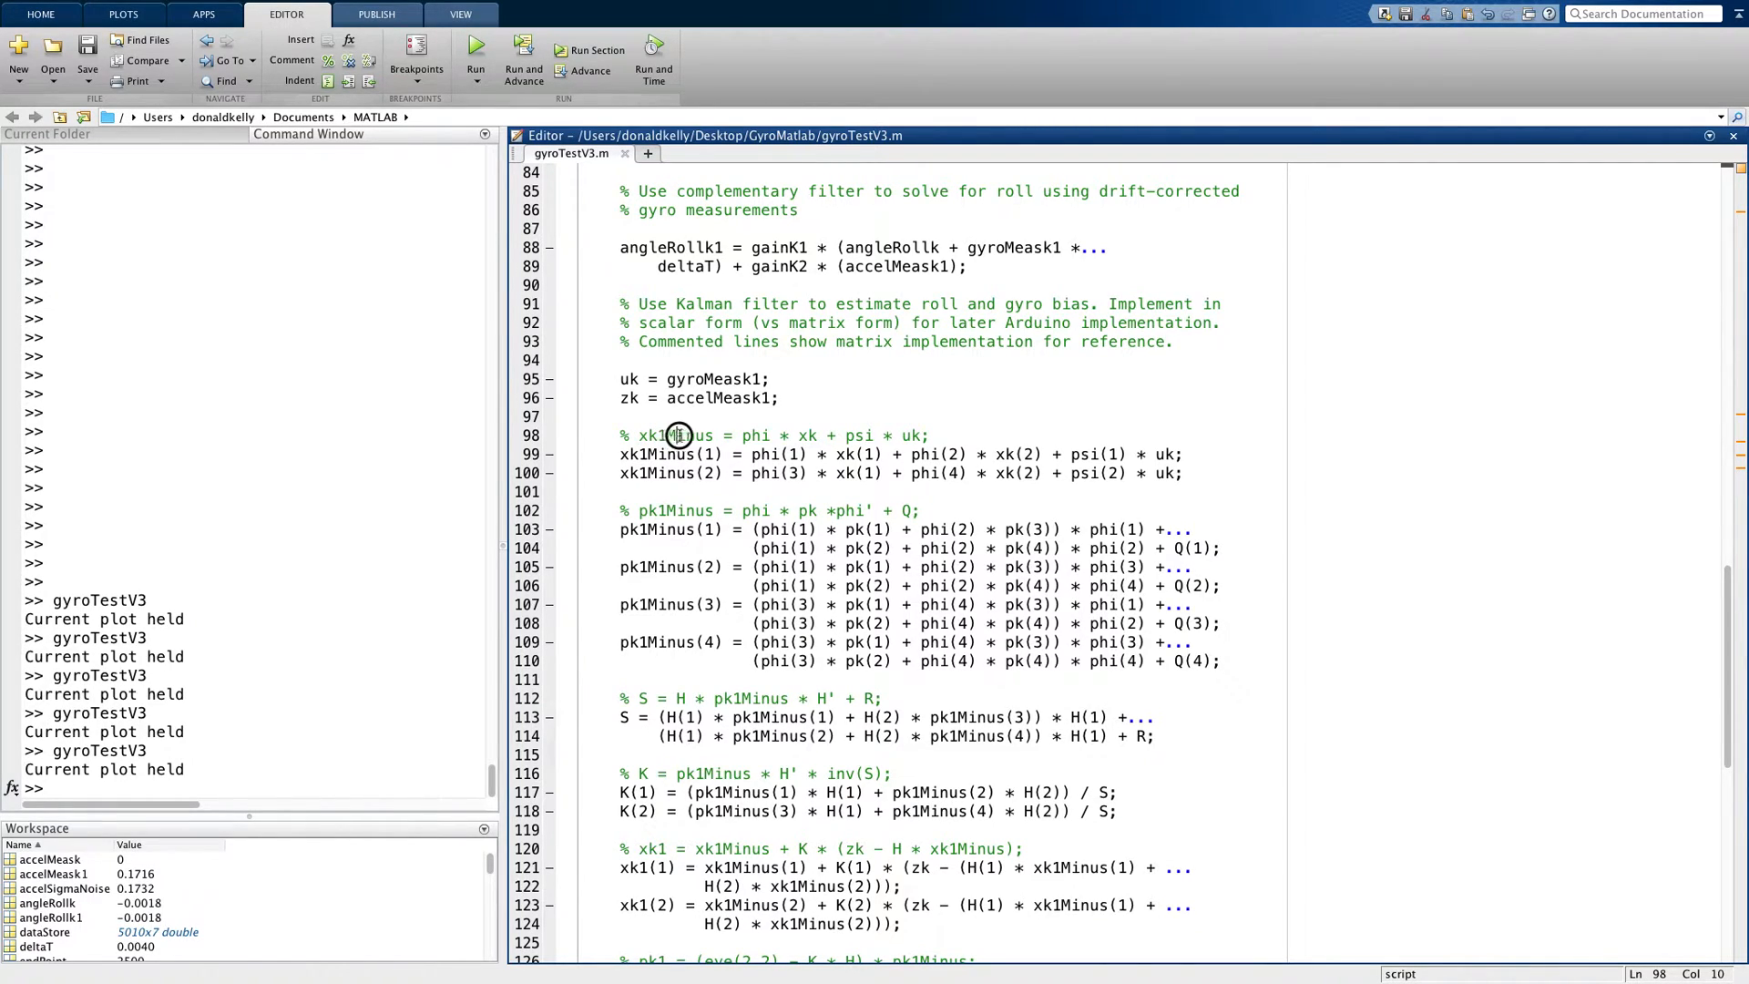
pyautogui.doubleClick(678, 435)
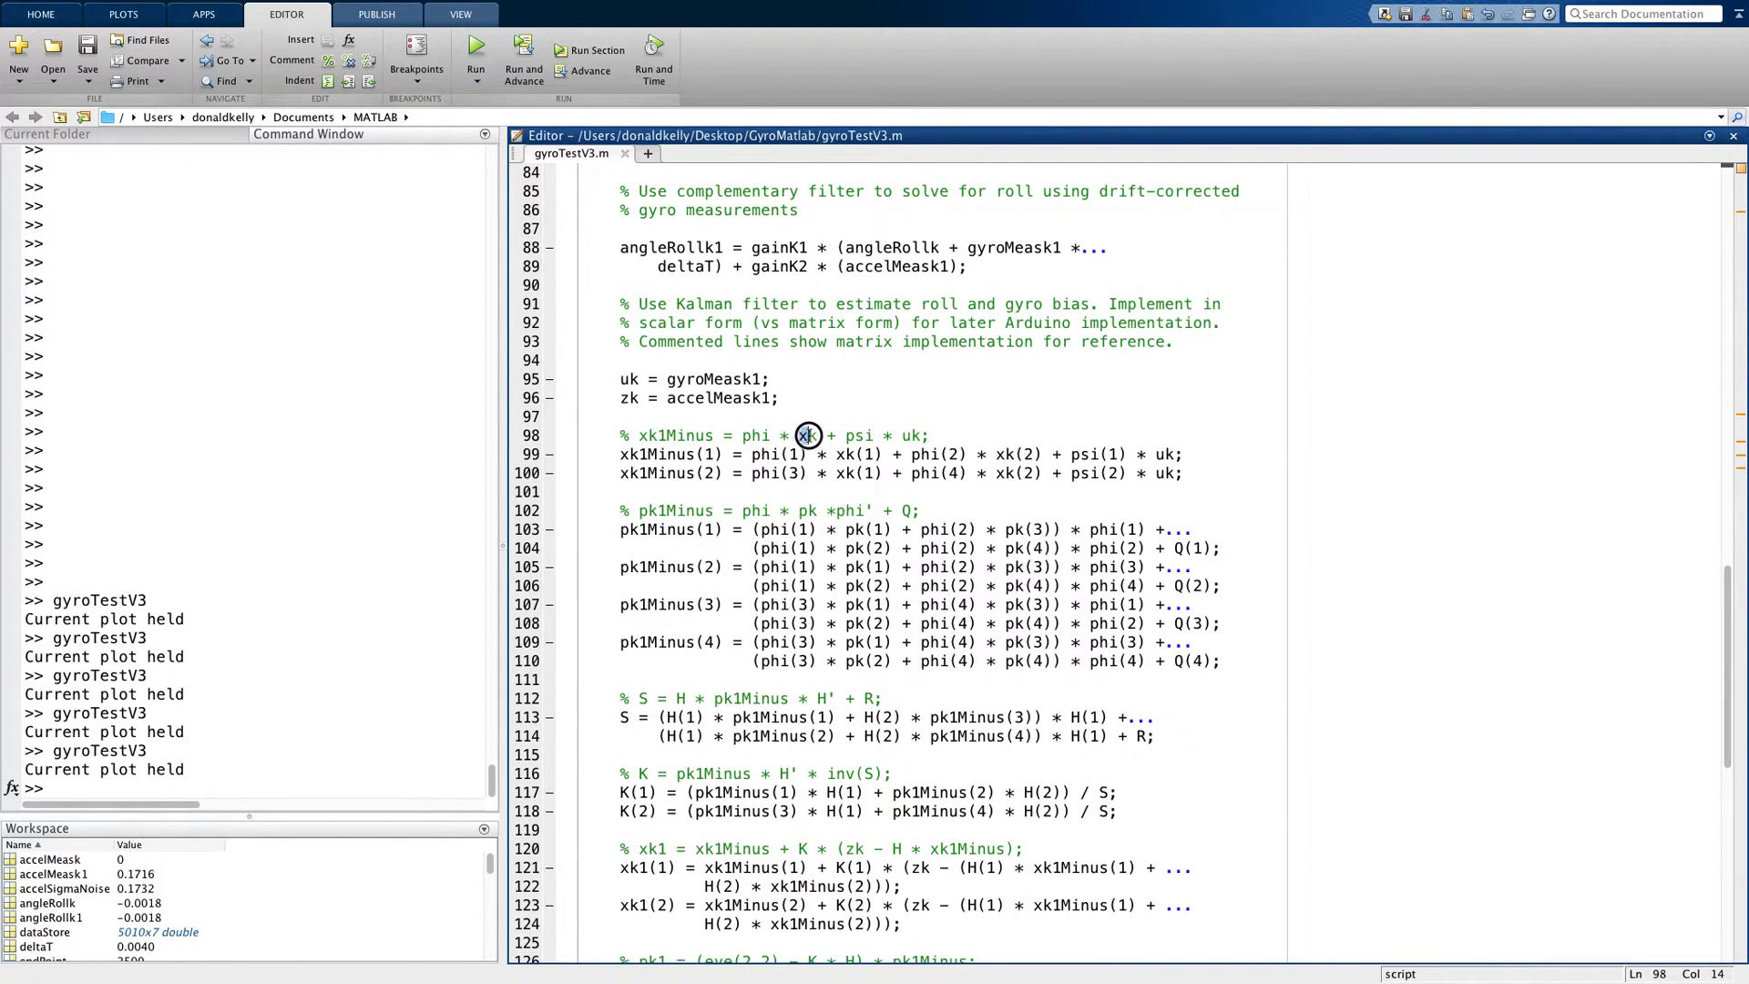
pyautogui.doubleClick(806, 435)
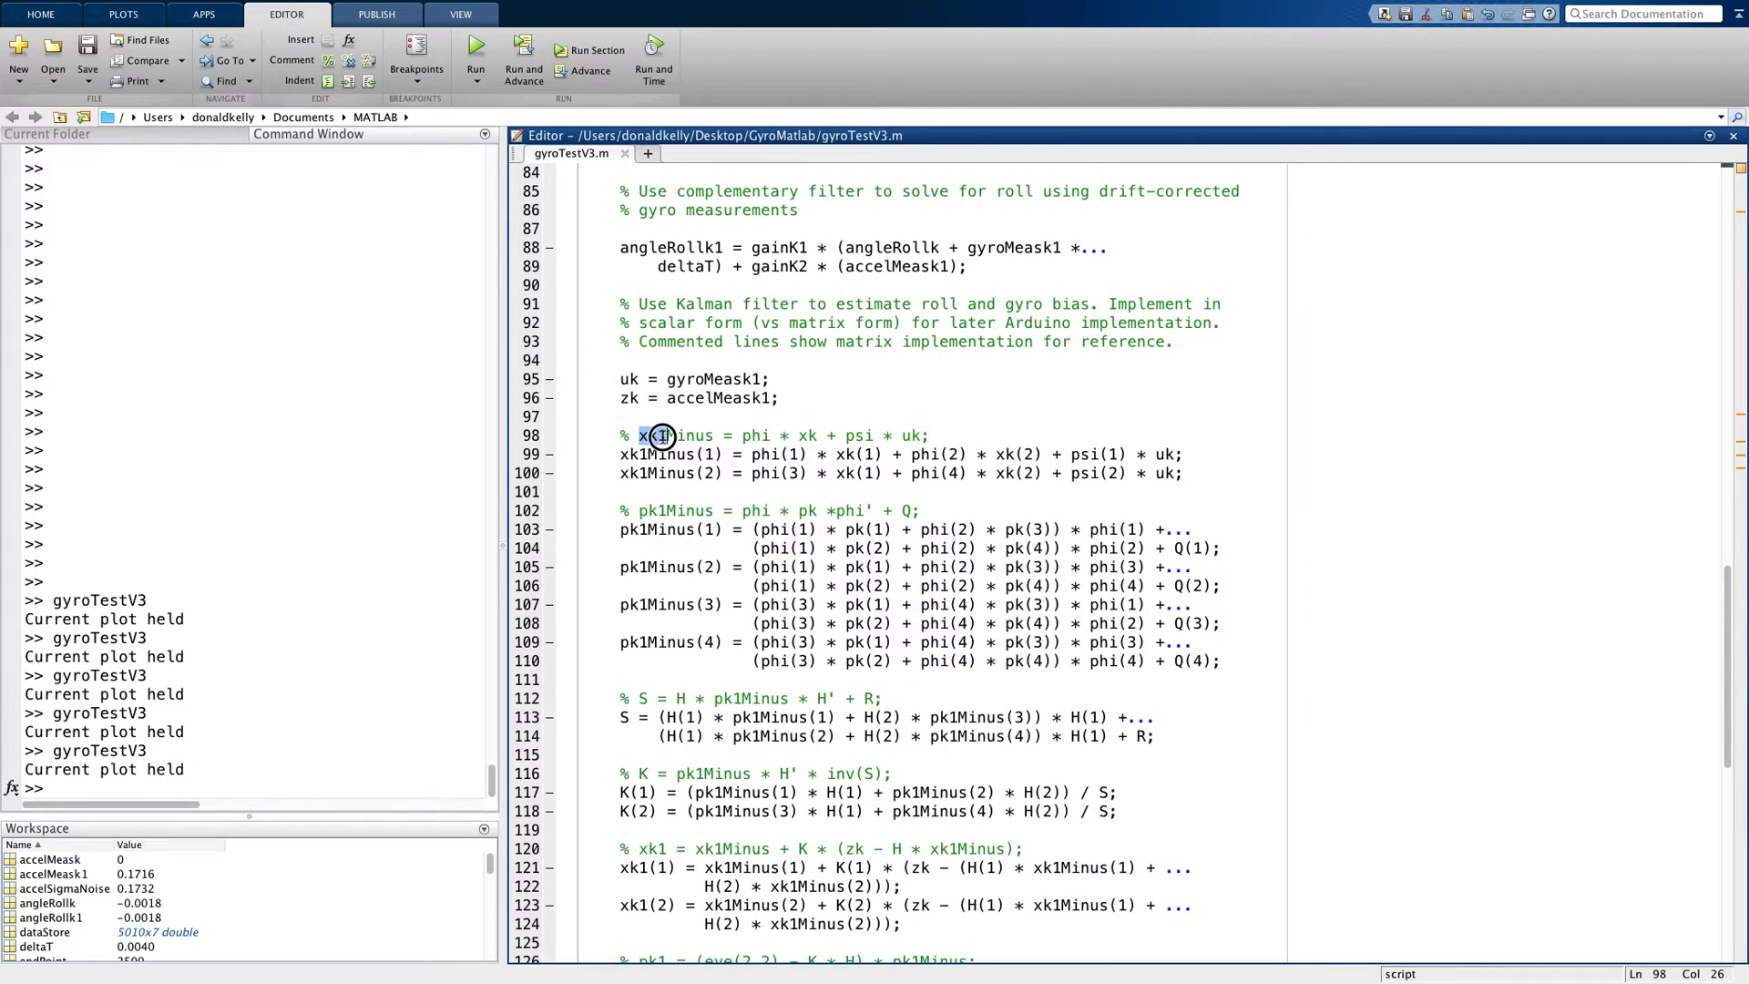
pyautogui.doubleClick(669, 436)
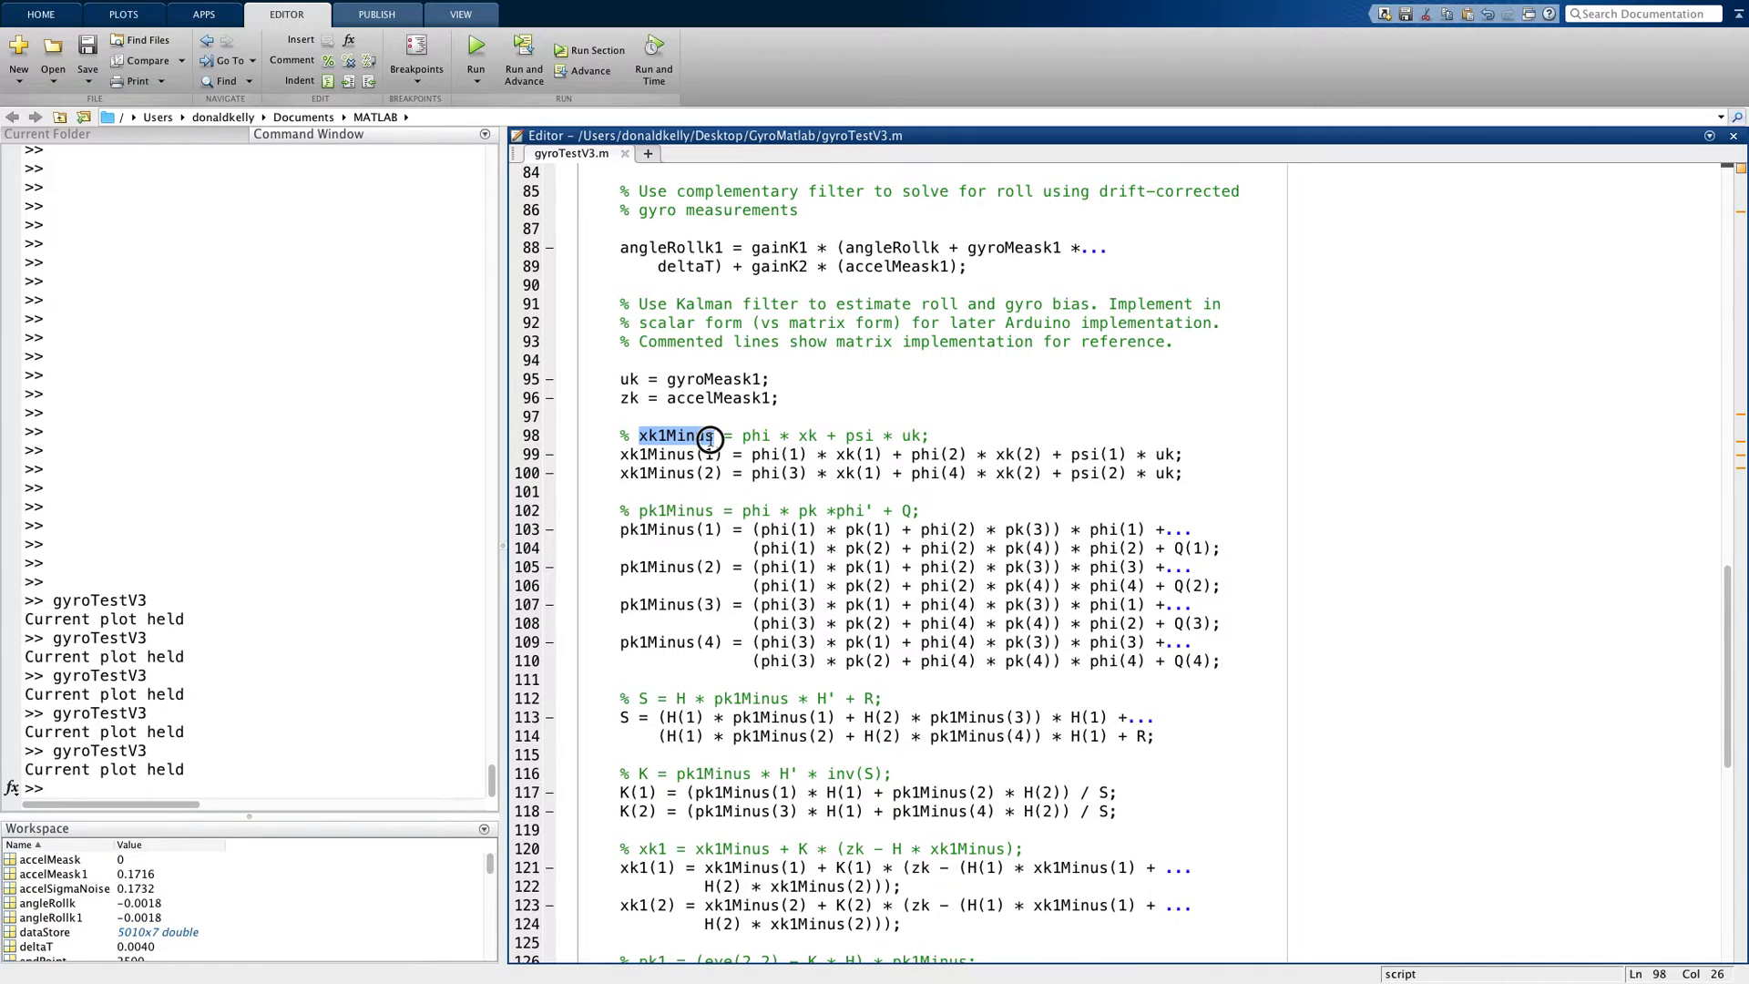
pyautogui.doubleClick(675, 436)
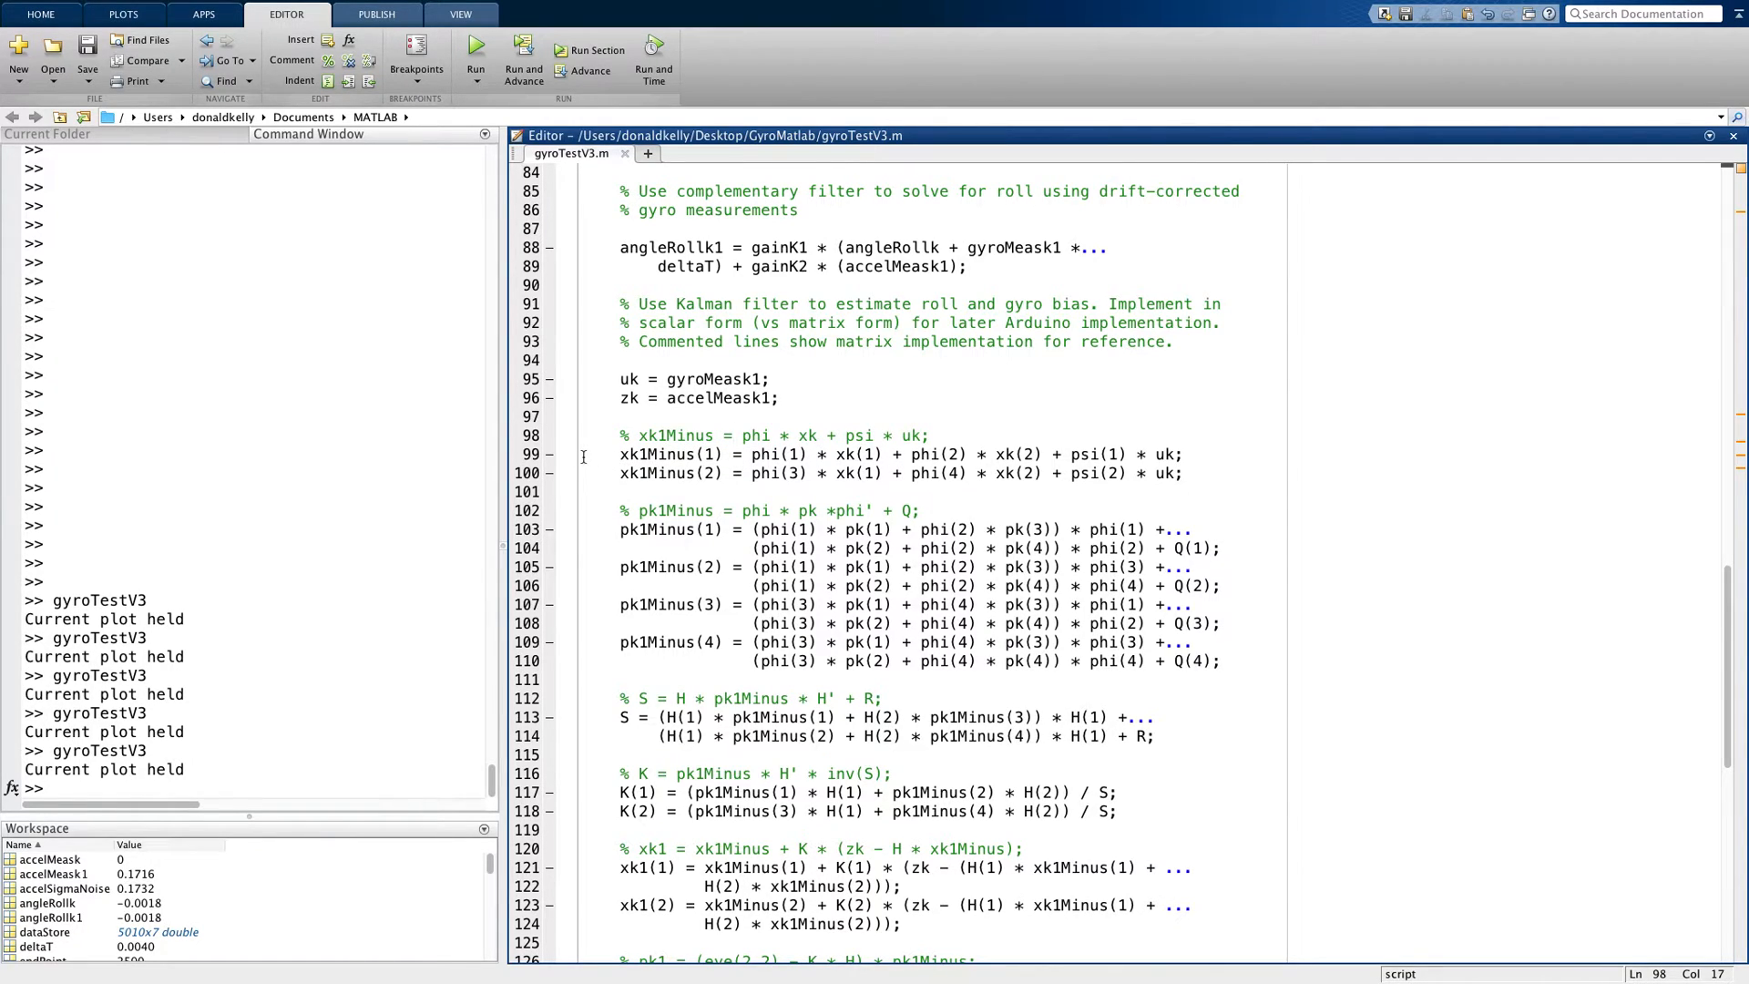
pyautogui.moveTo(620, 453); pyautogui.dragTo(1183, 473)
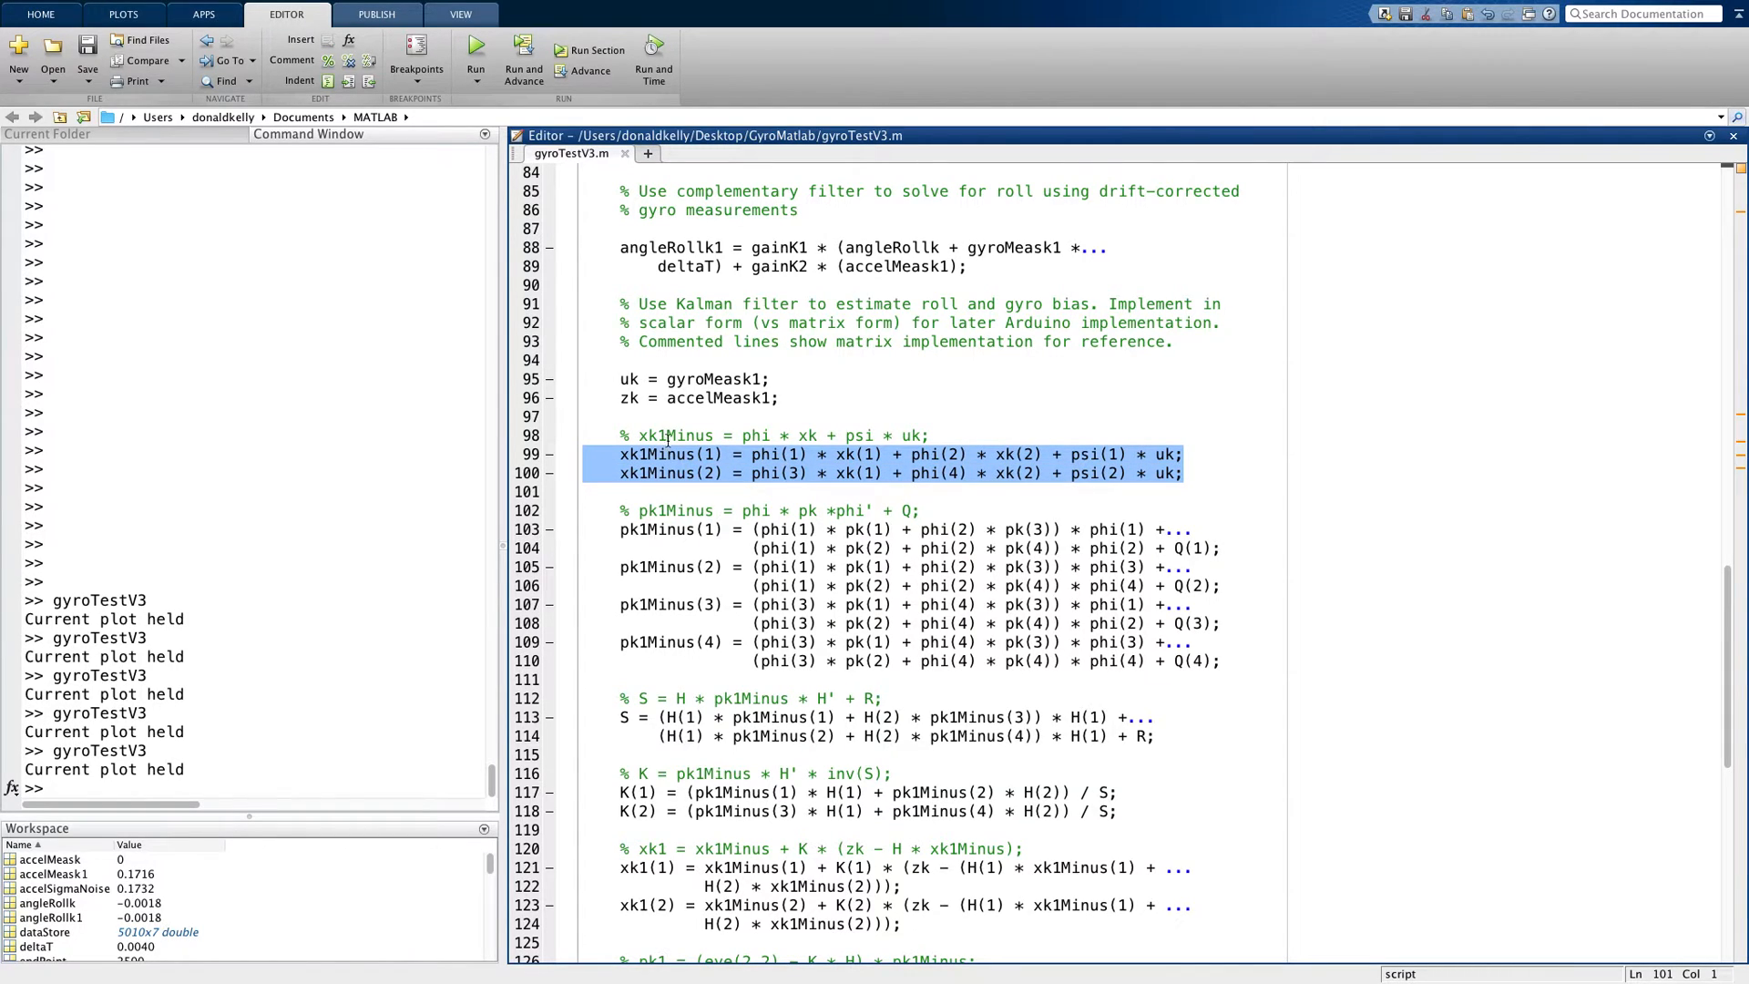
pyautogui.doubleClick(675, 436)
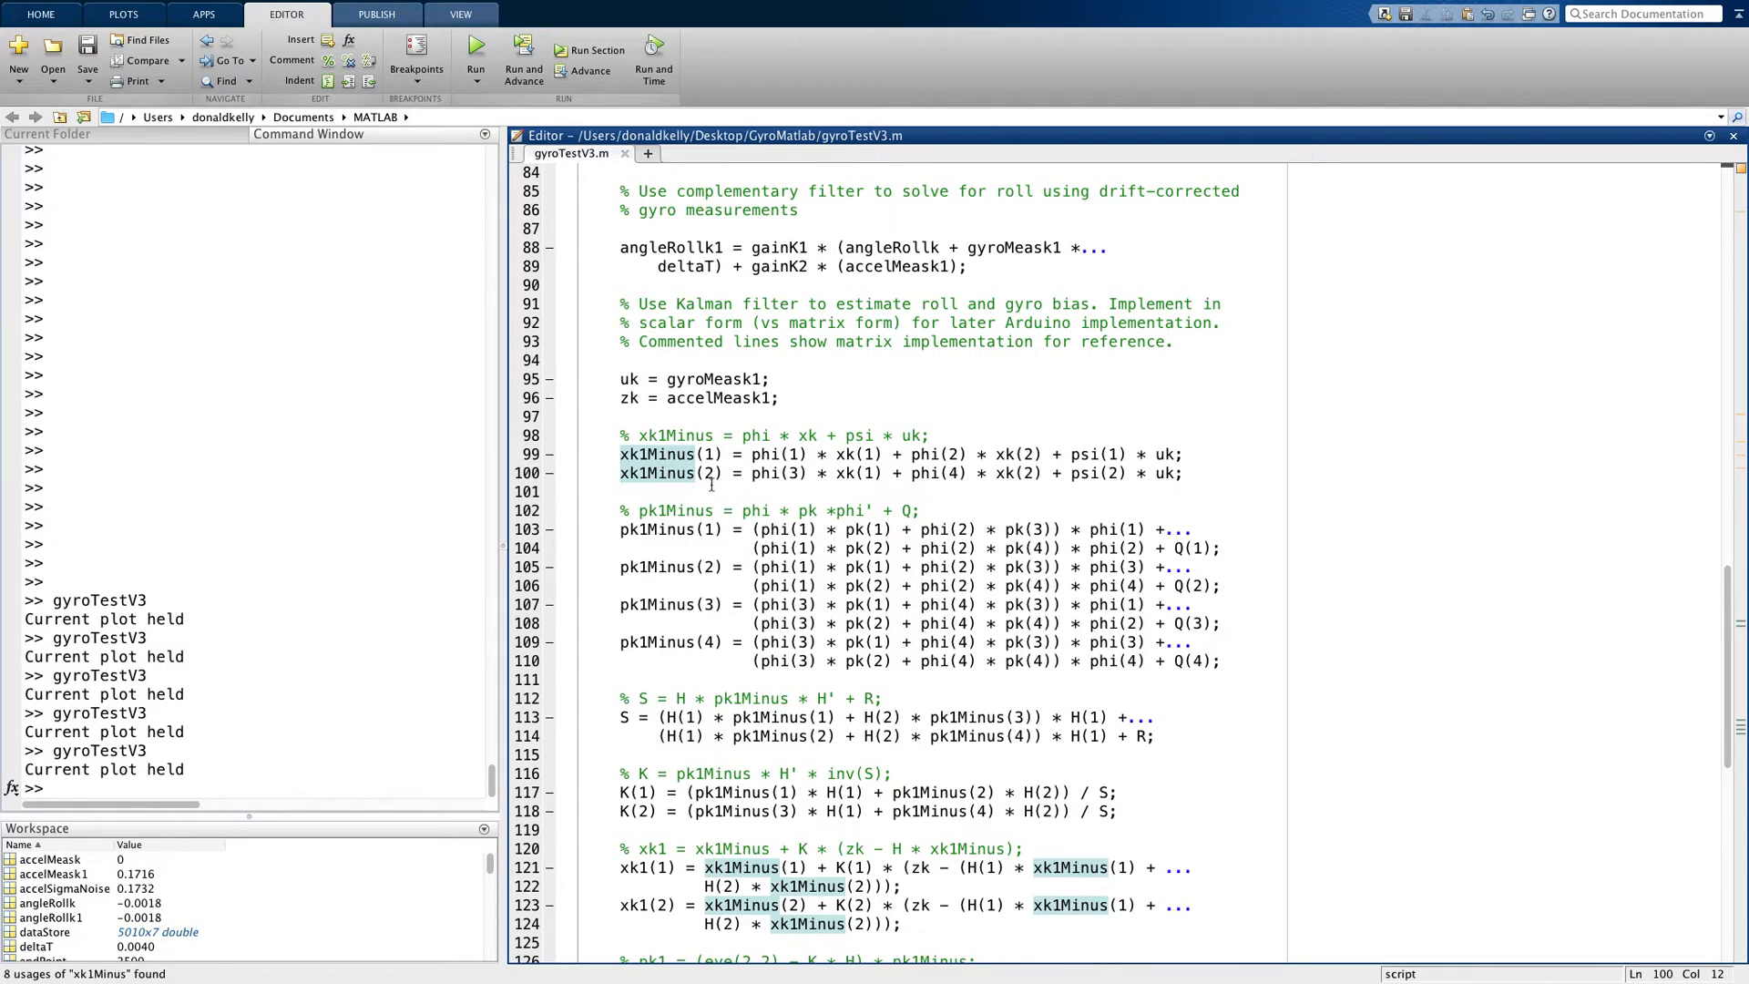
pyautogui.moveTo(738, 665)
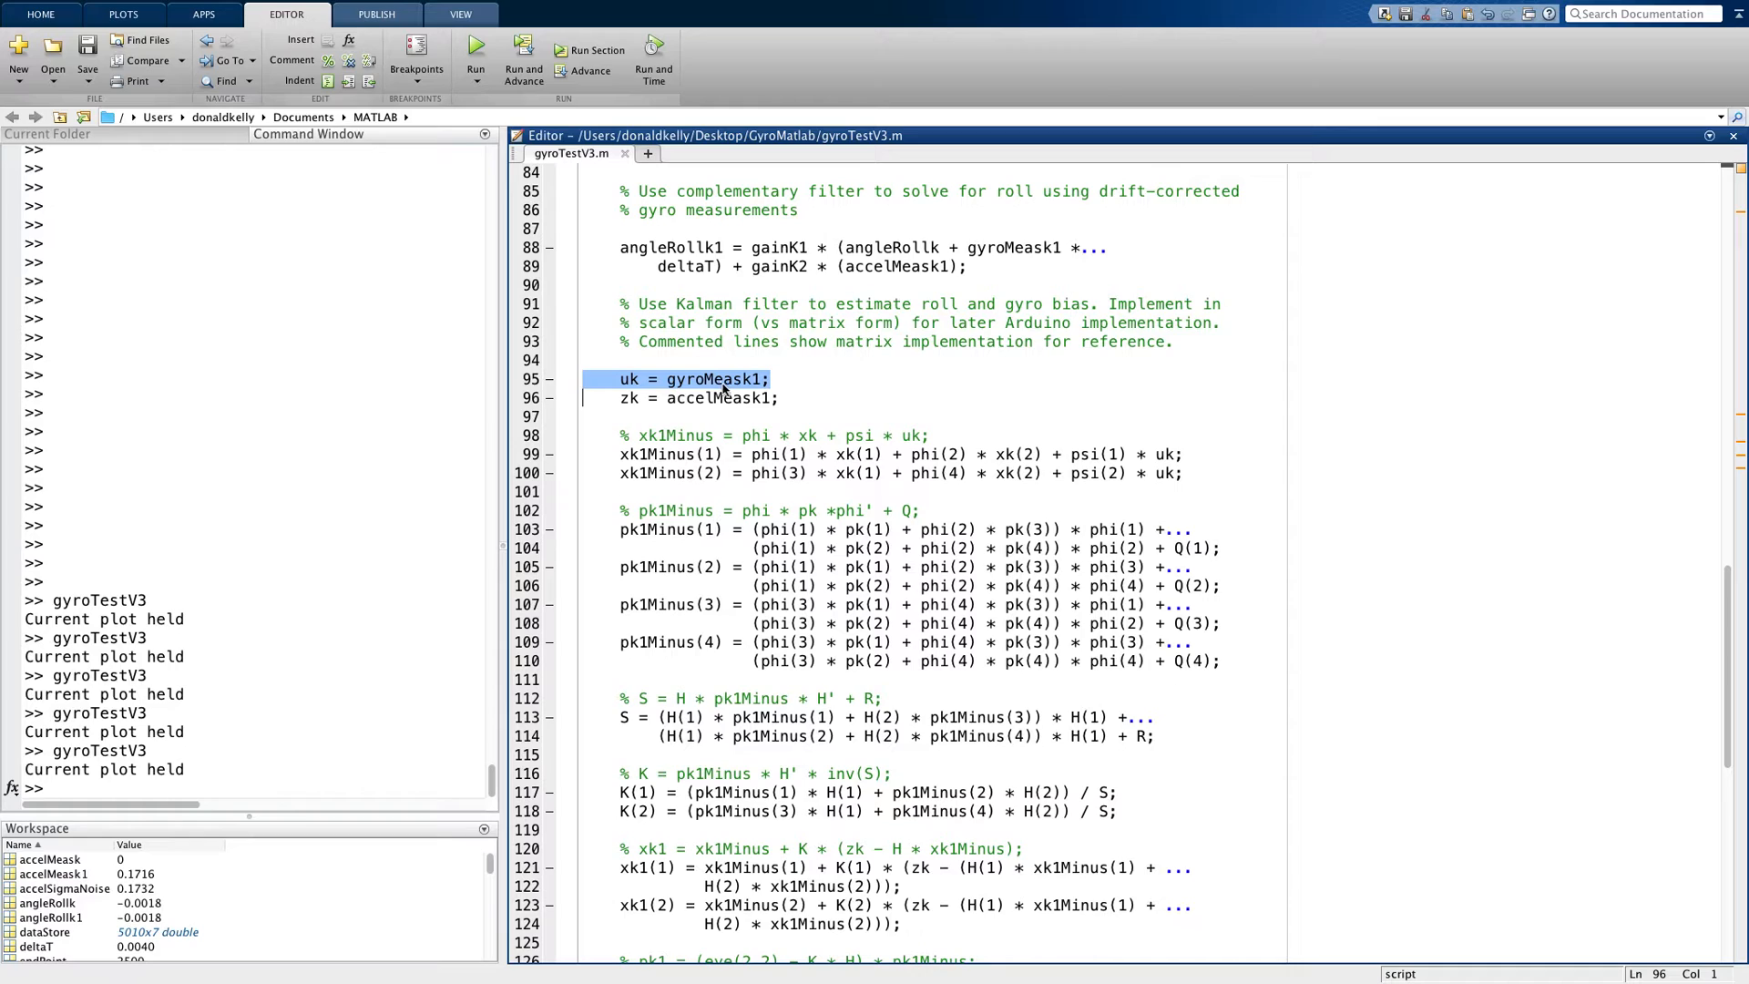
pyautogui.moveTo(913, 435)
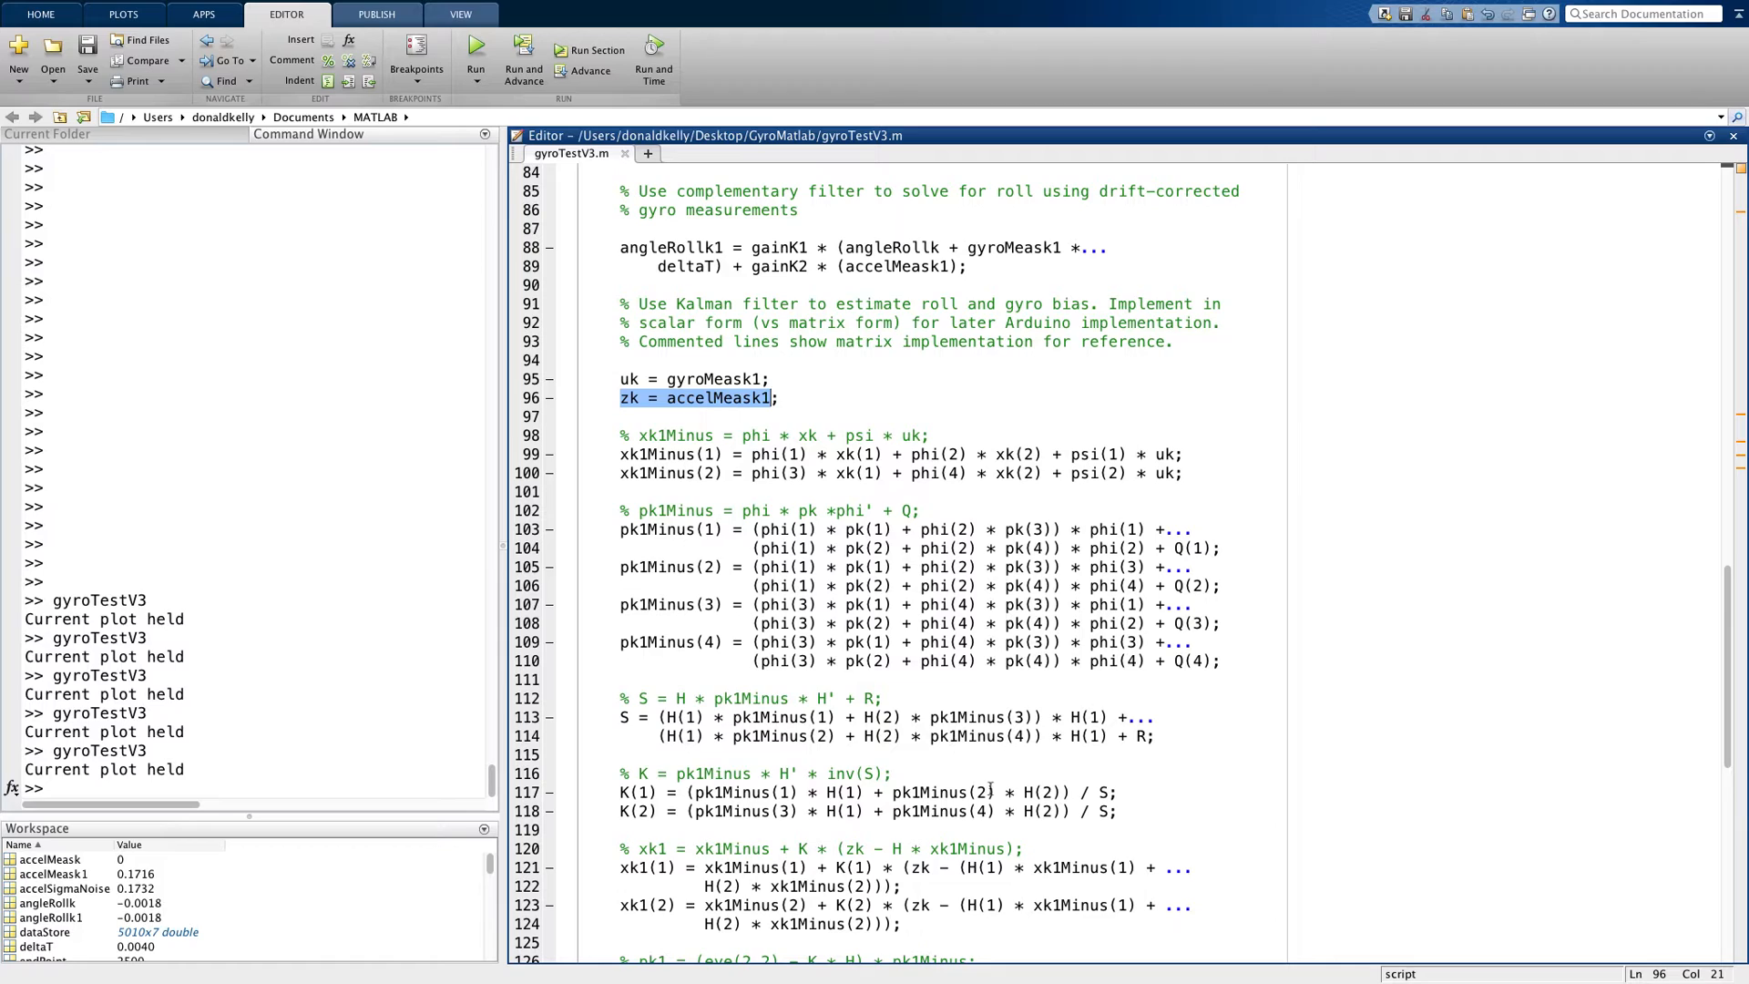
pyautogui.doubleClick(630, 398)
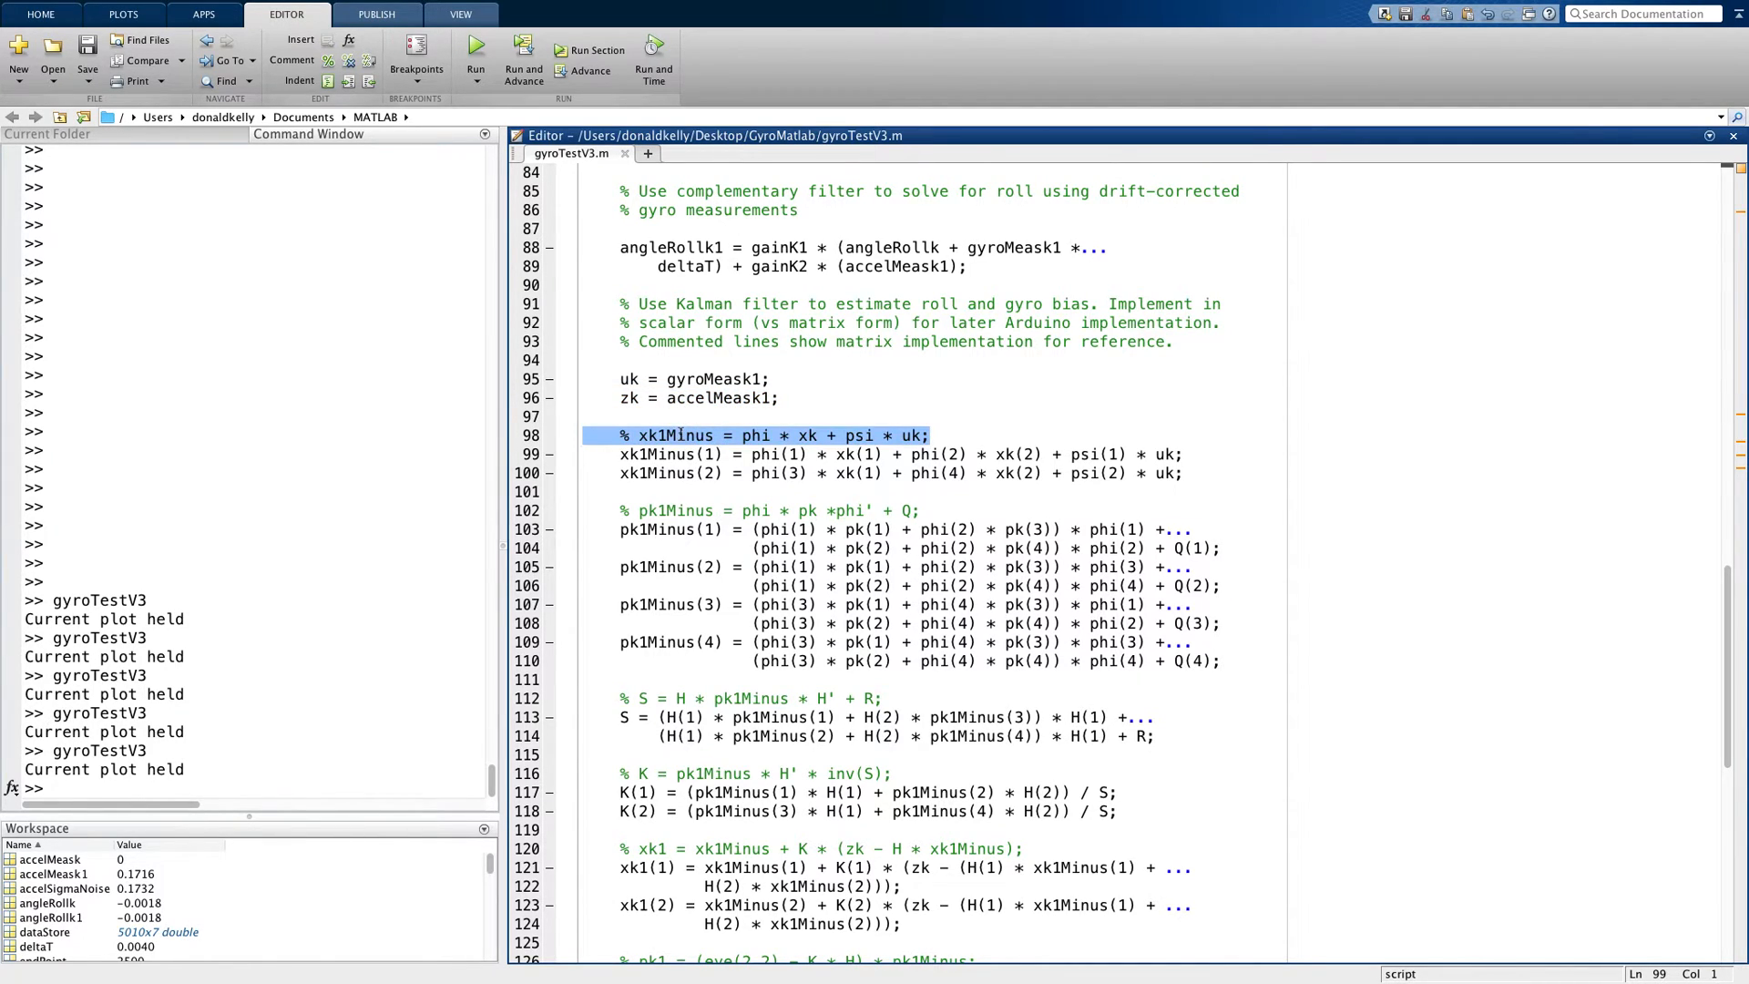
pyautogui.click(676, 510)
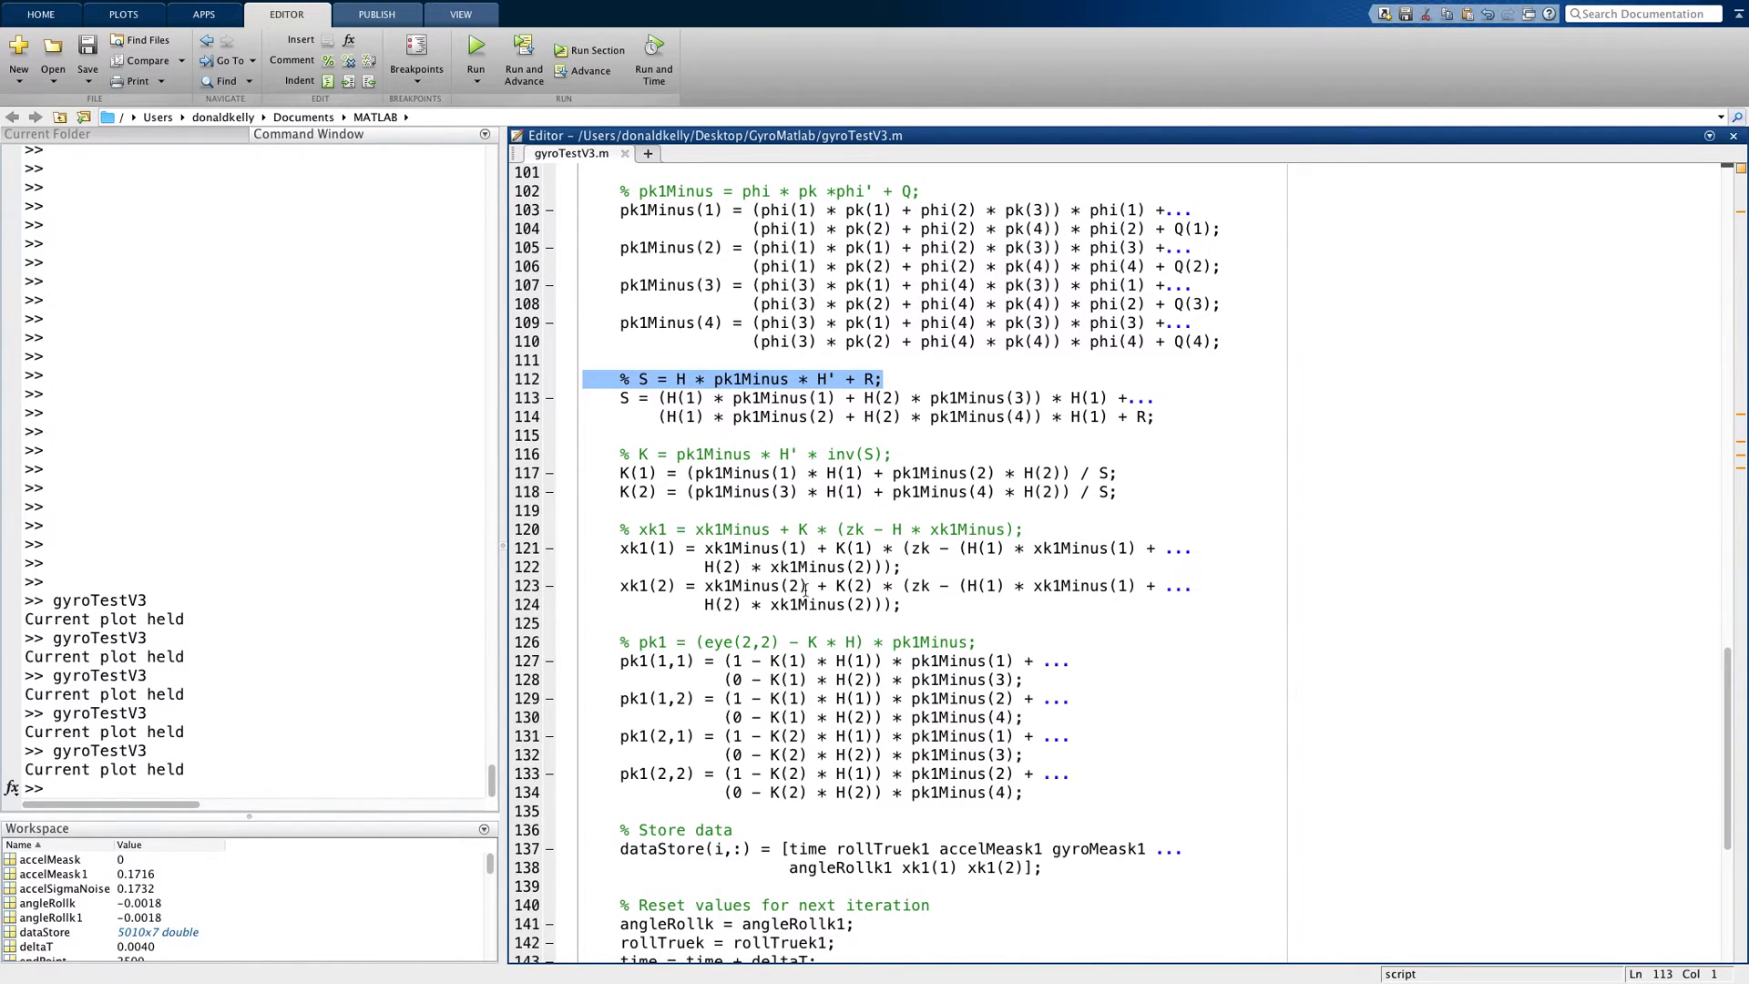
pyautogui.scroll(-3)
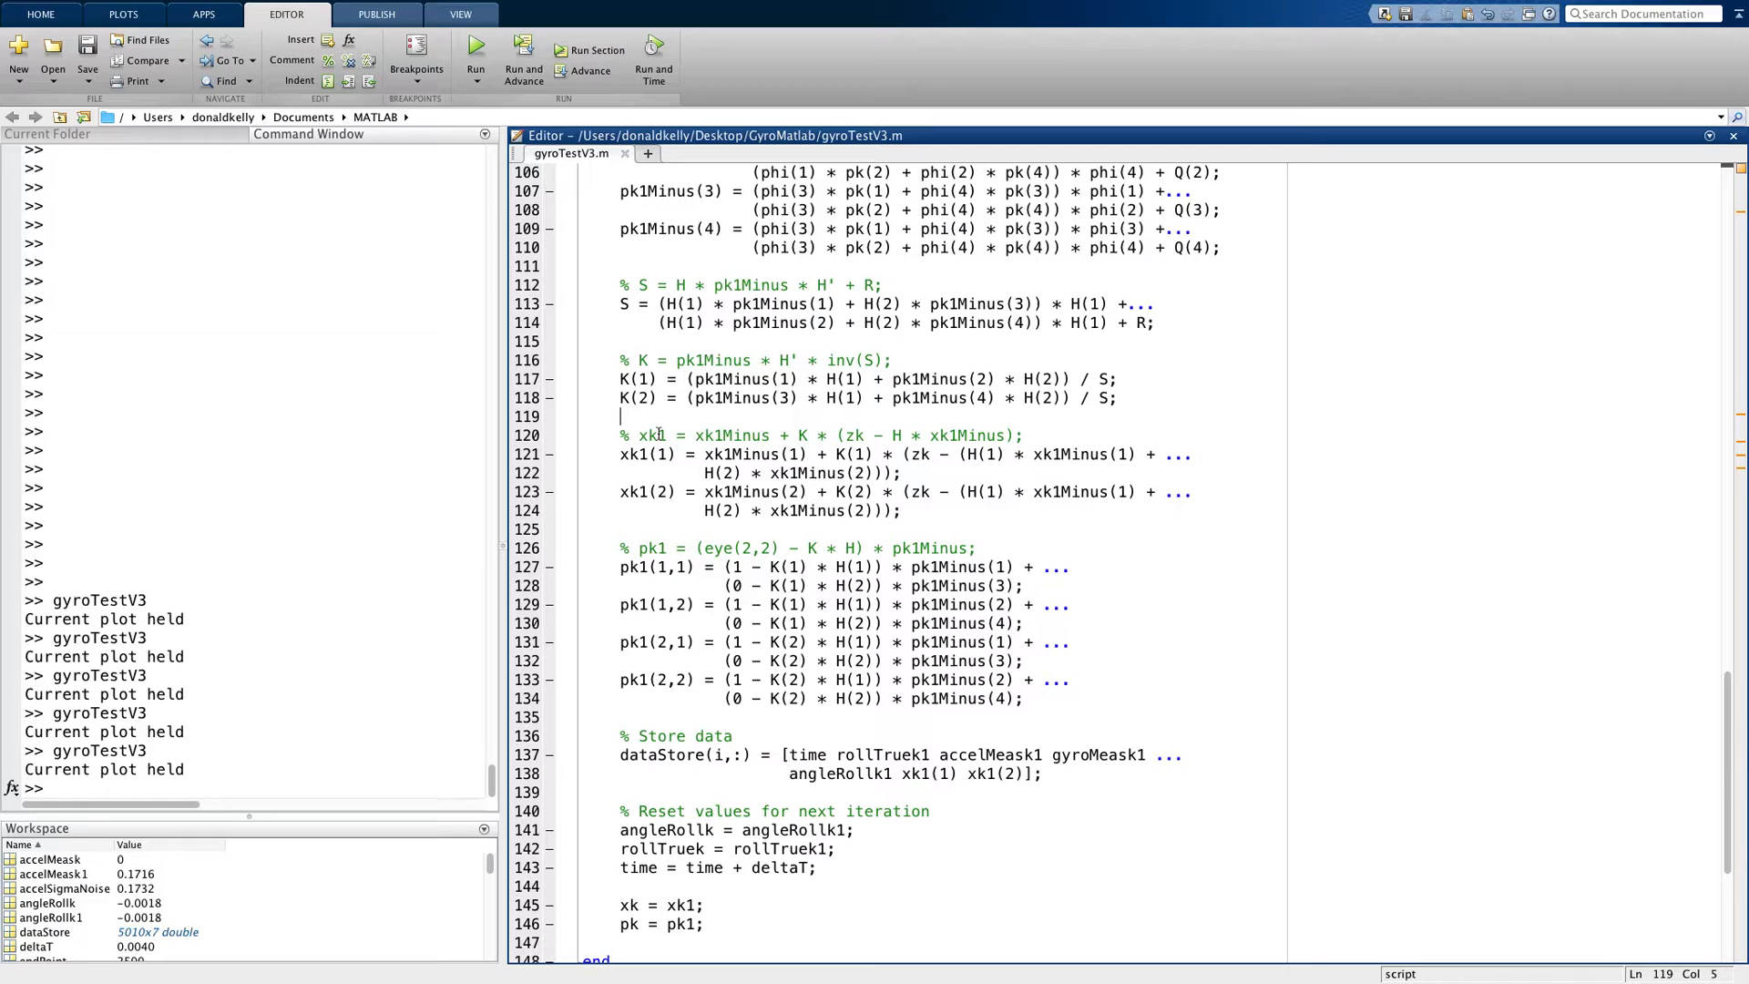
pyautogui.tripleClick(802, 435)
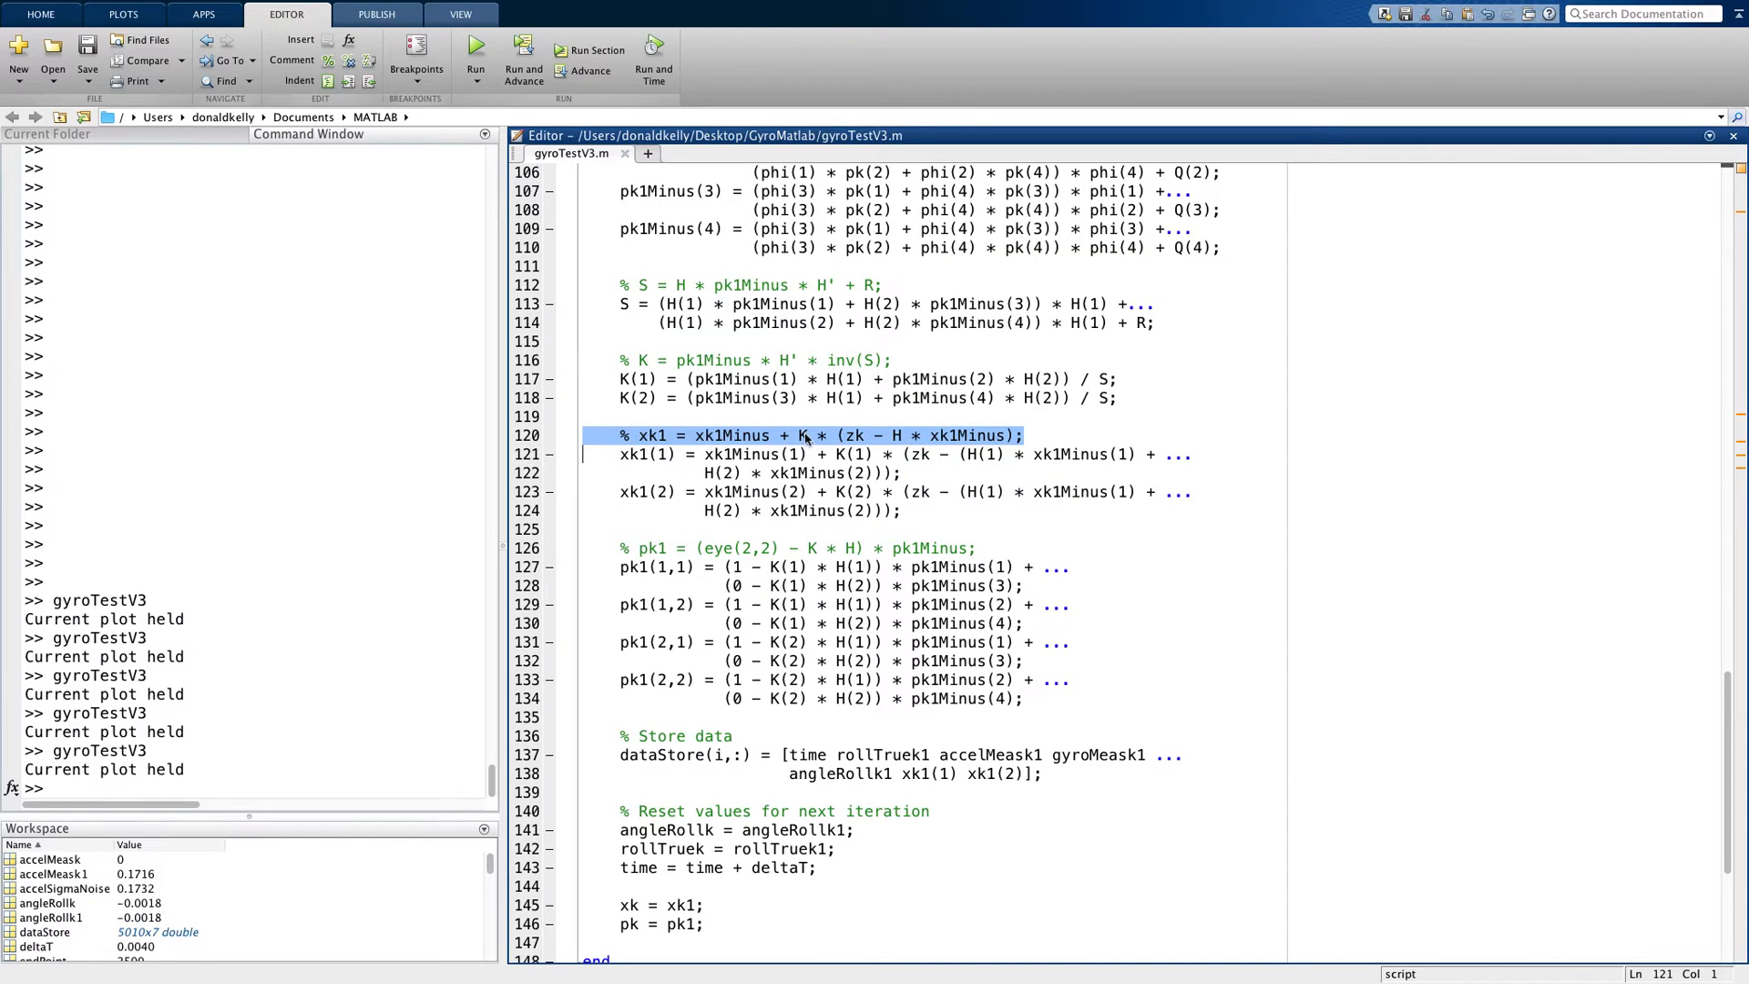
pyautogui.moveTo(850, 436)
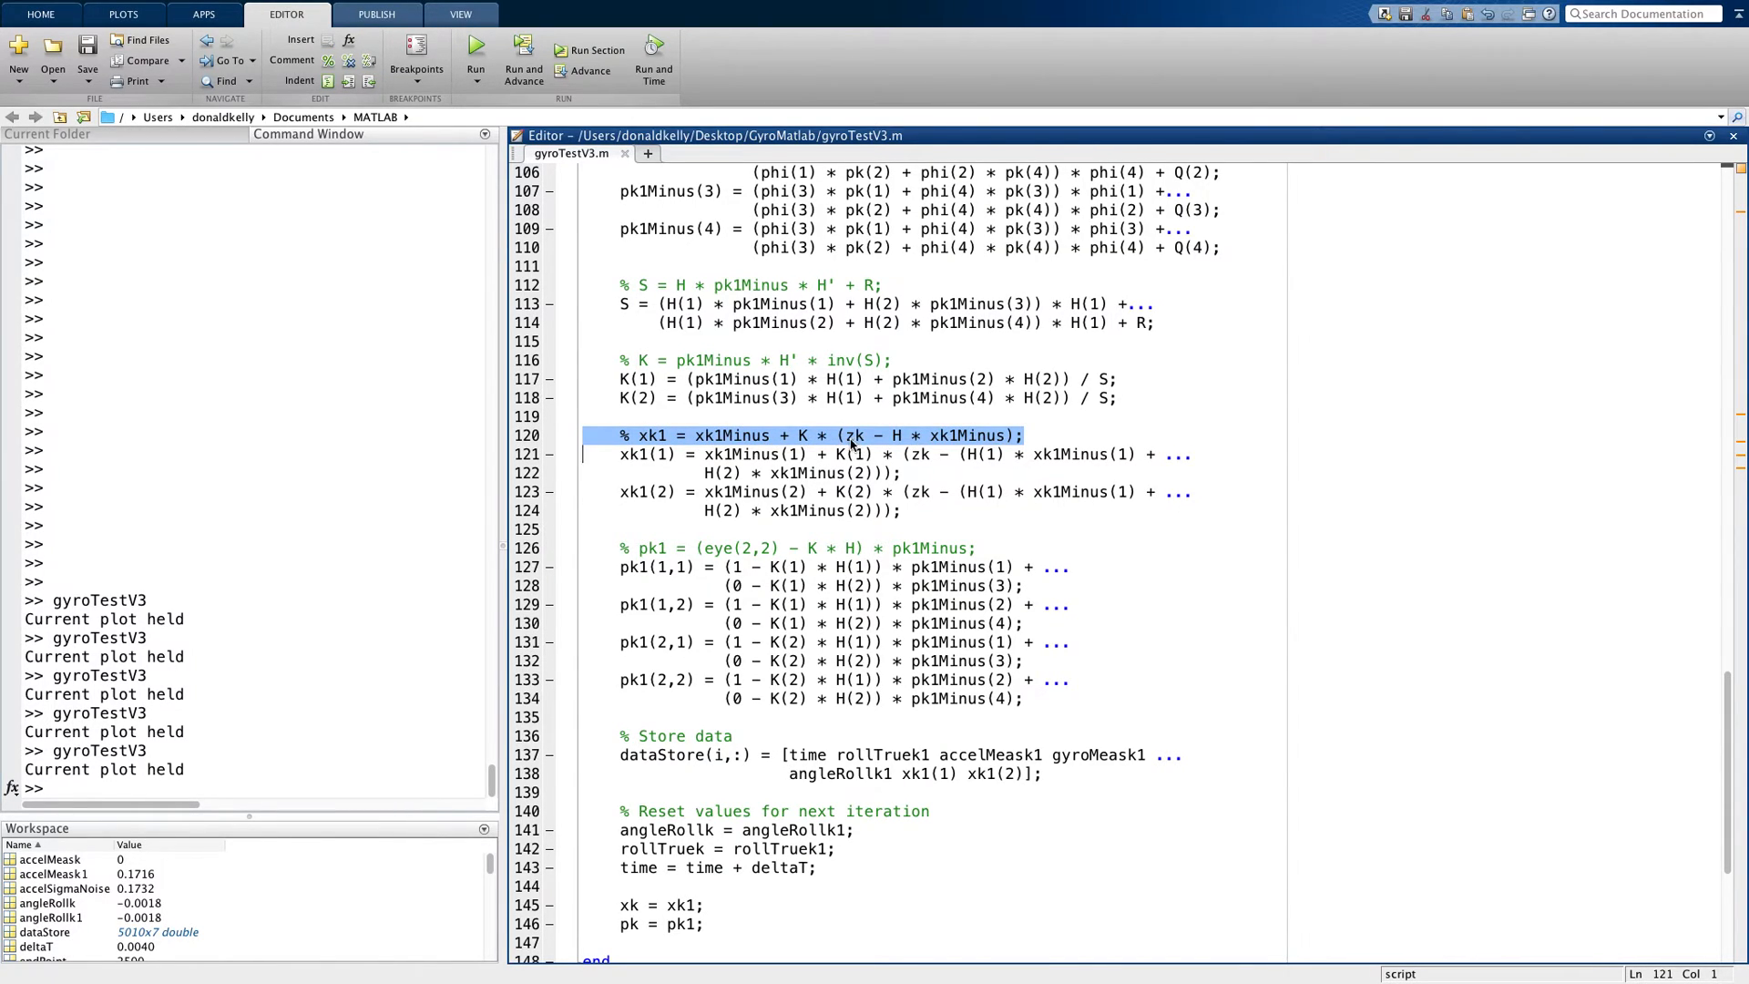
pyautogui.doubleClick(855, 436)
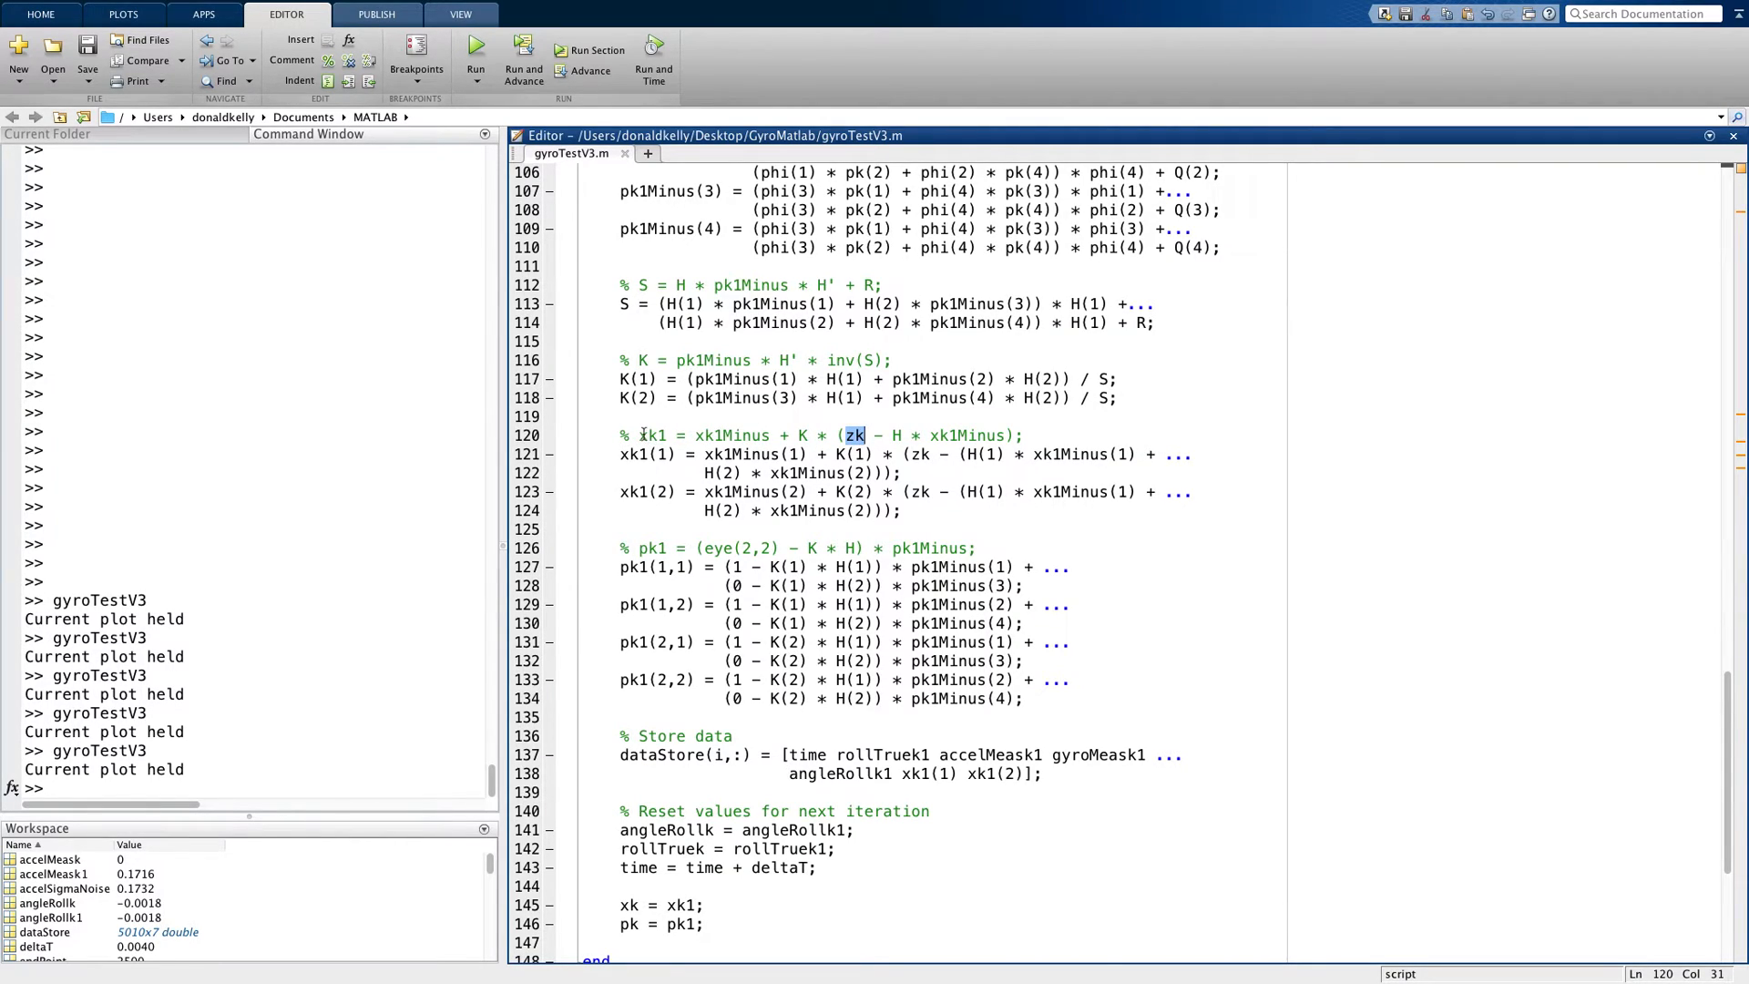
pyautogui.doubleClick(654, 436)
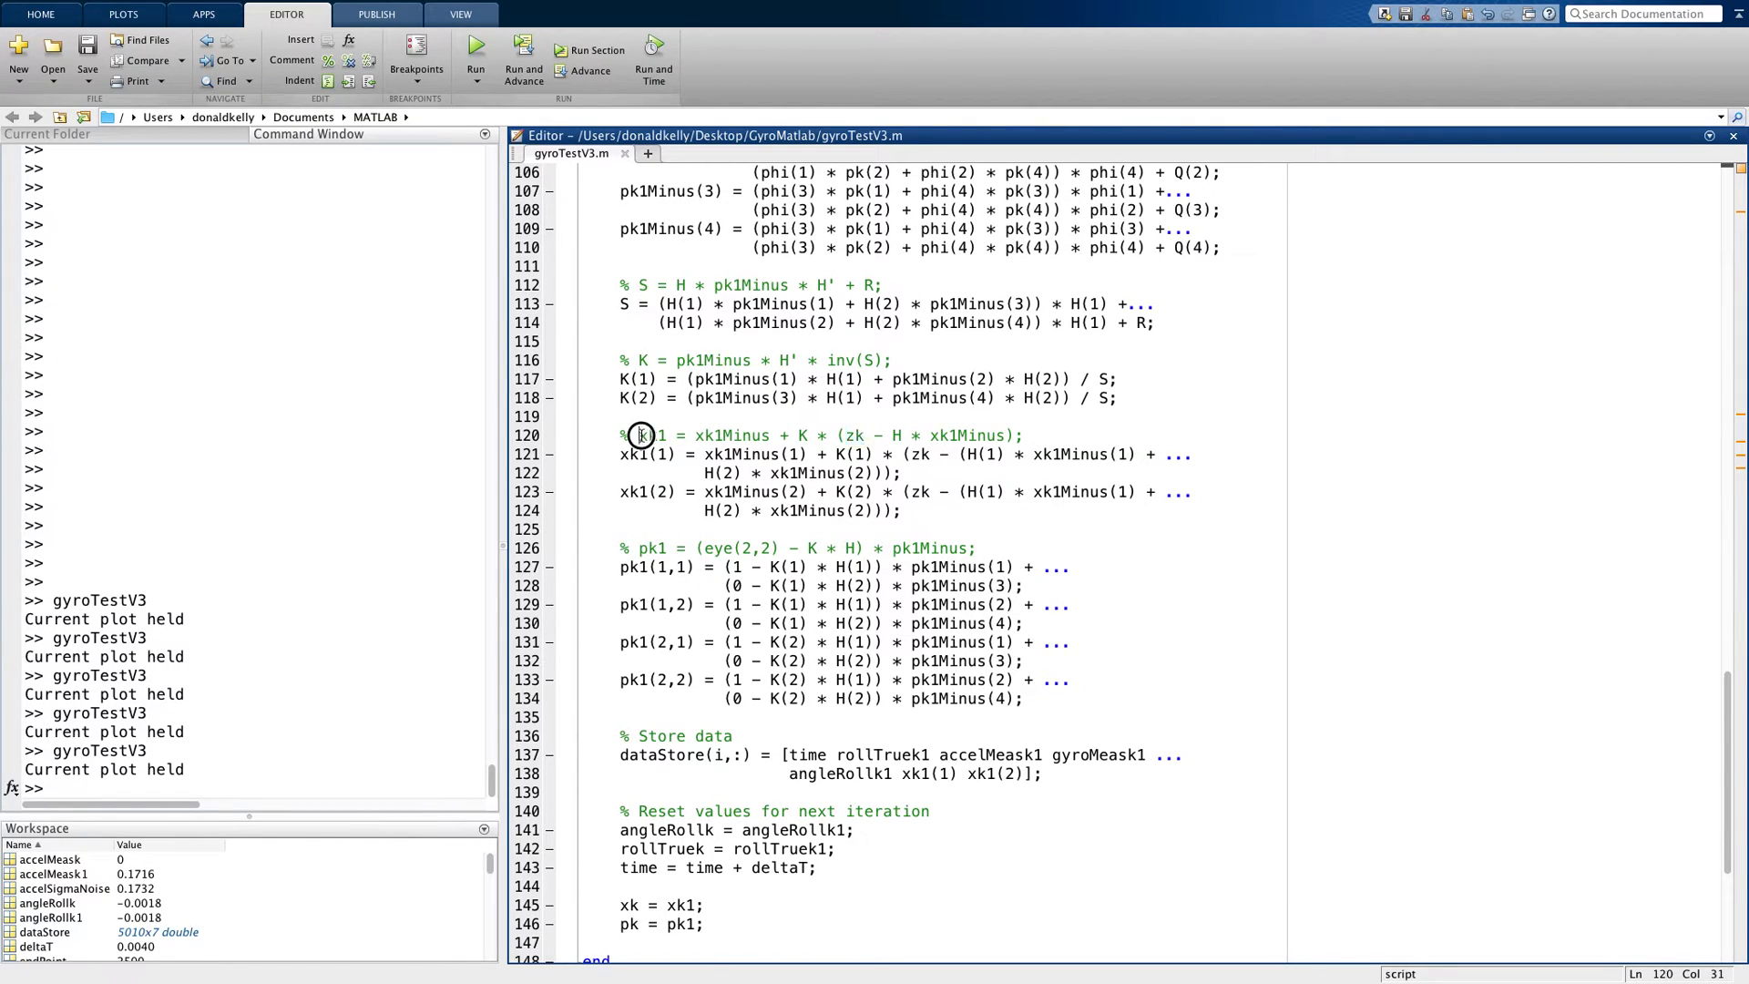
pyautogui.doubleClick(648, 436)
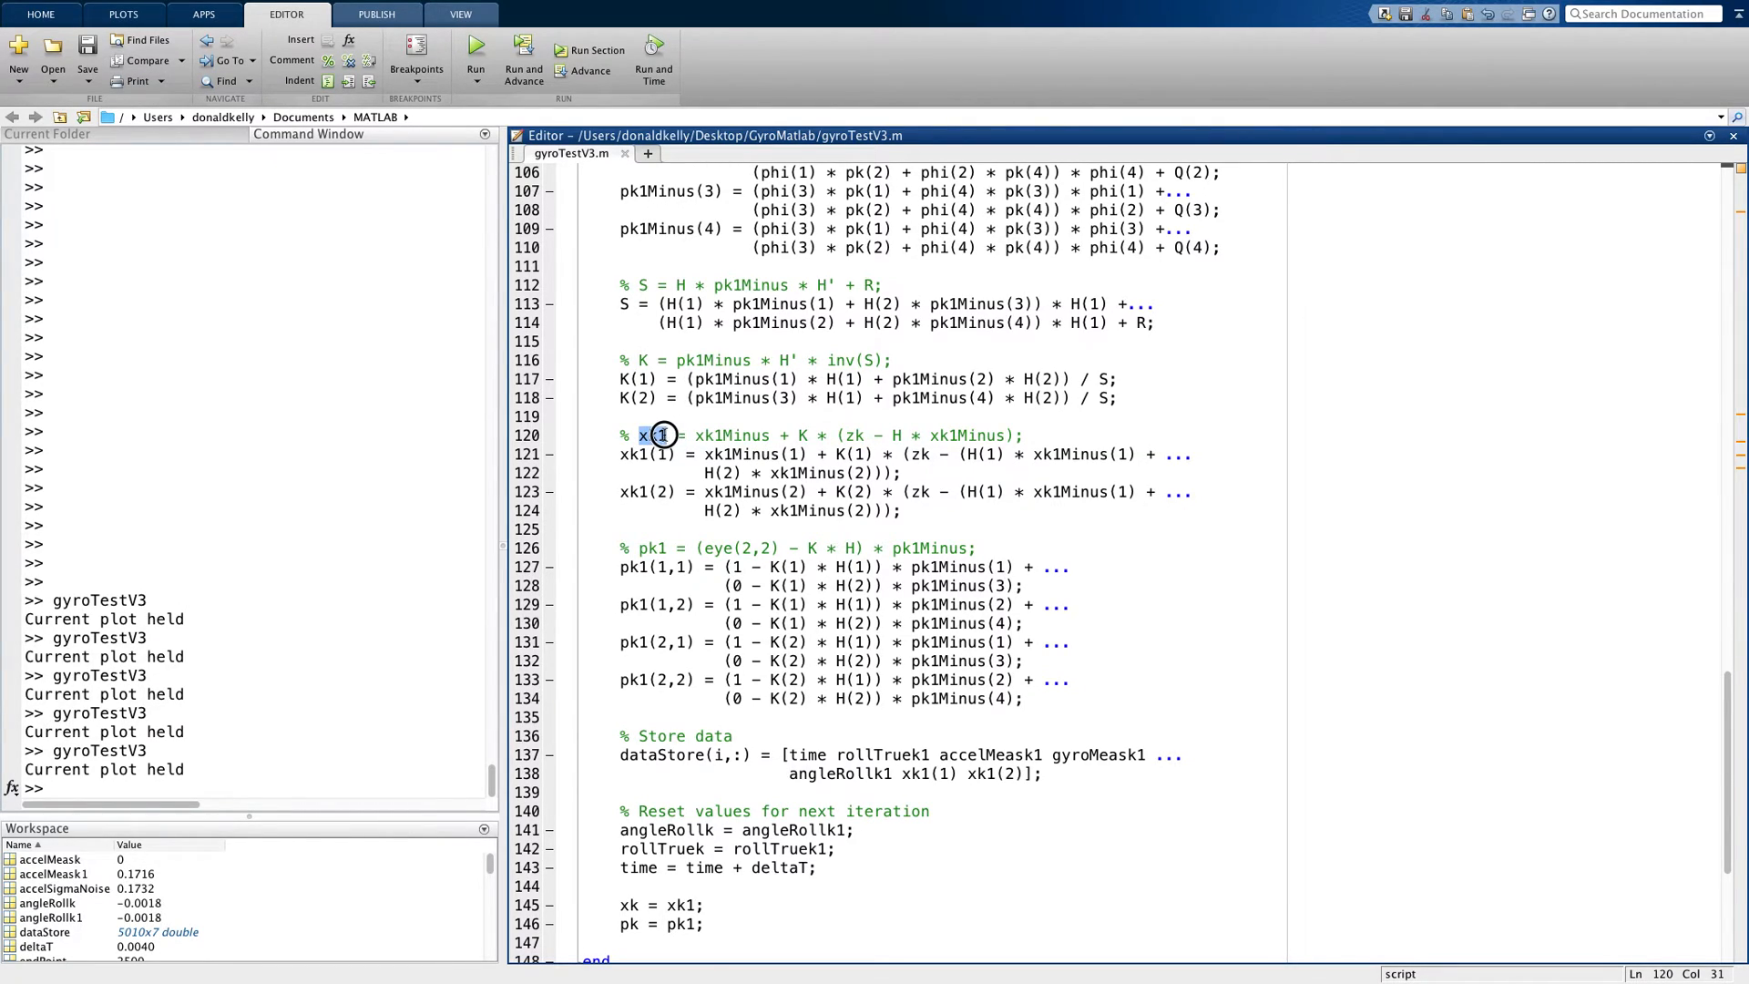
pyautogui.doubleClick(654, 436)
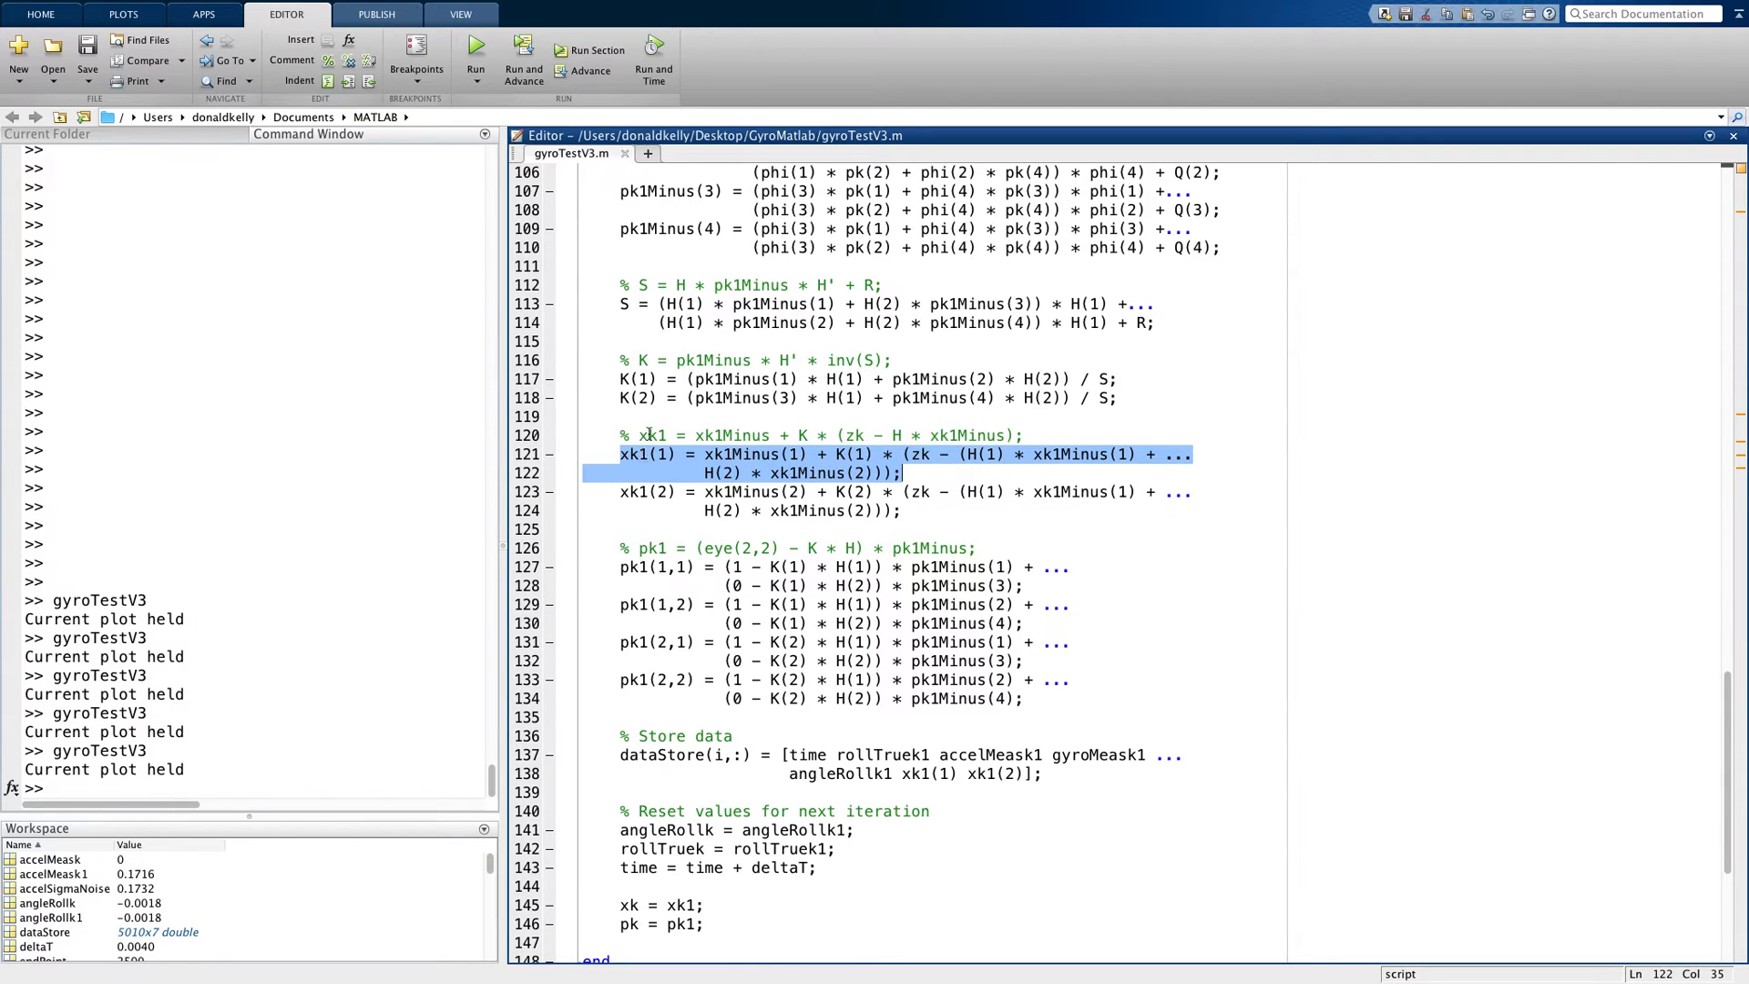
pyautogui.doubleClick(652, 435)
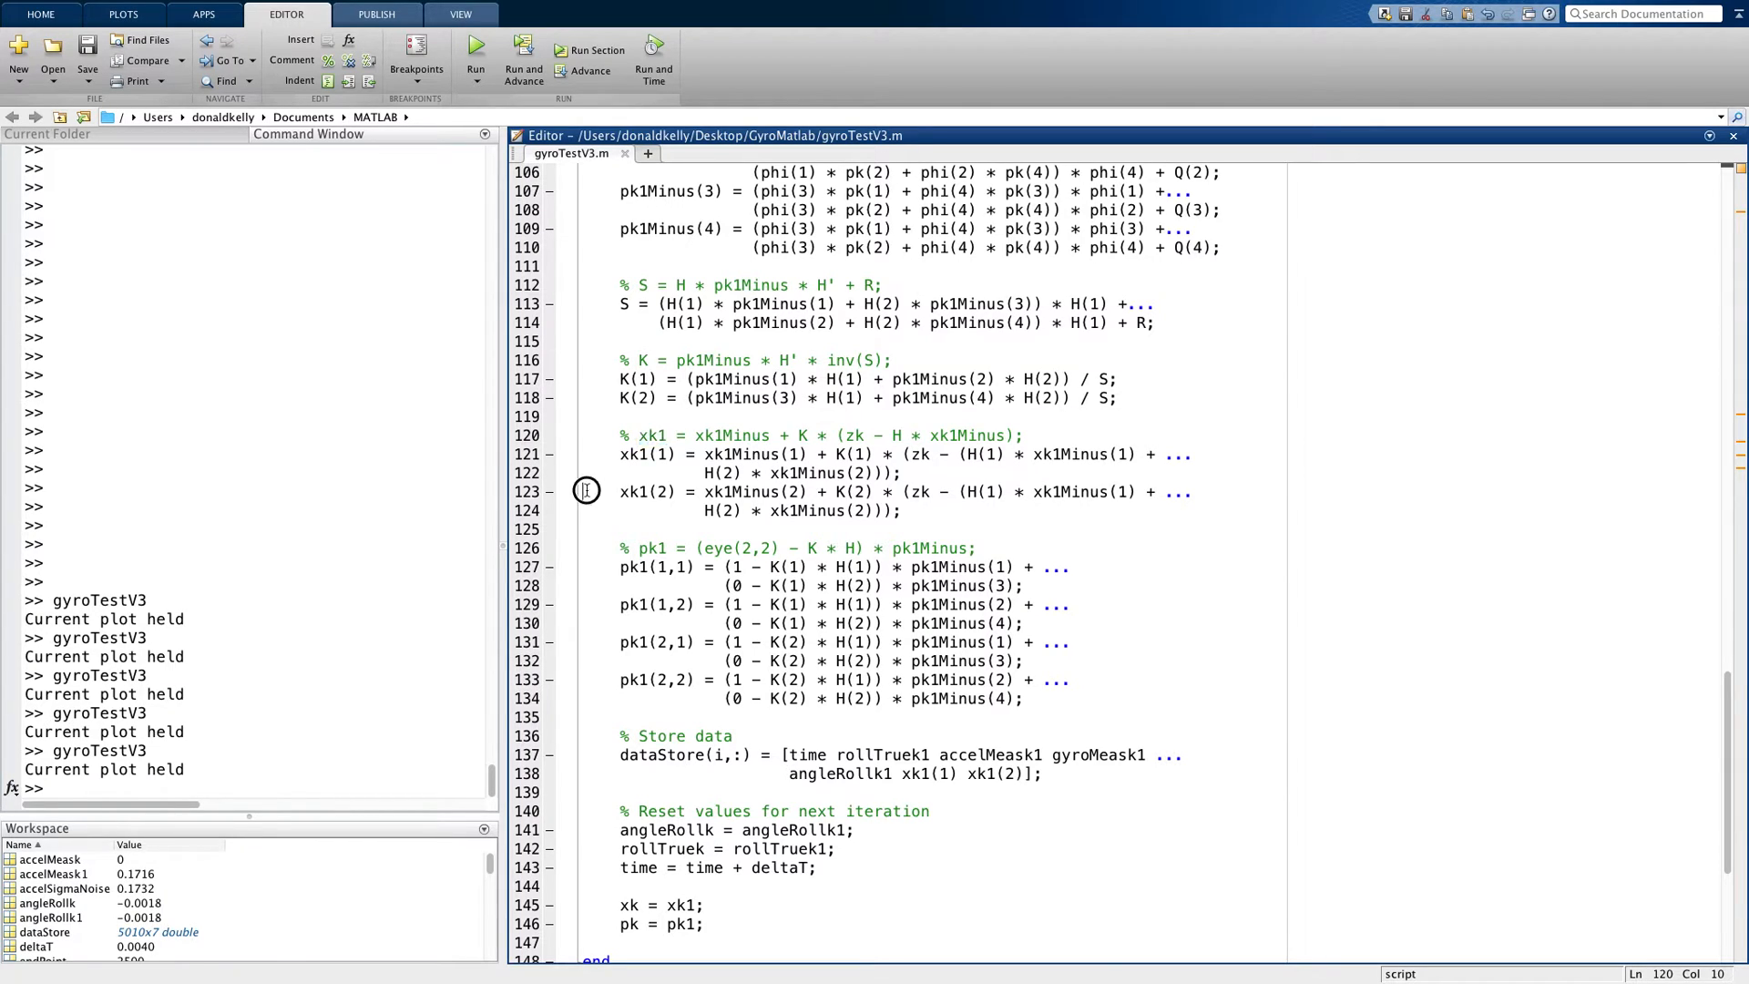
pyautogui.moveTo(620, 492); pyautogui.dragTo(903, 510)
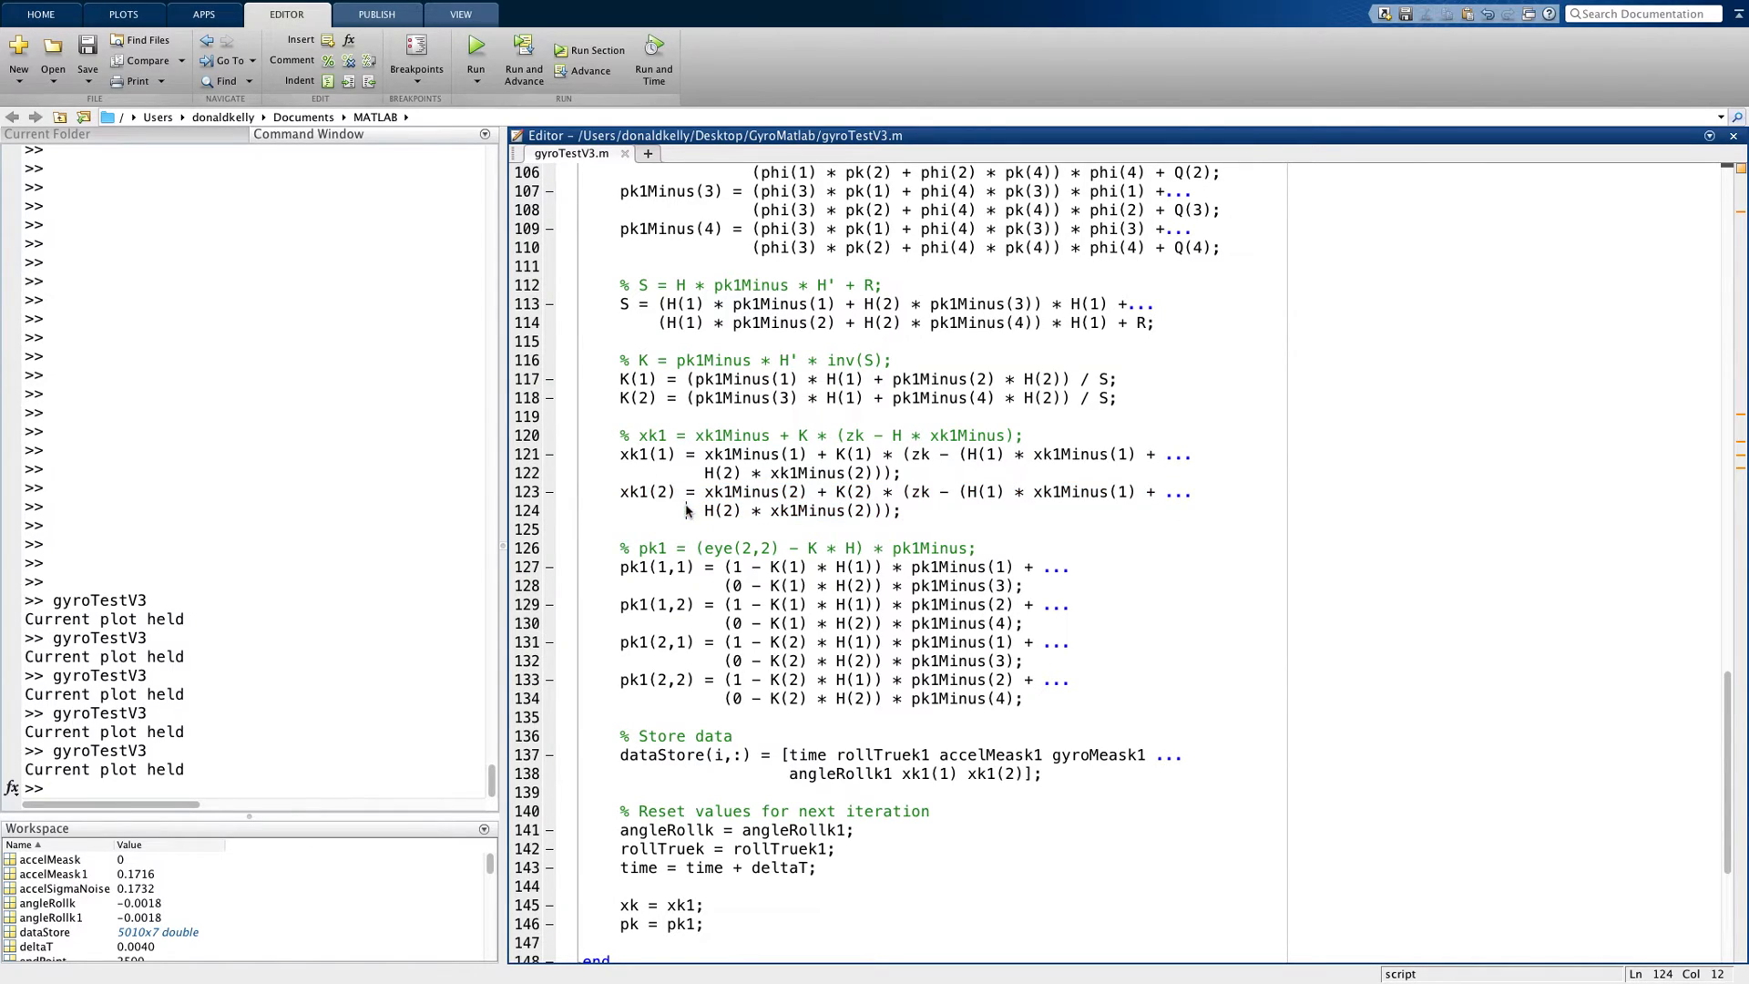
pyautogui.scroll(-3)
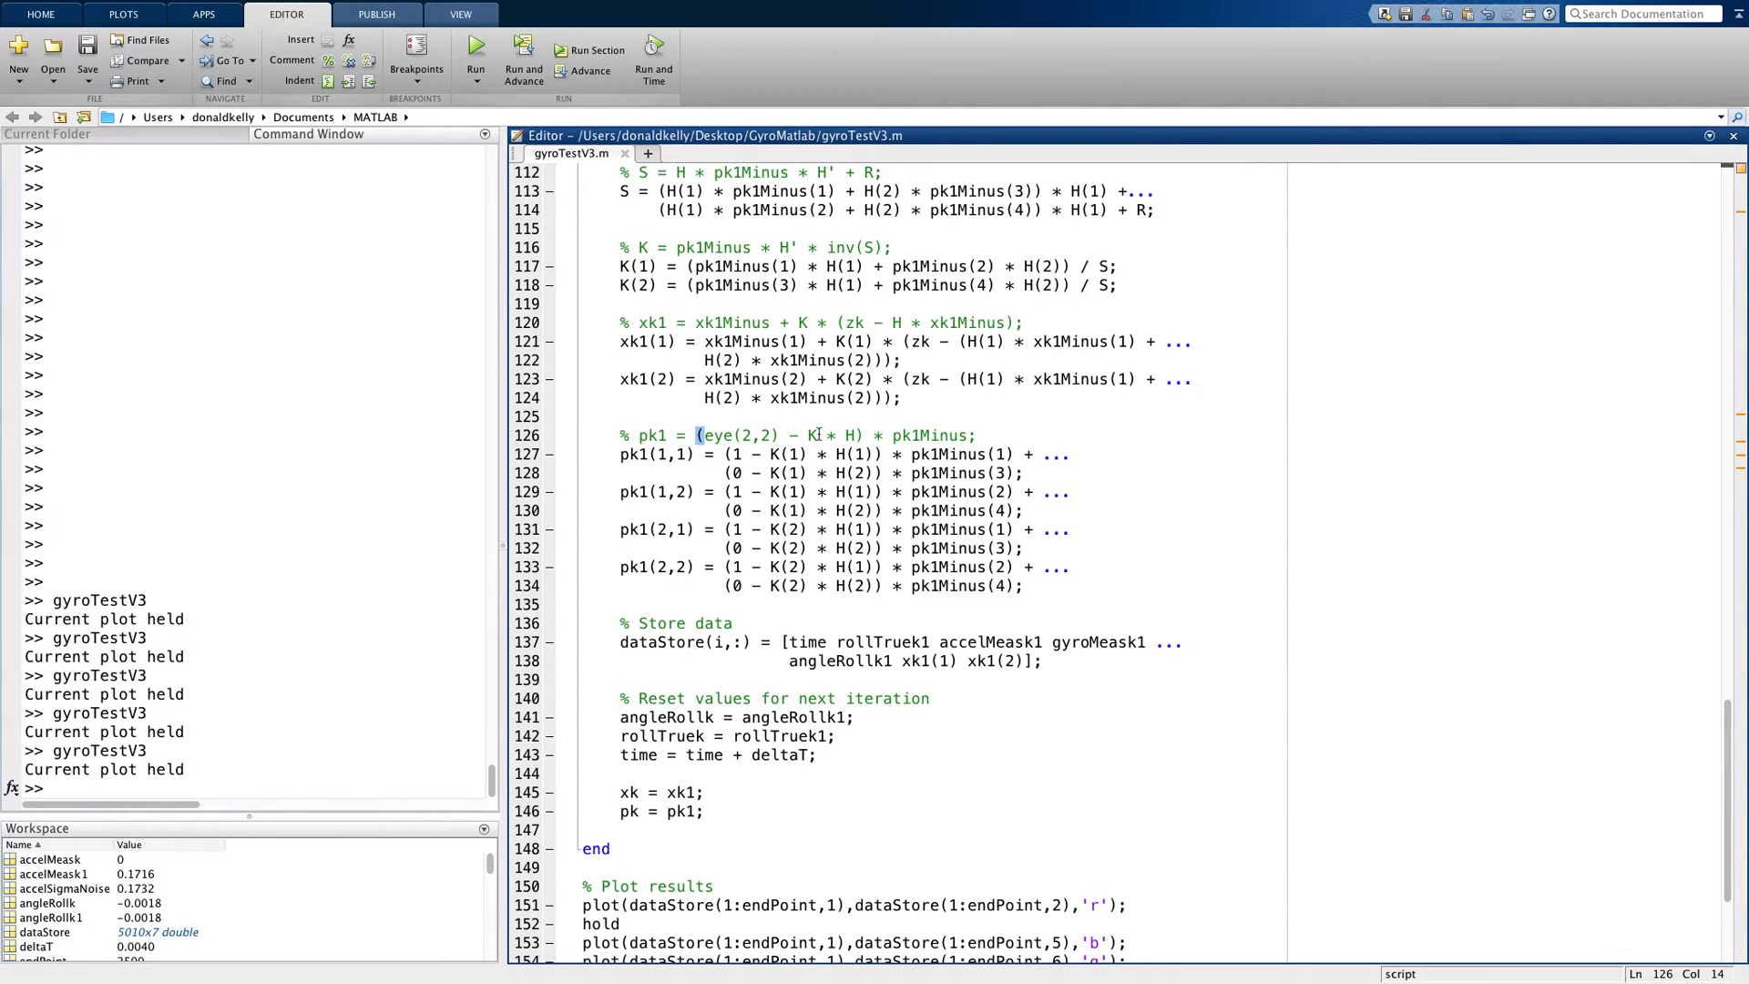
pyautogui.tripleClick(797, 436)
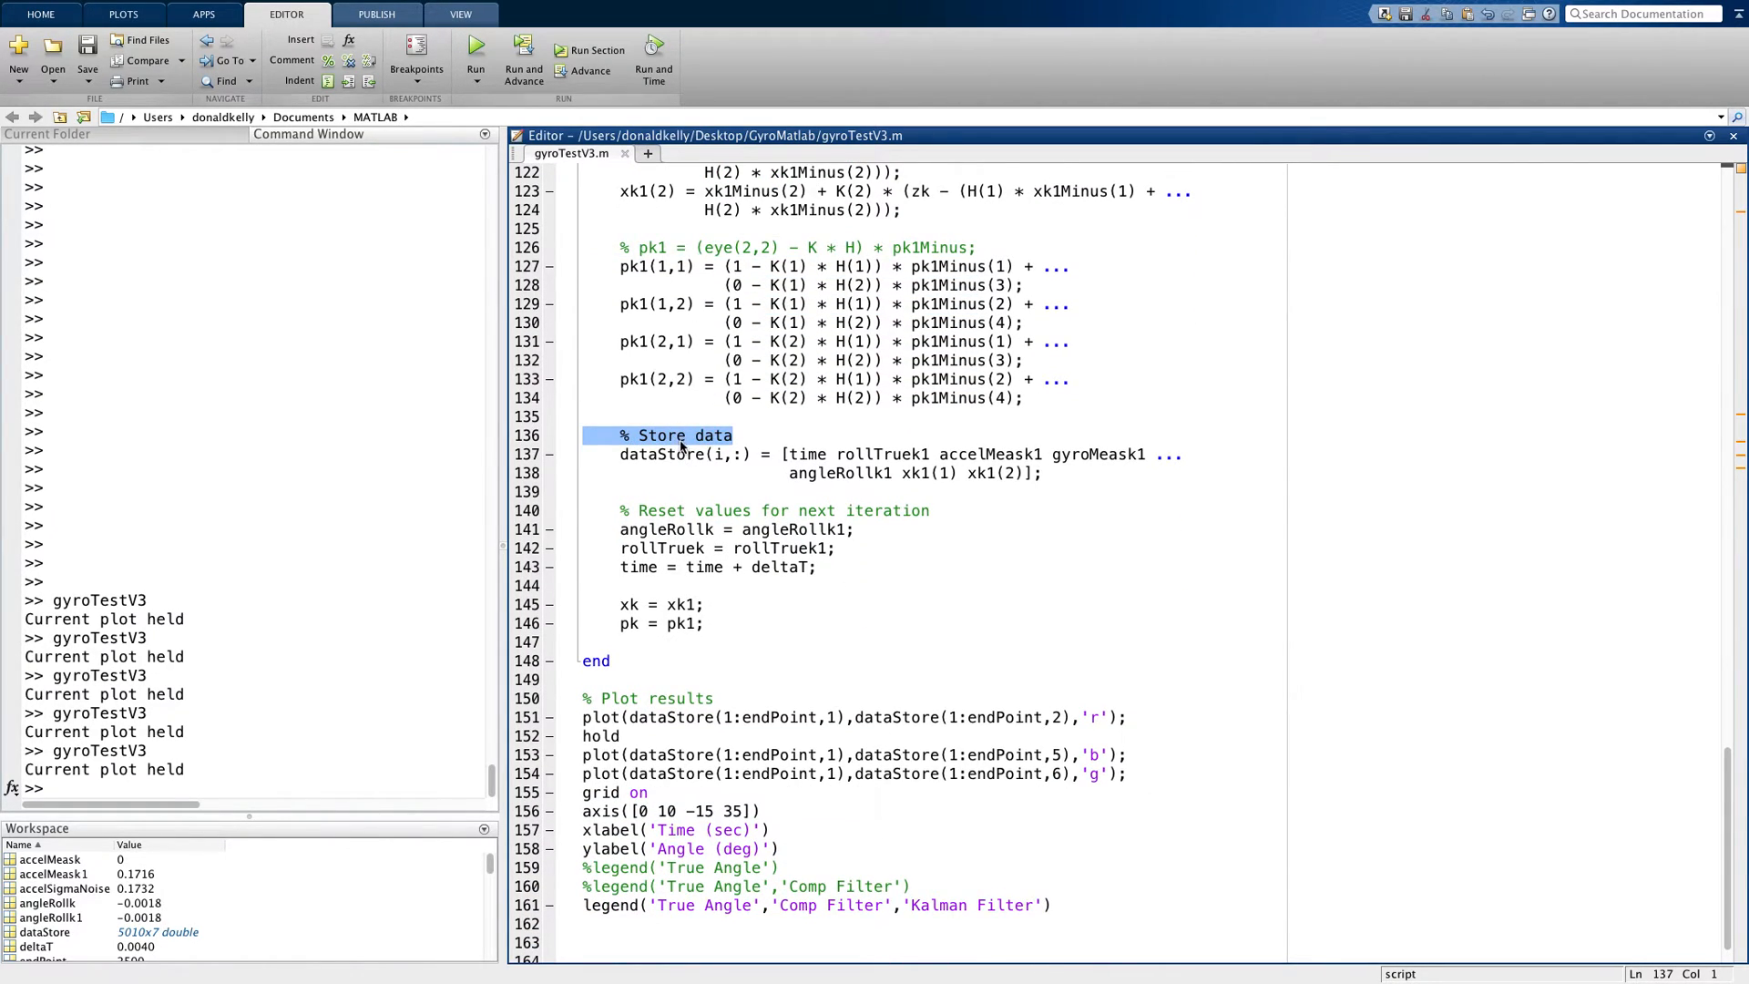
pyautogui.moveTo(637, 507)
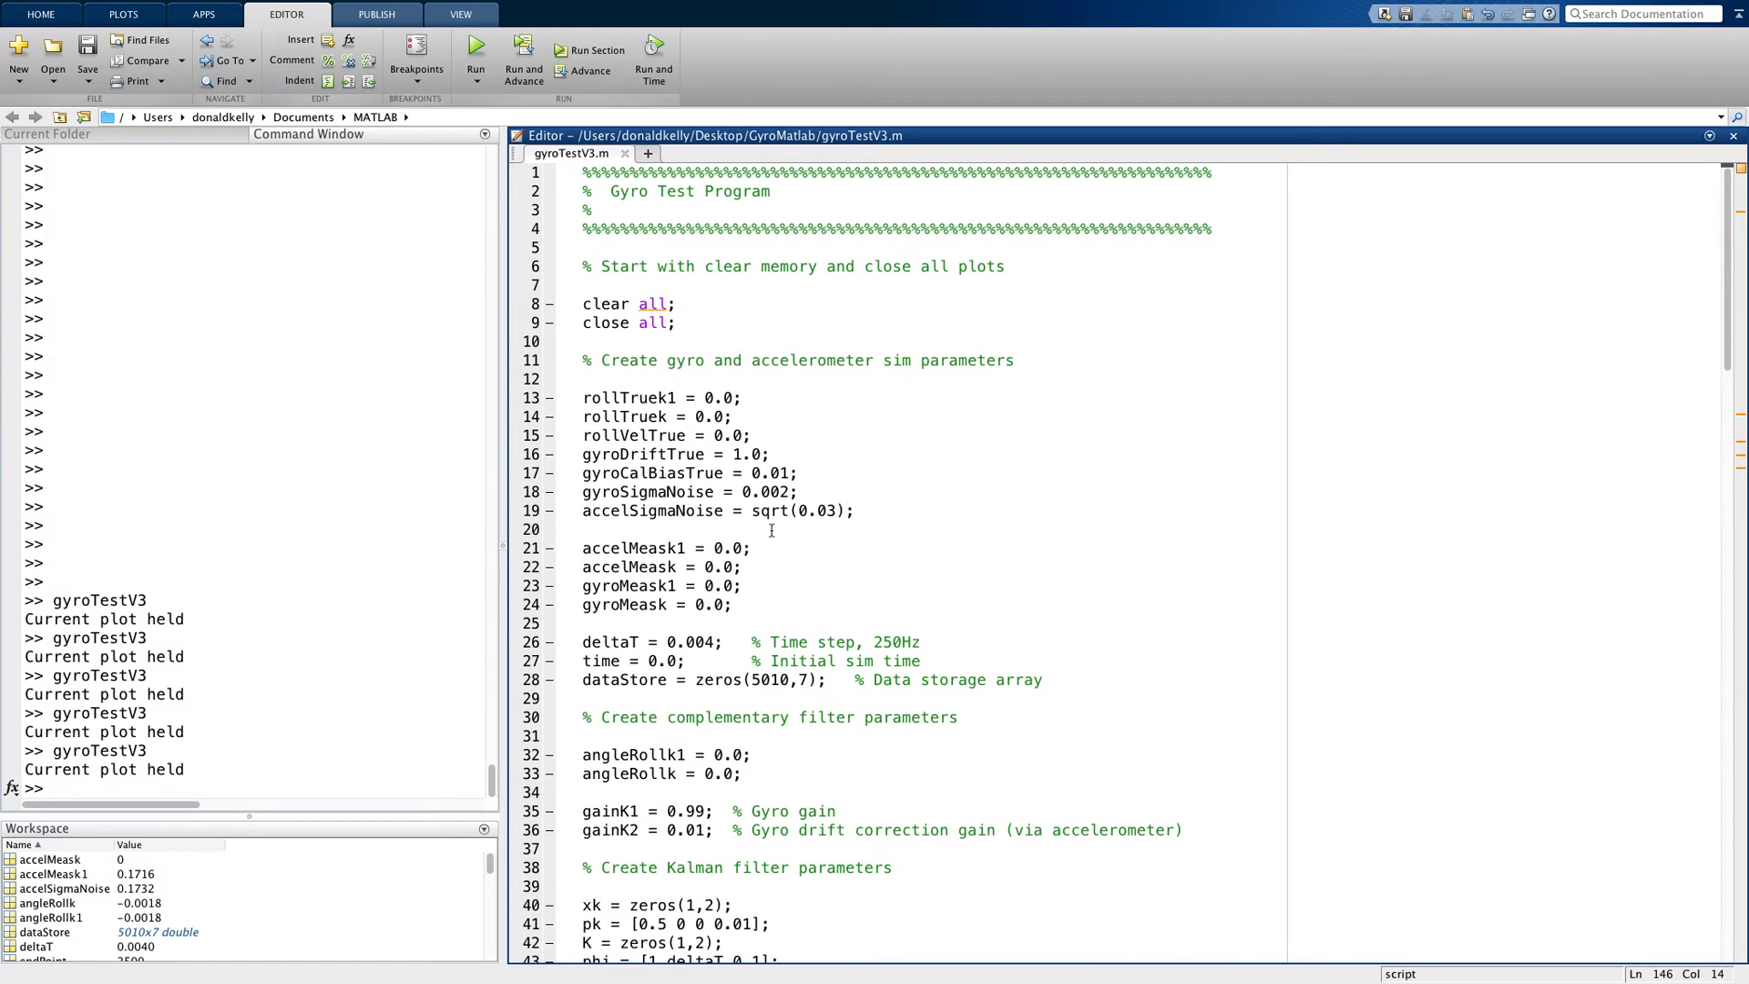
pyautogui.moveTo(657, 397)
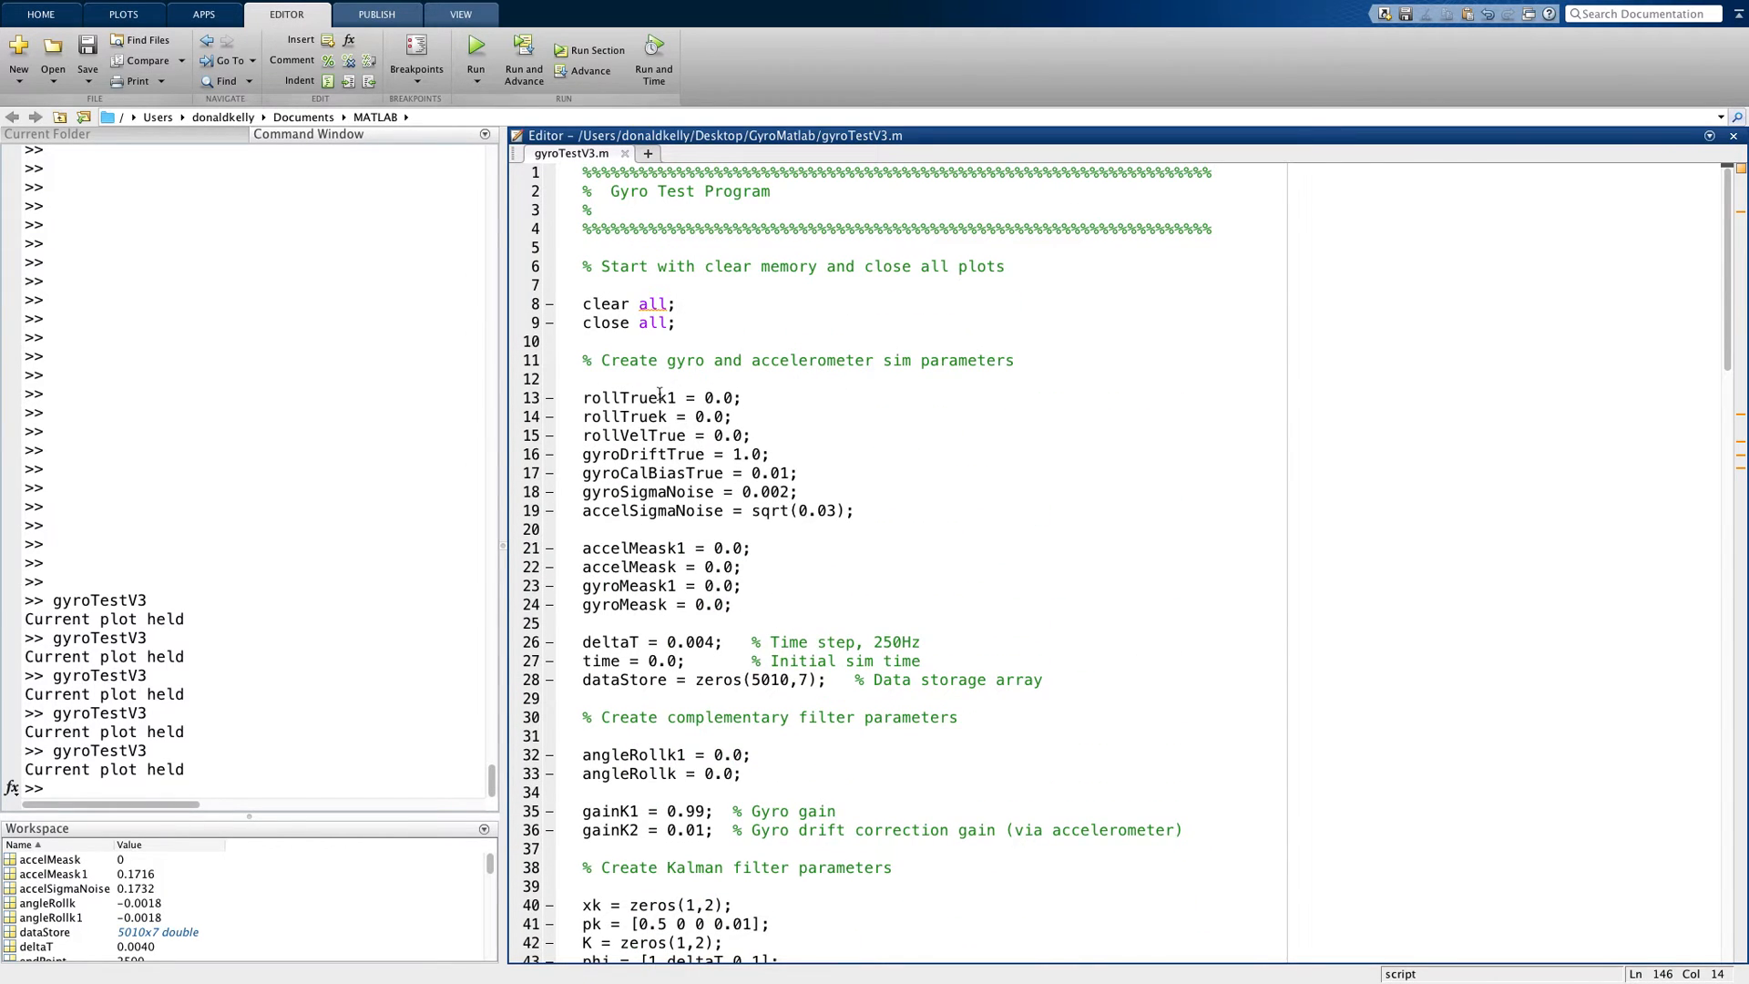
pyautogui.moveTo(653, 394)
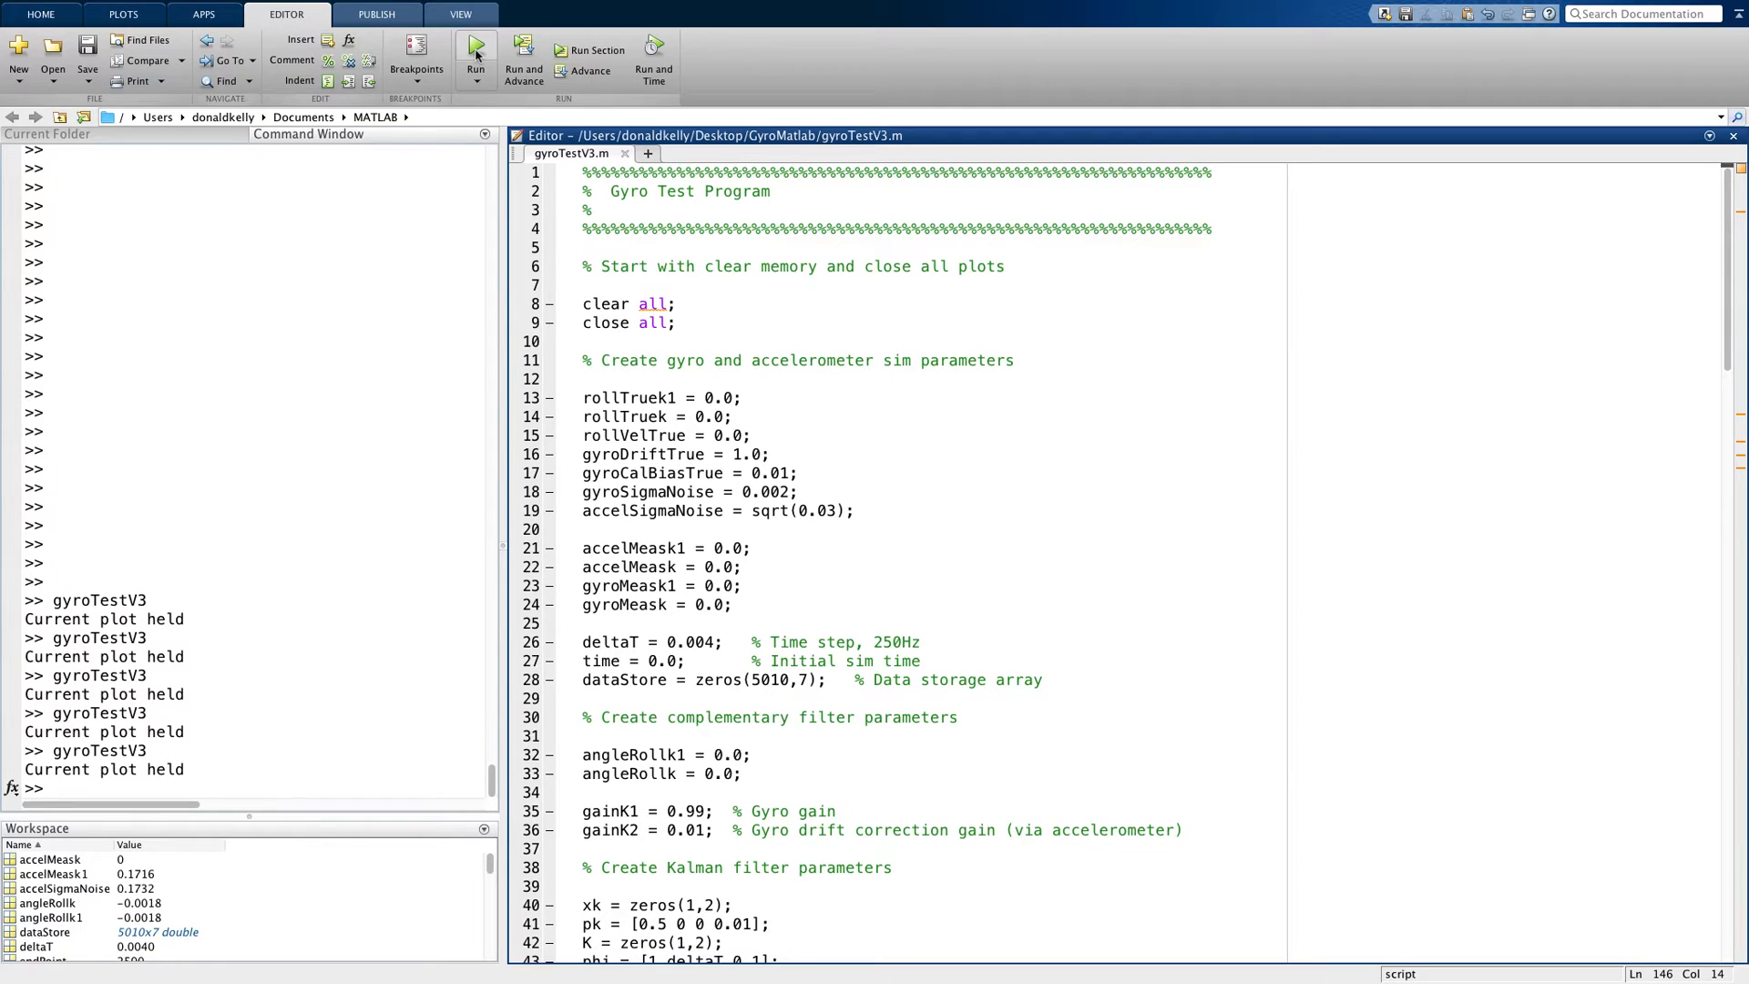
# - Run gyroTestV3, then move and enlarge Figure 1 showing true angle, complementary and Kalman traces
pyautogui.click(476, 44)
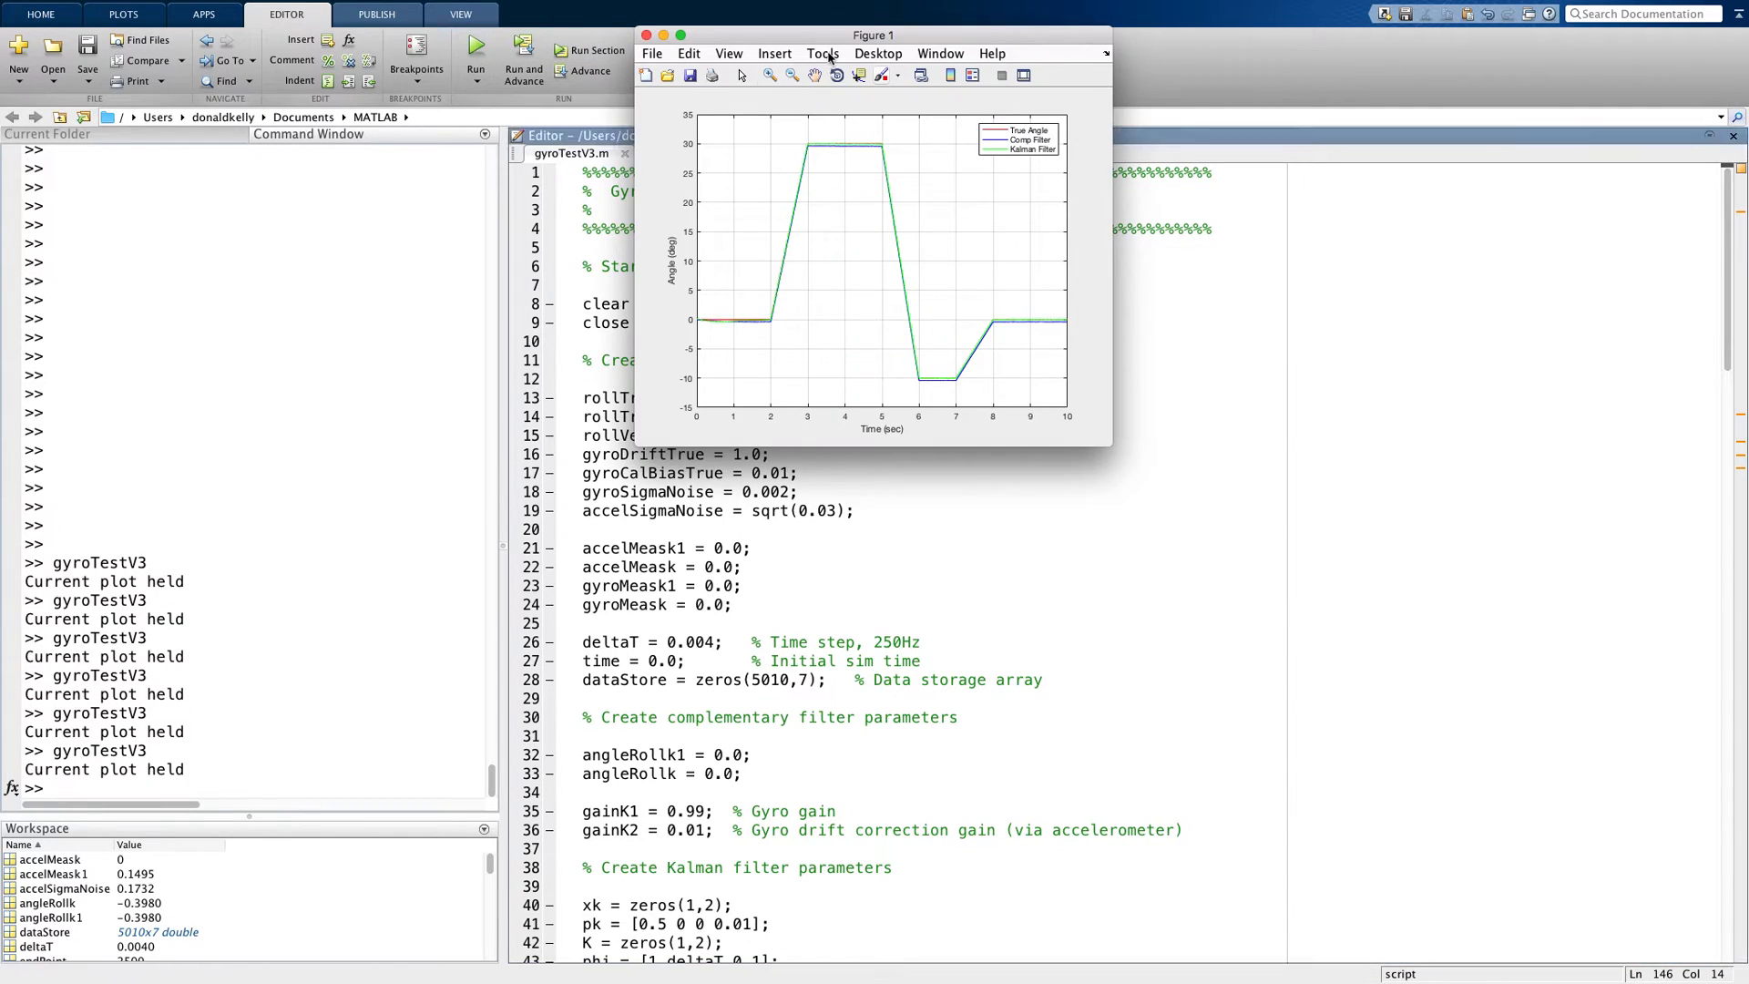
pyautogui.moveTo(874, 35); pyautogui.dragTo(1049, 162)
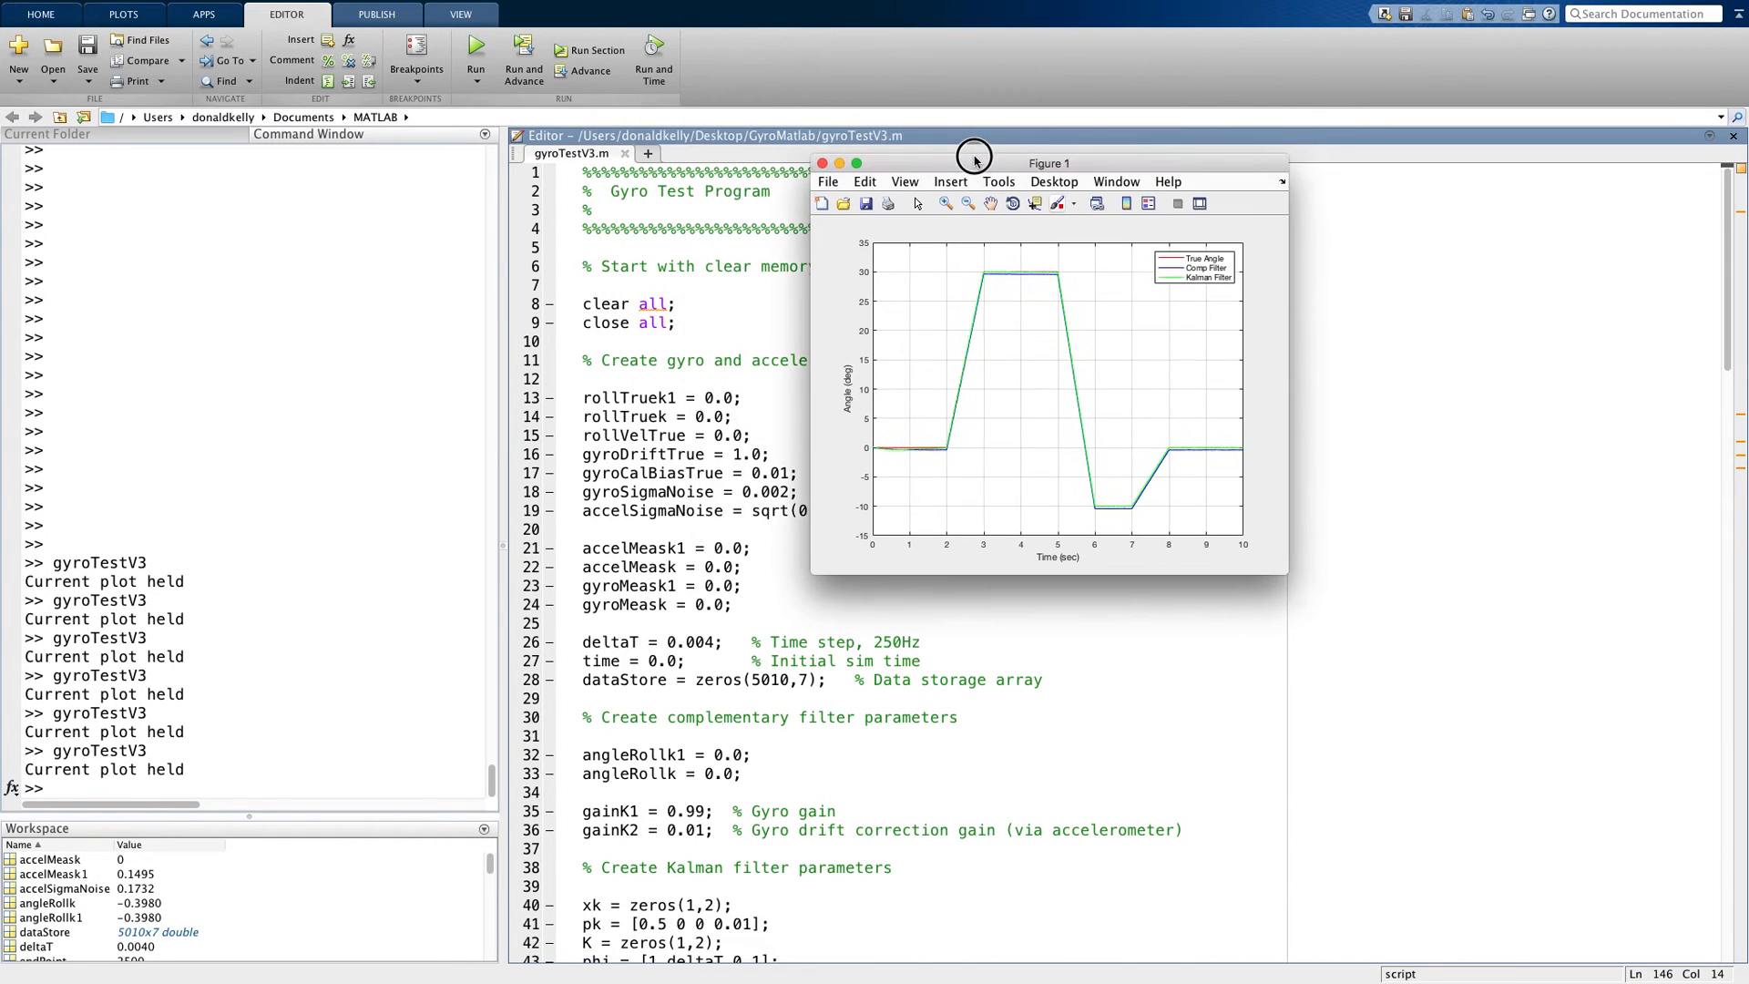
pyautogui.moveTo(1280, 575)
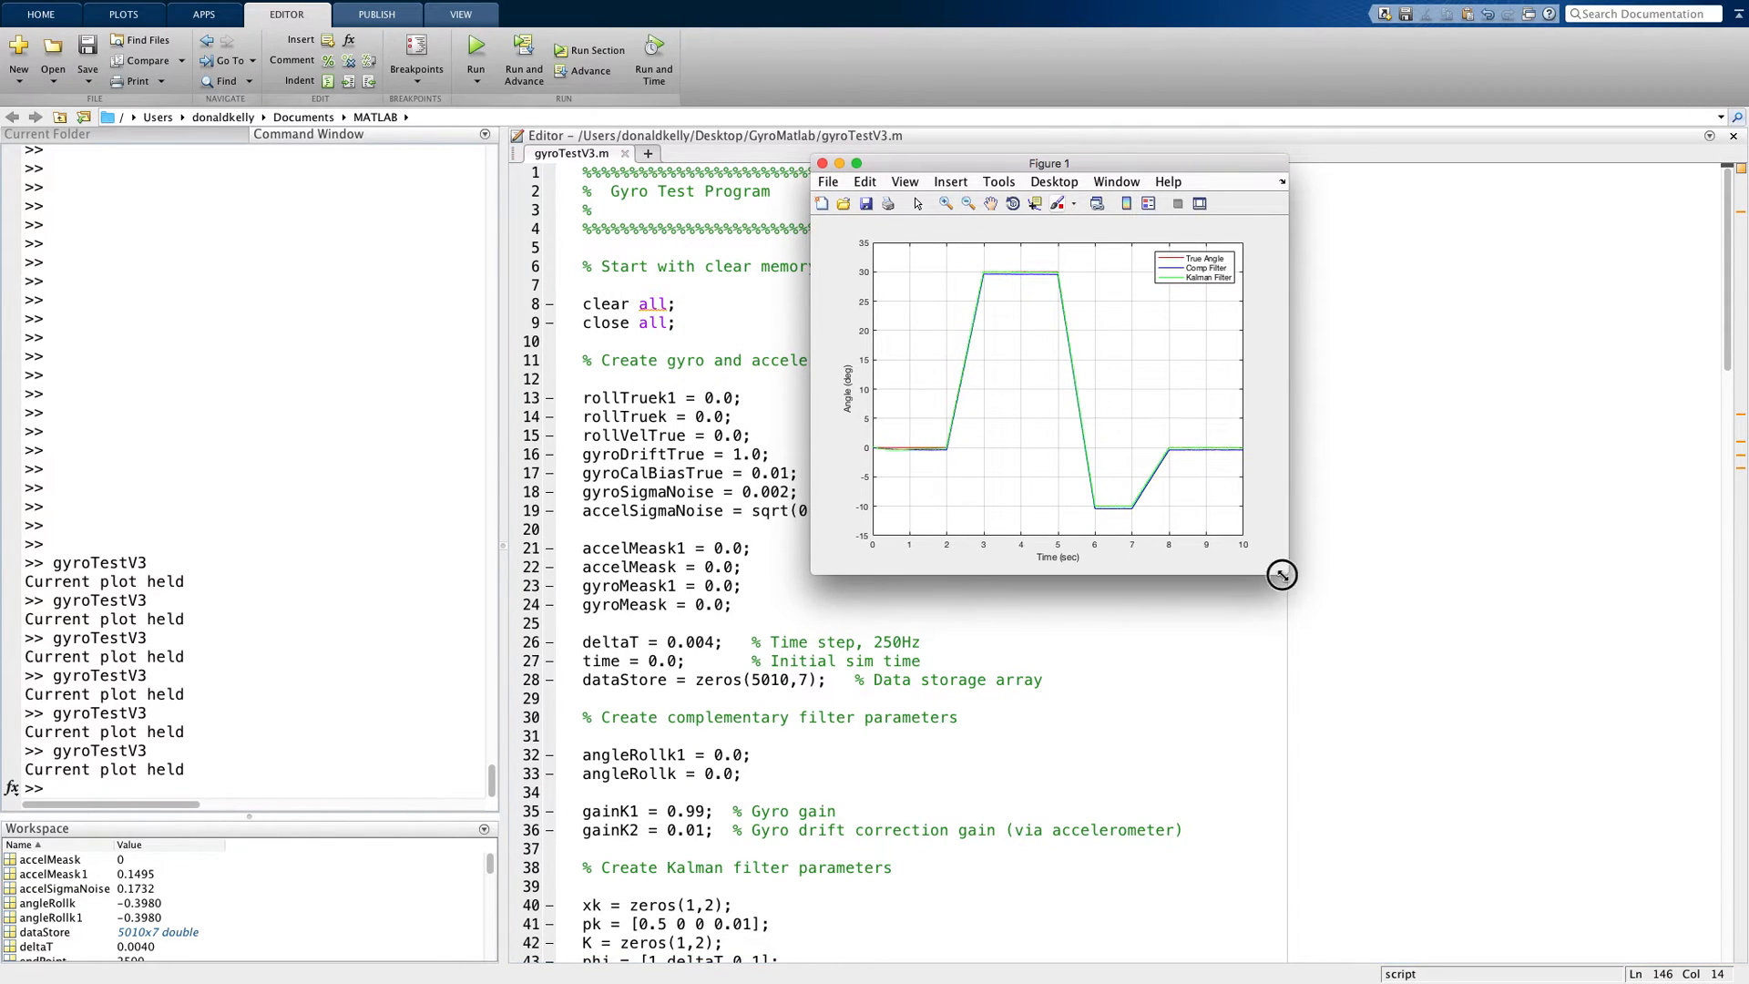
pyautogui.moveTo(1280, 575); pyautogui.dragTo(1662, 925)
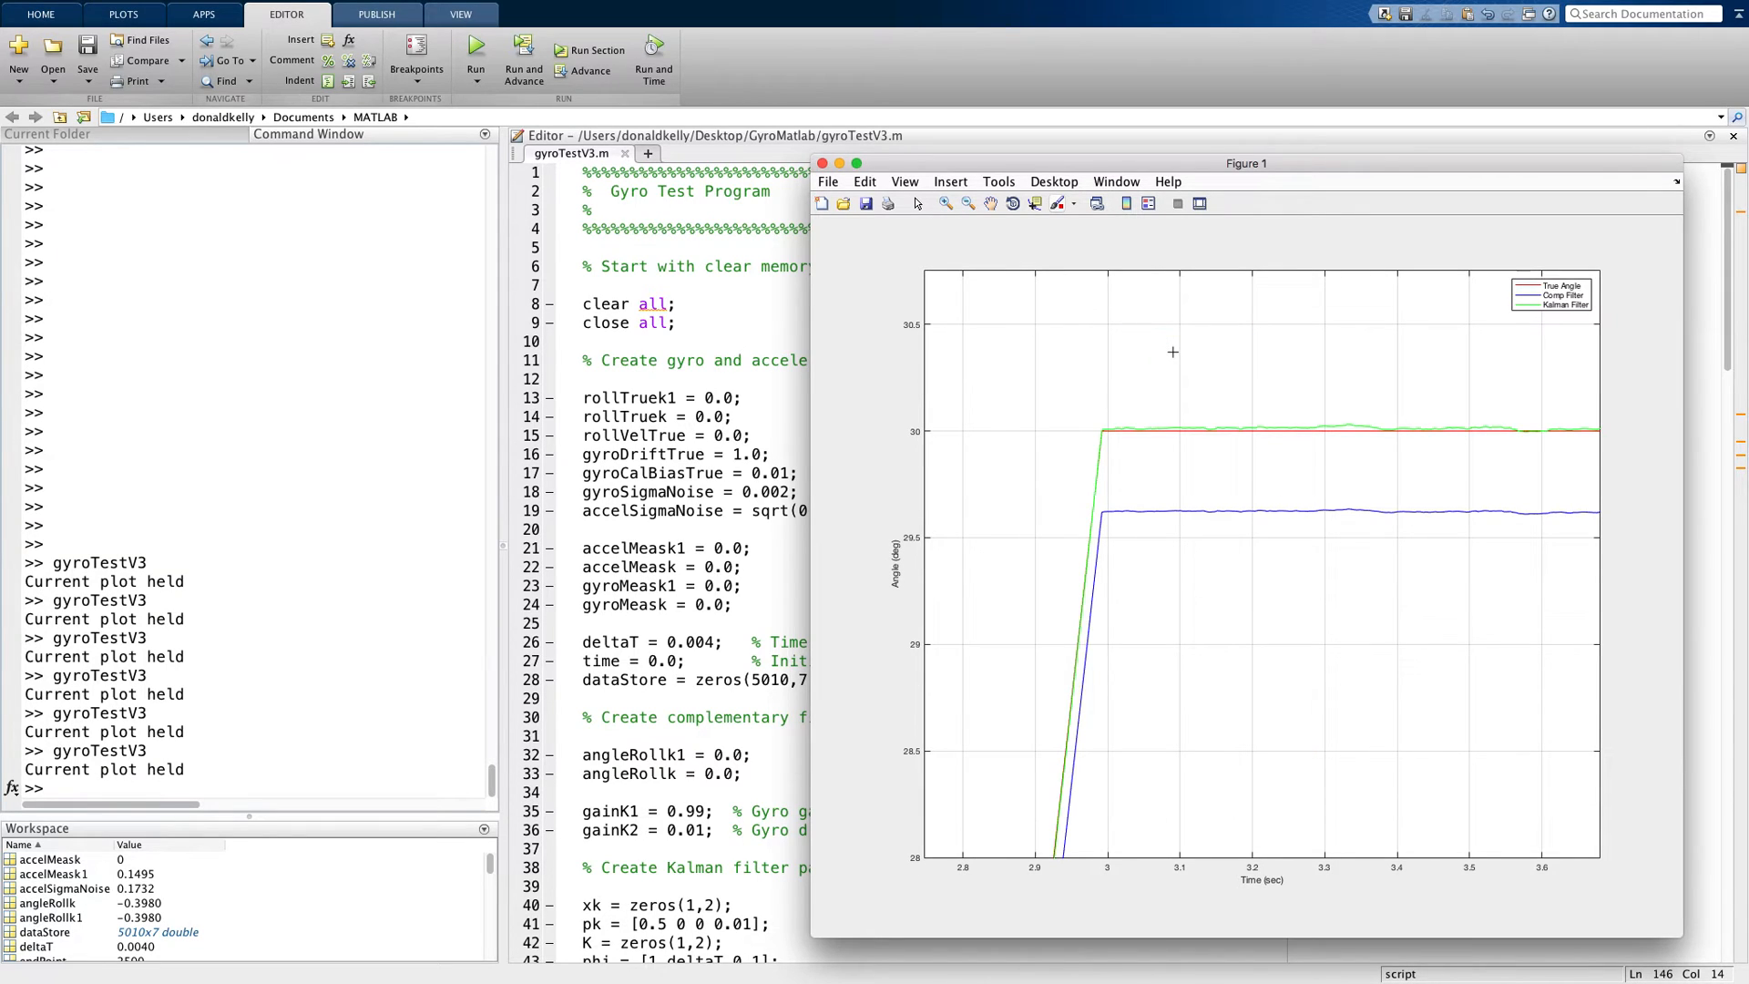
pyautogui.moveTo(1133, 429)
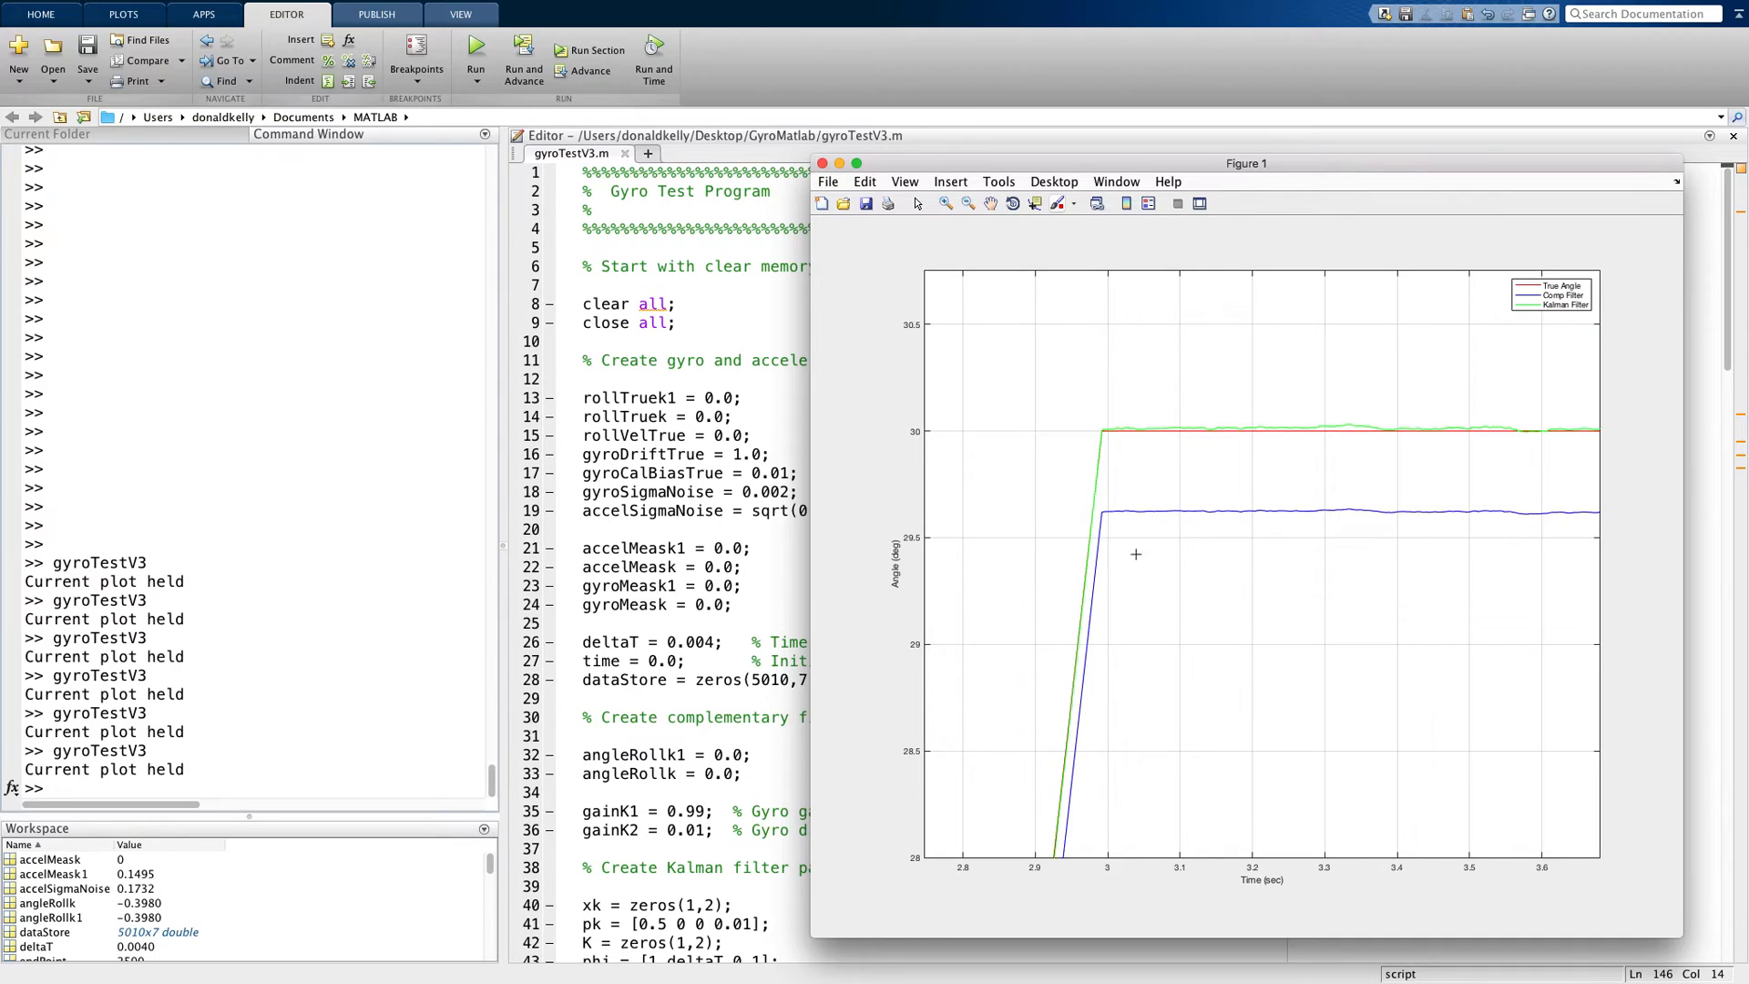
pyautogui.moveTo(1175, 510)
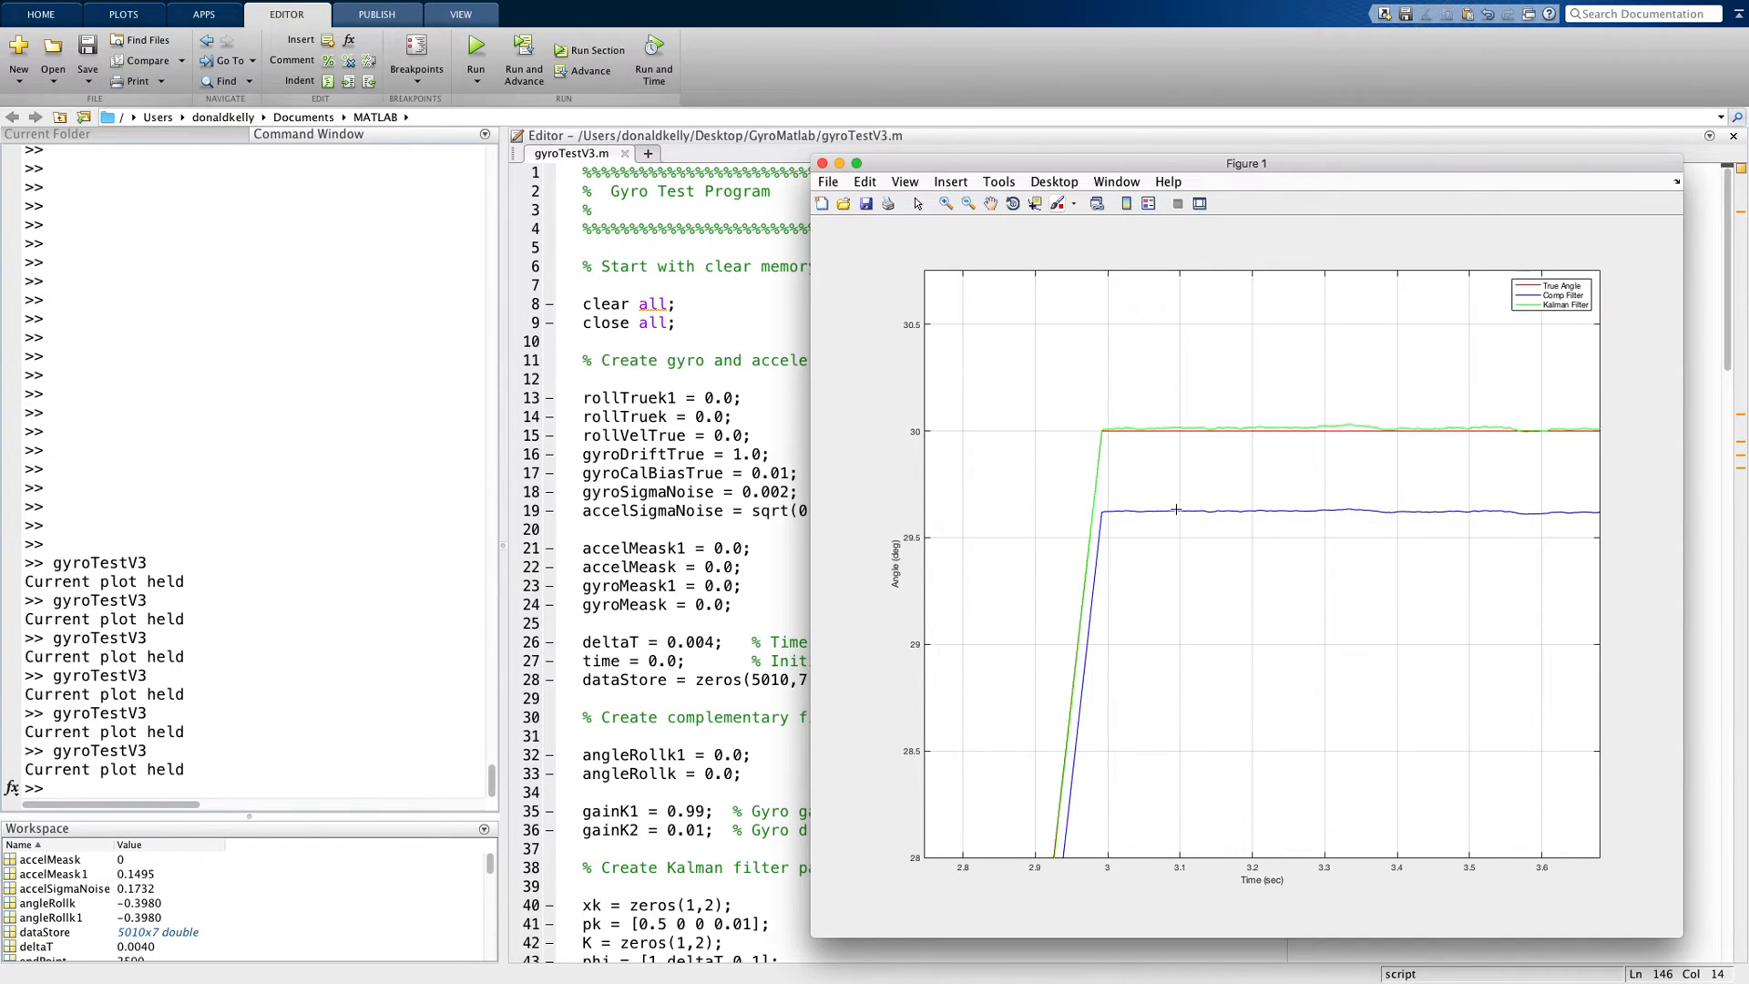
pyautogui.moveTo(1186, 516)
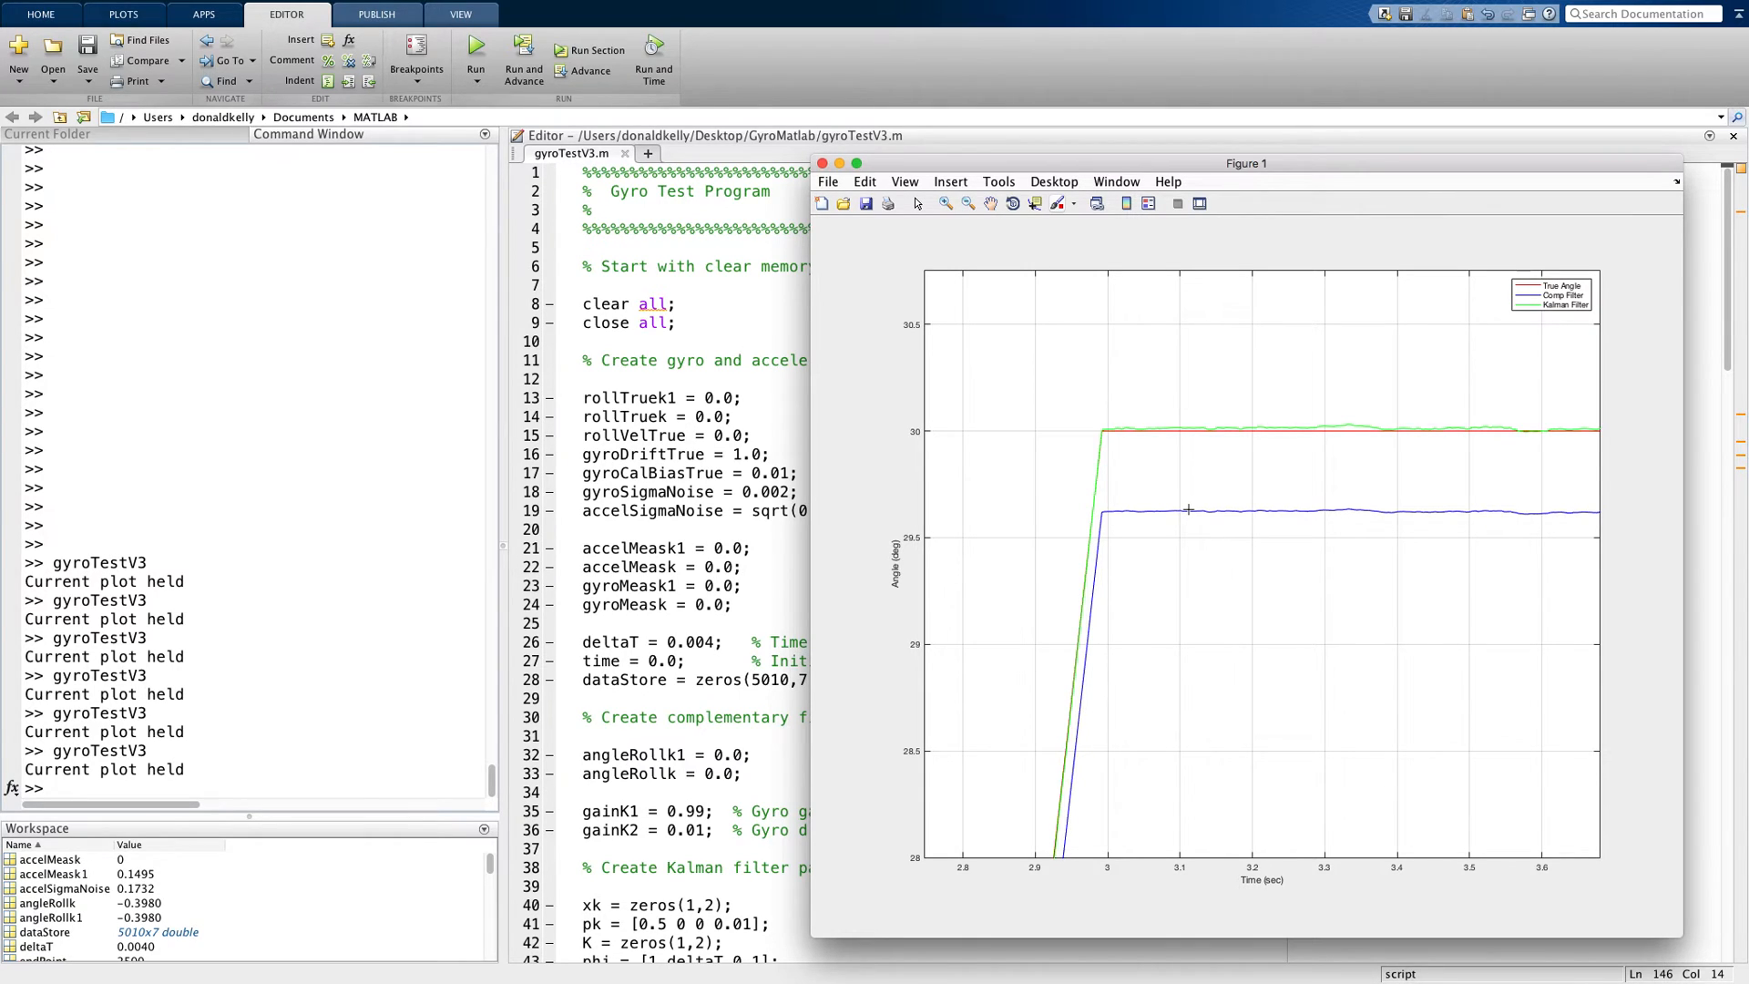
pyautogui.moveTo(1190, 511)
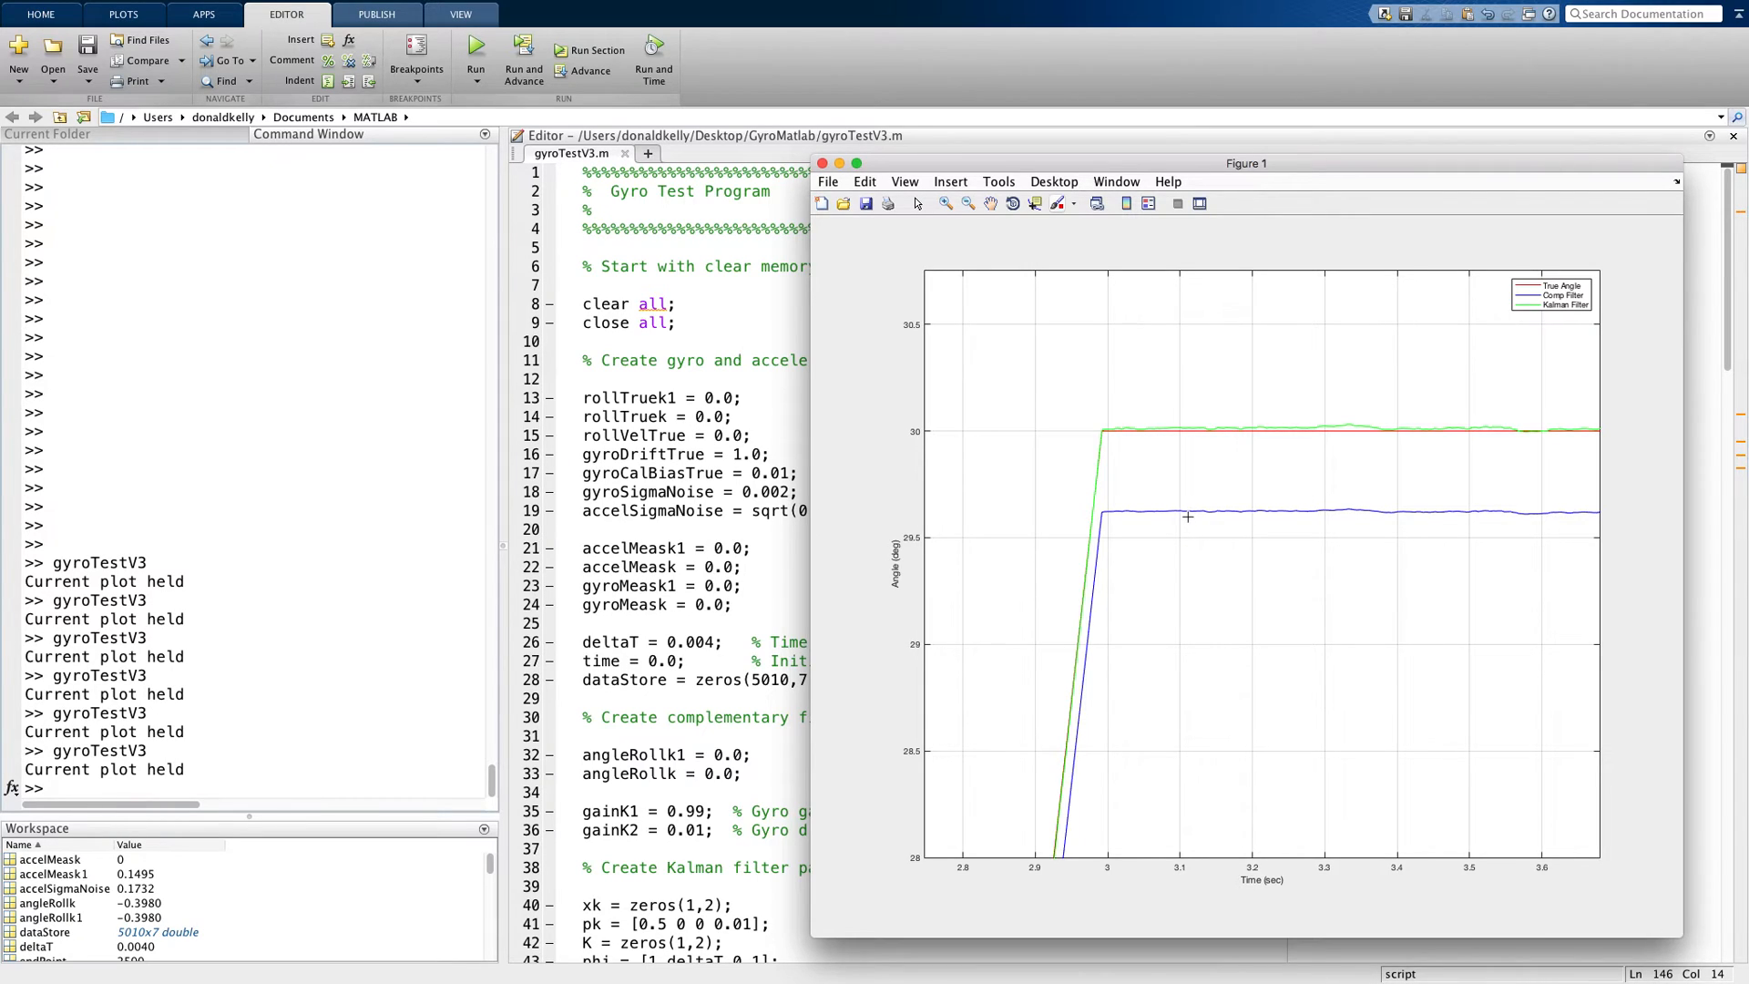
pyautogui.moveTo(1169, 473)
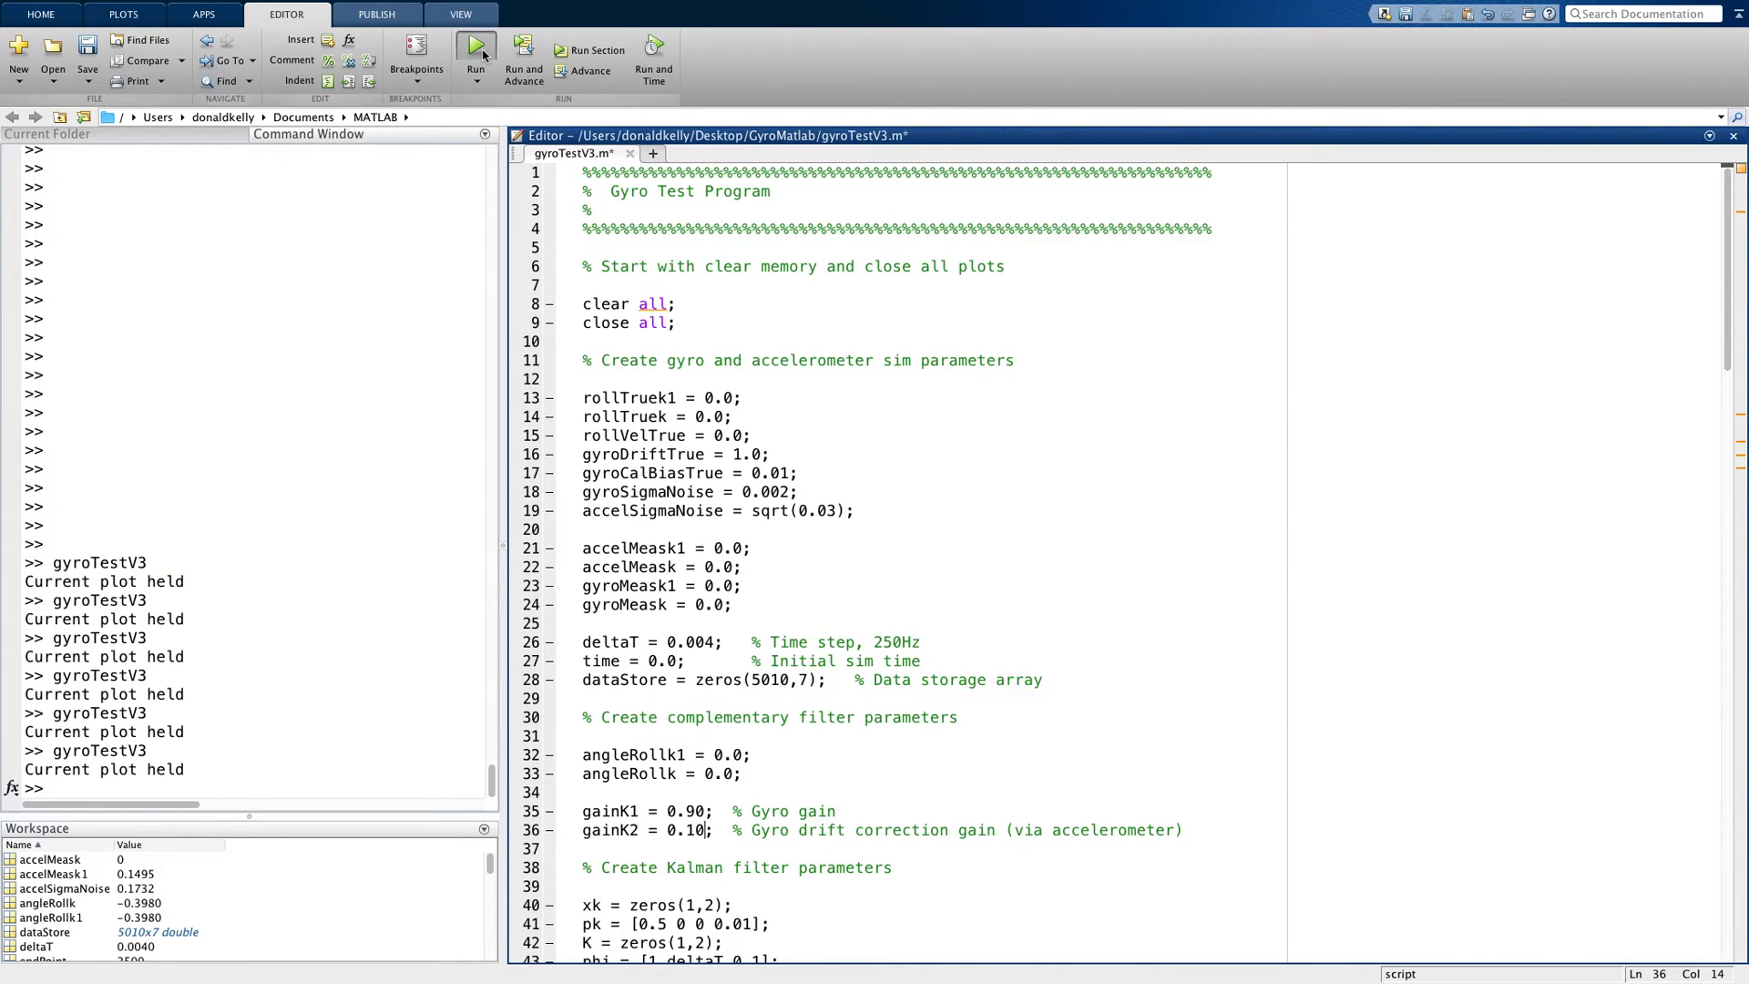
# - Save and rerun gyroTestV3 with gains 0.90/0.10, then enlarge the new Figure 1
pyautogui.click(474, 46)
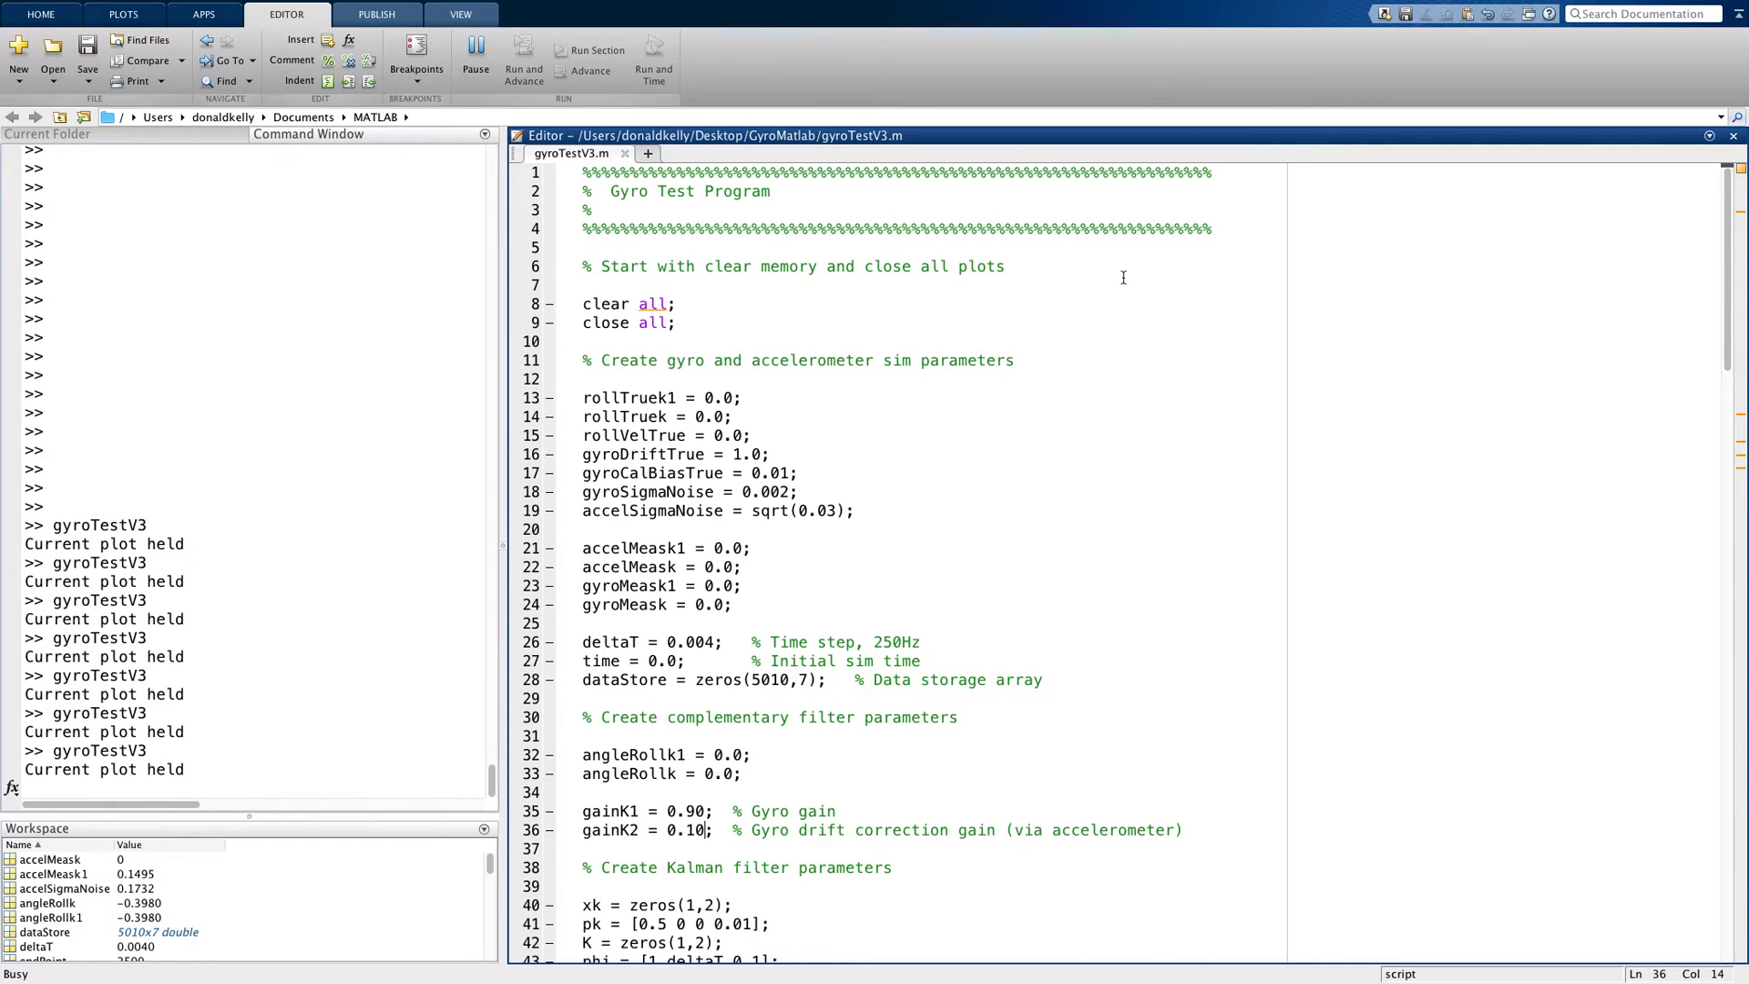
pyautogui.click(476, 50)
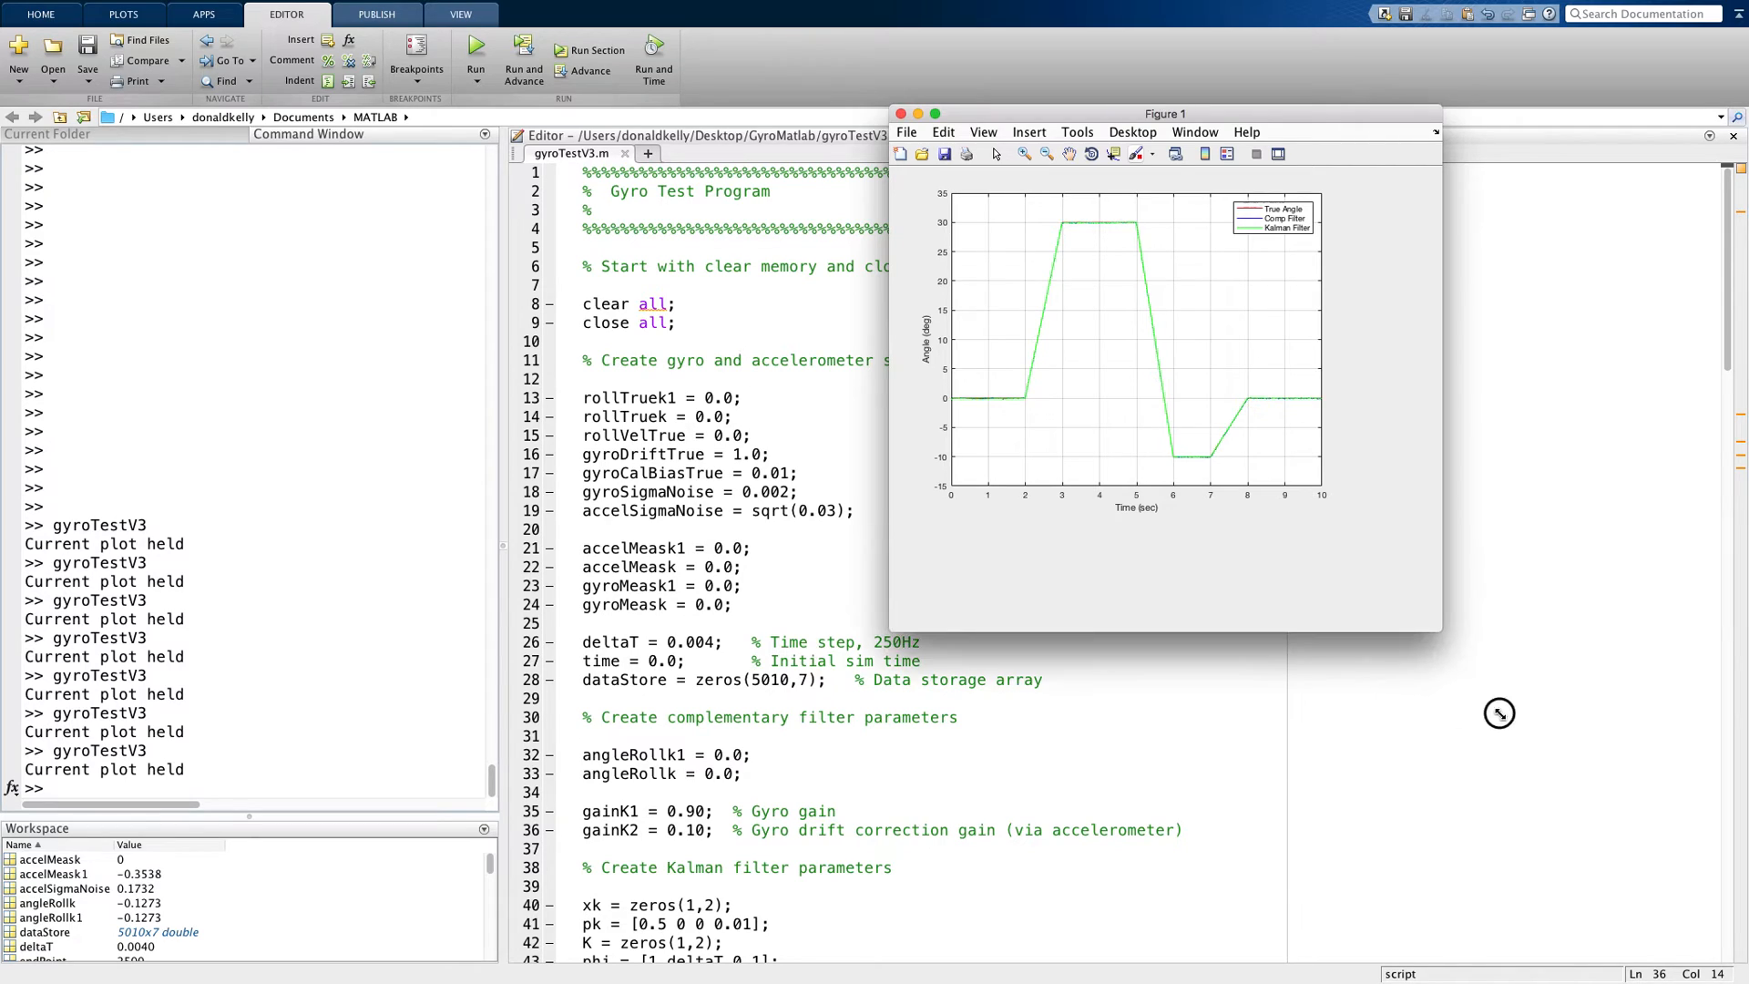
pyautogui.moveTo(1440, 631); pyautogui.dragTo(1659, 887)
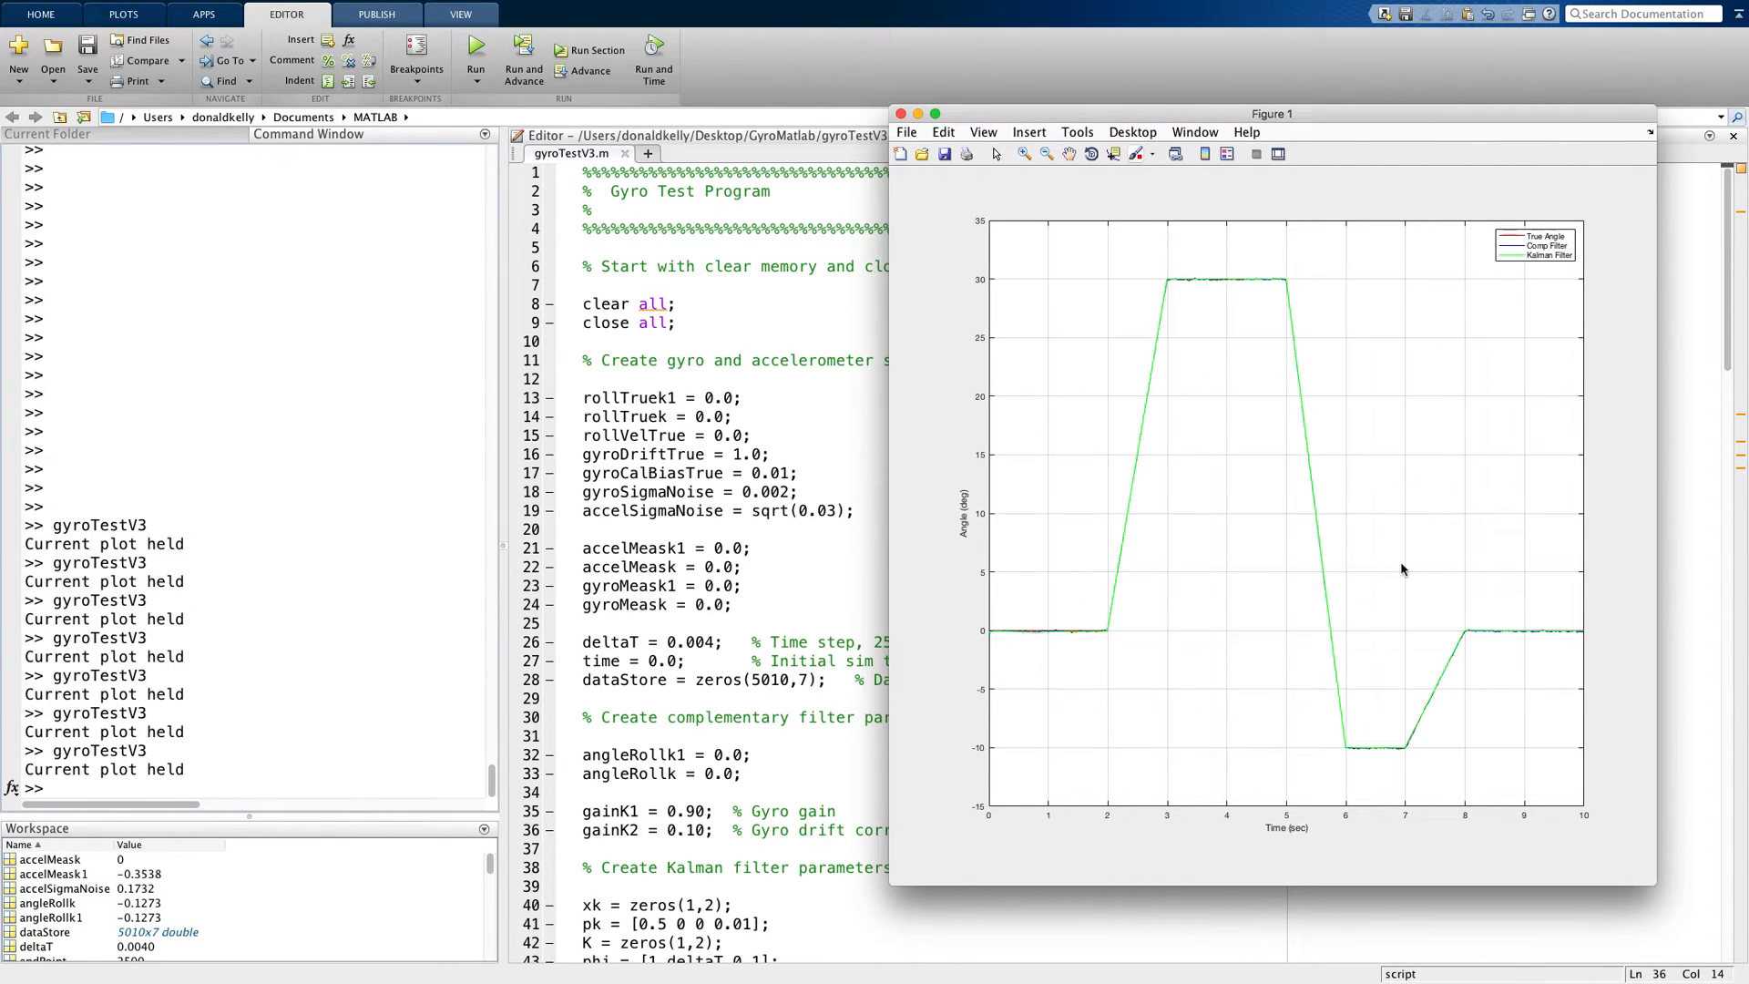
pyautogui.moveTo(1168, 275)
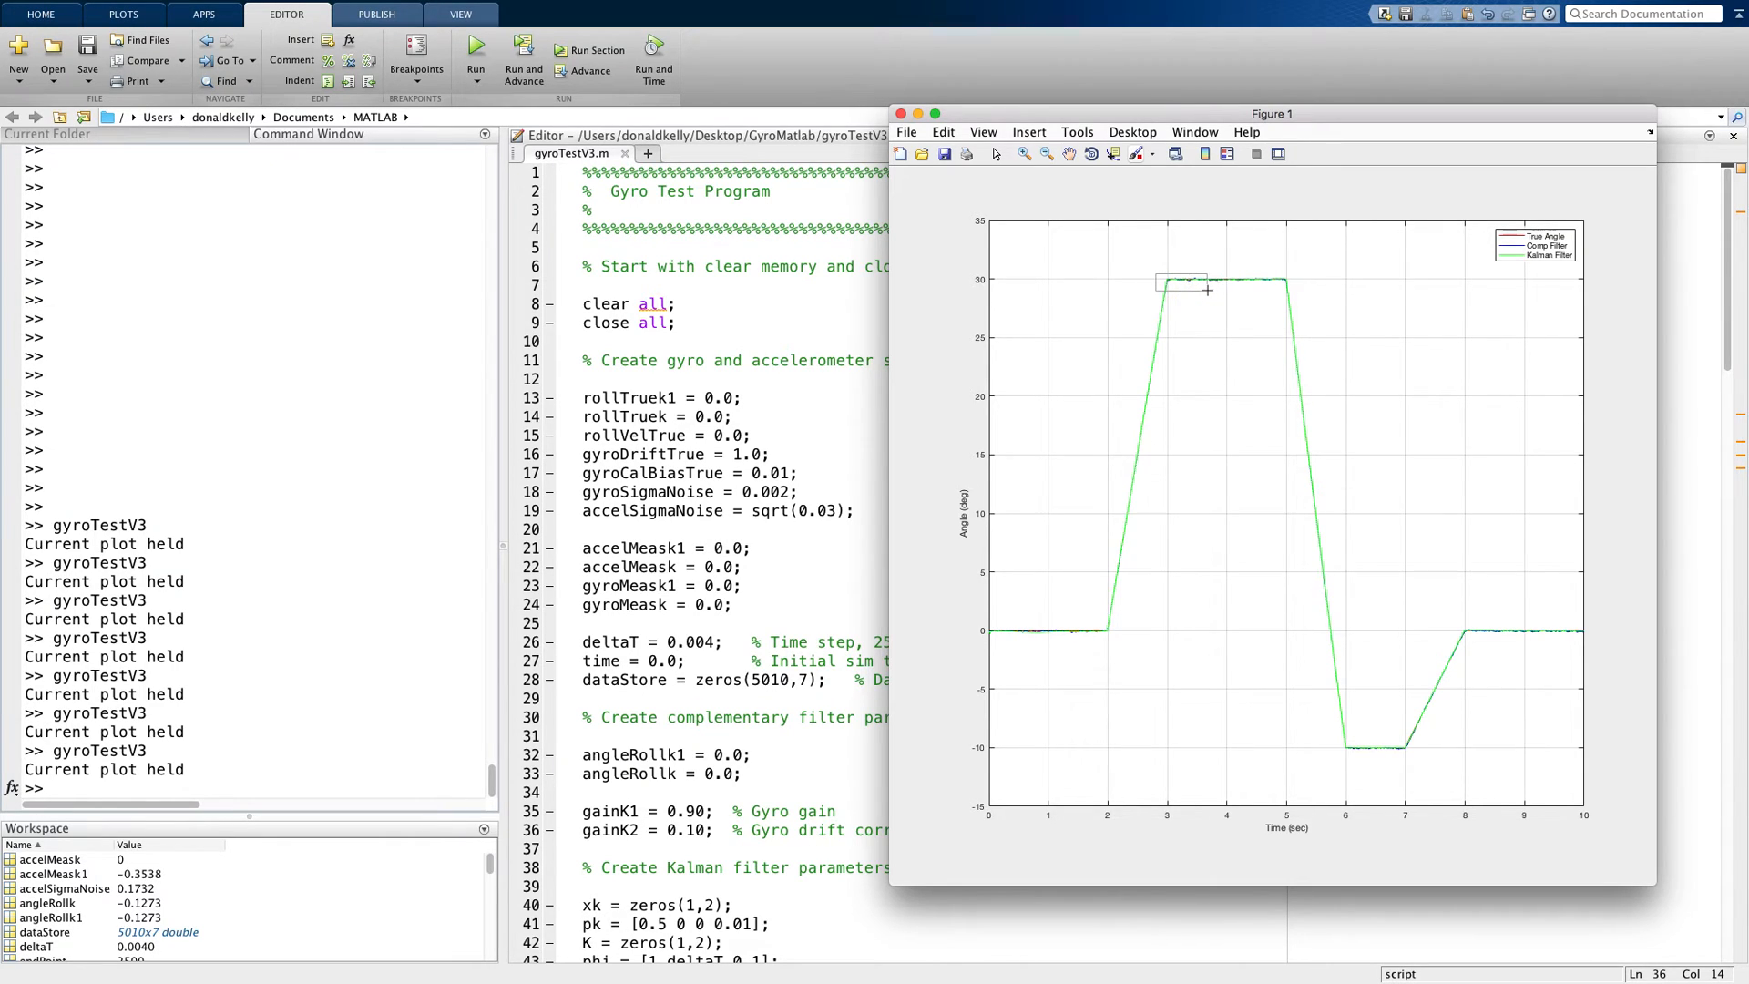
# - Zoom Figure 1 onto the 30-degree plateau near t=3 s, then return to the script
pyautogui.moveTo(1158, 275); pyautogui.dragTo(1207, 302)
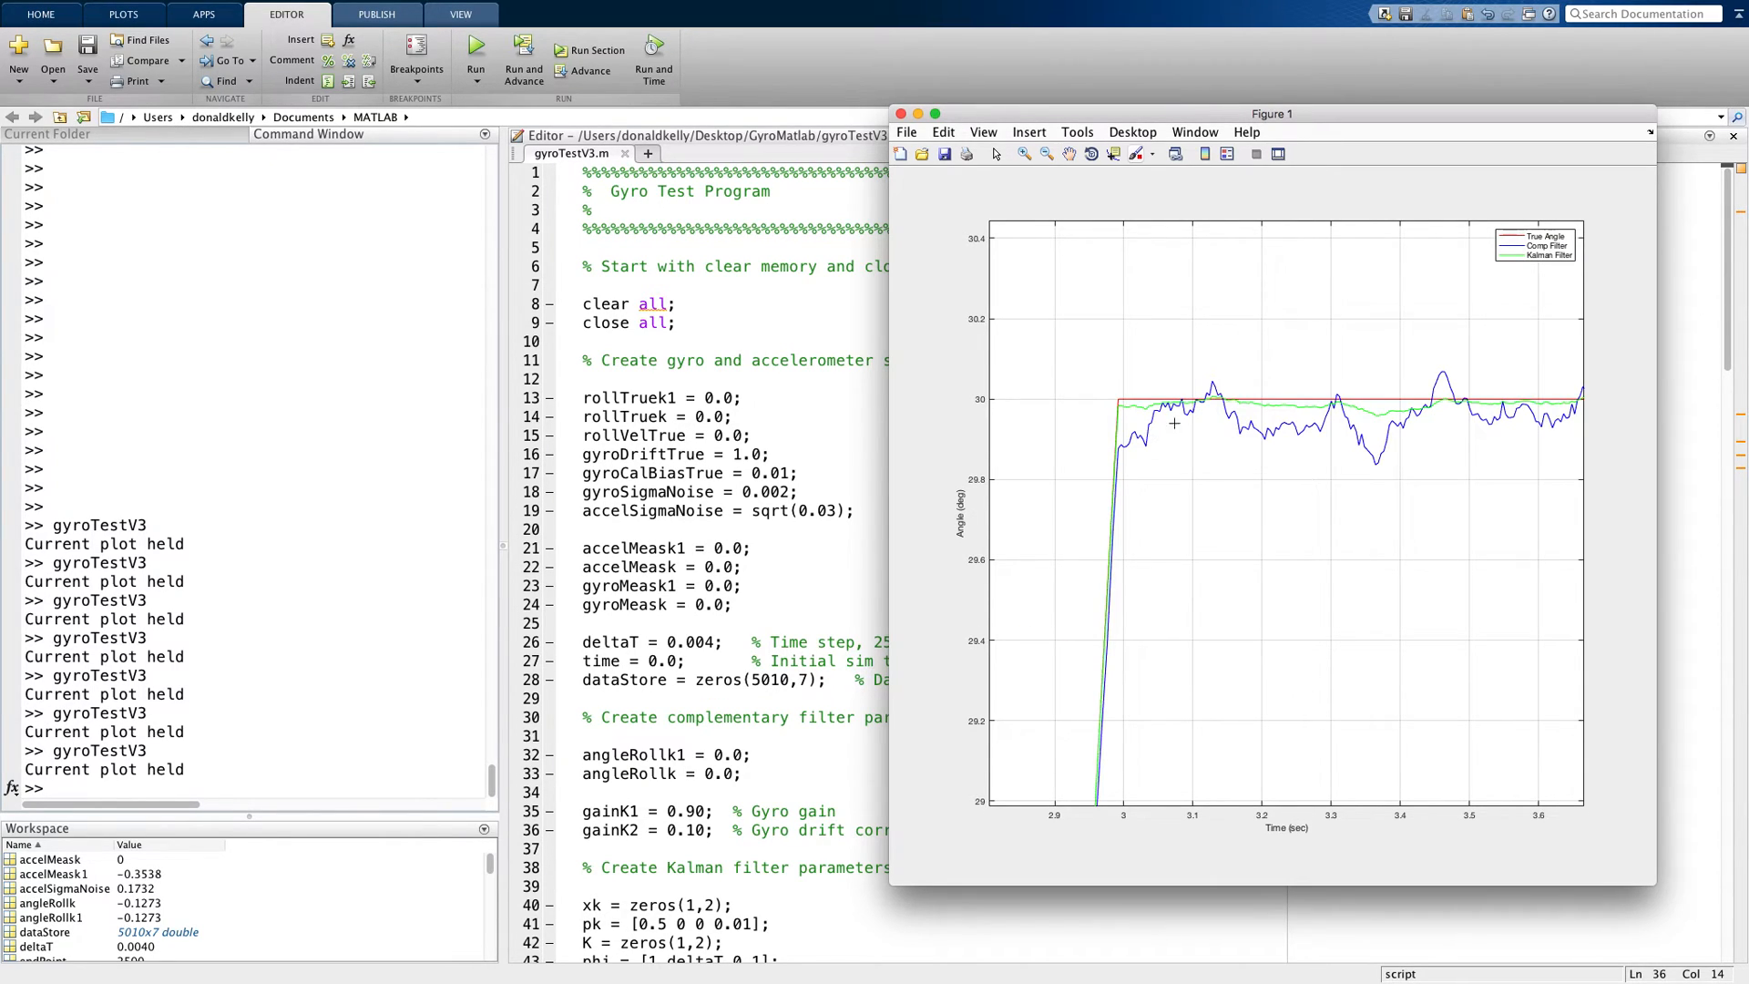
pyautogui.moveTo(1413, 414)
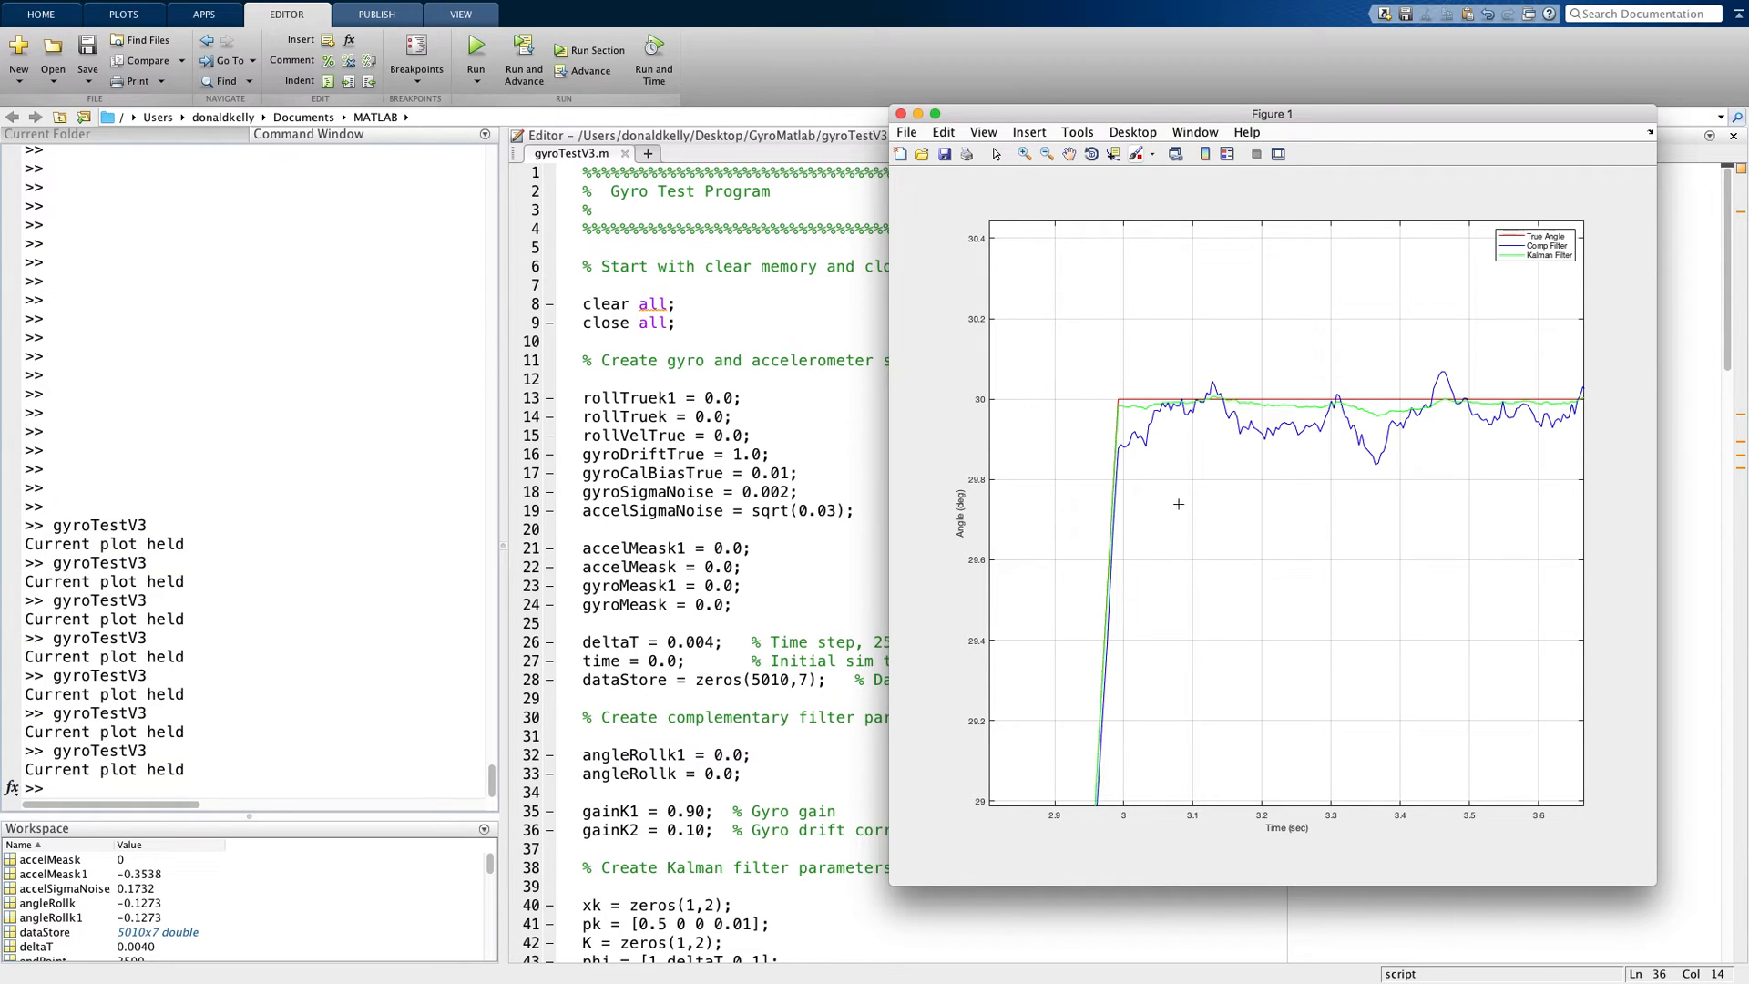
pyautogui.moveTo(1147, 508)
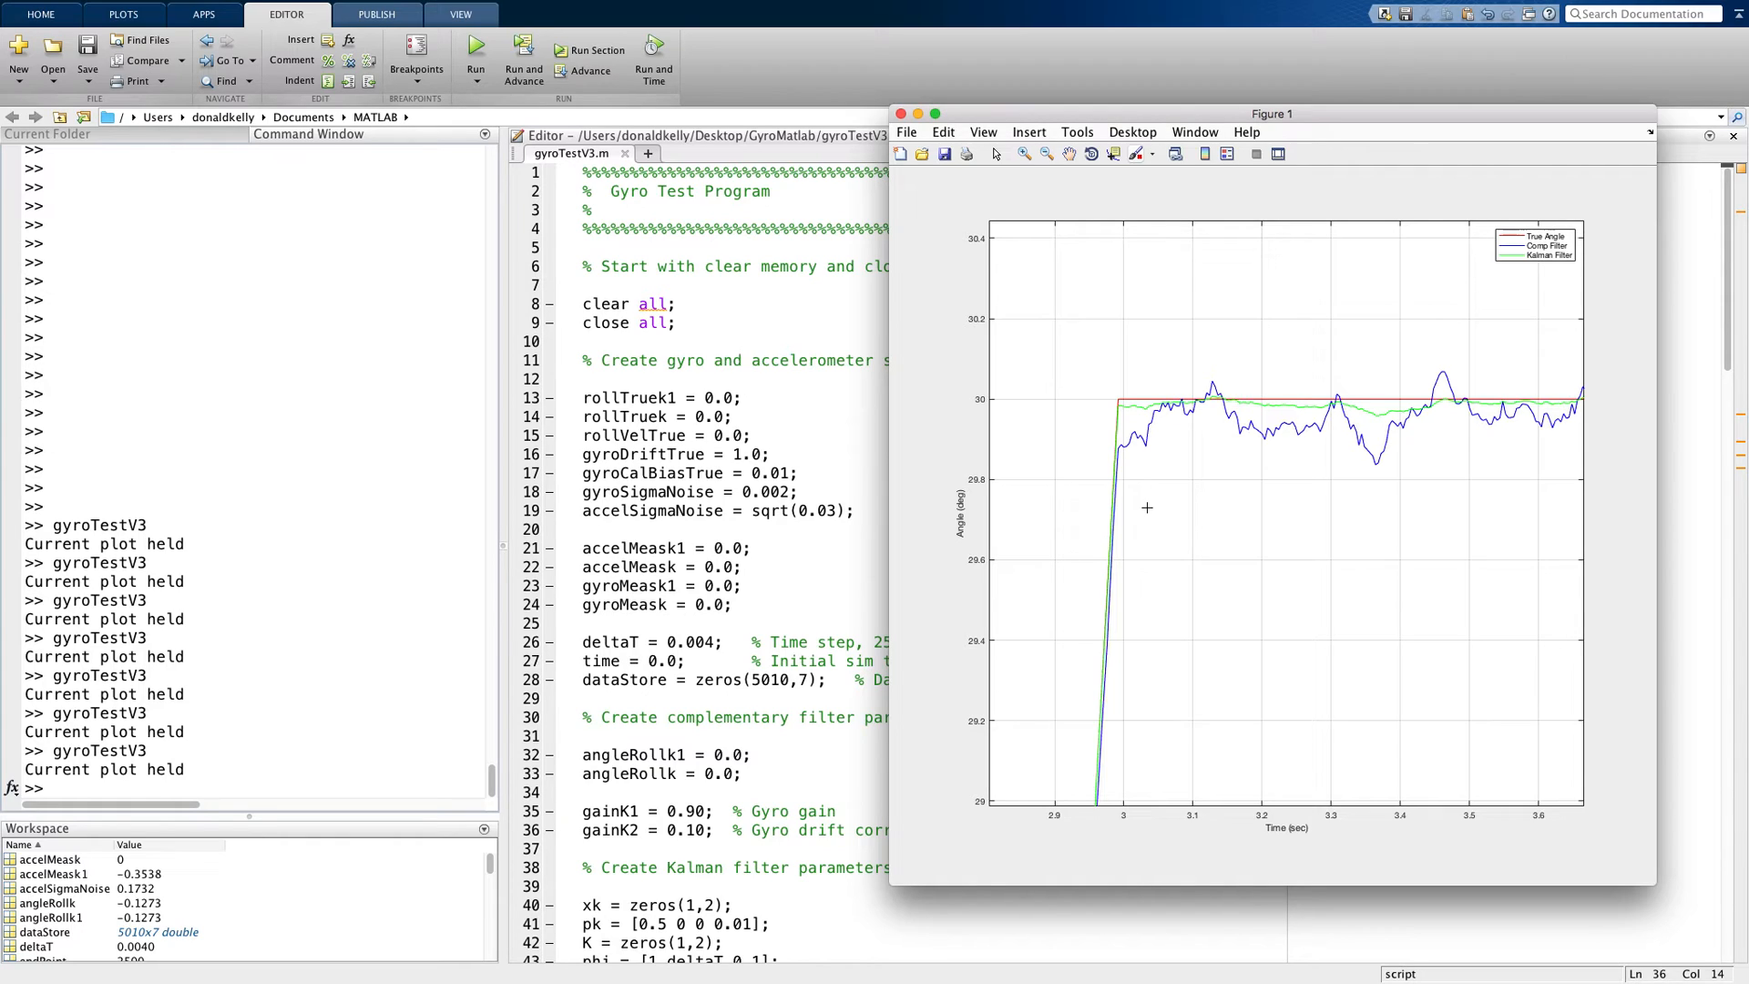
pyautogui.moveTo(1477, 442)
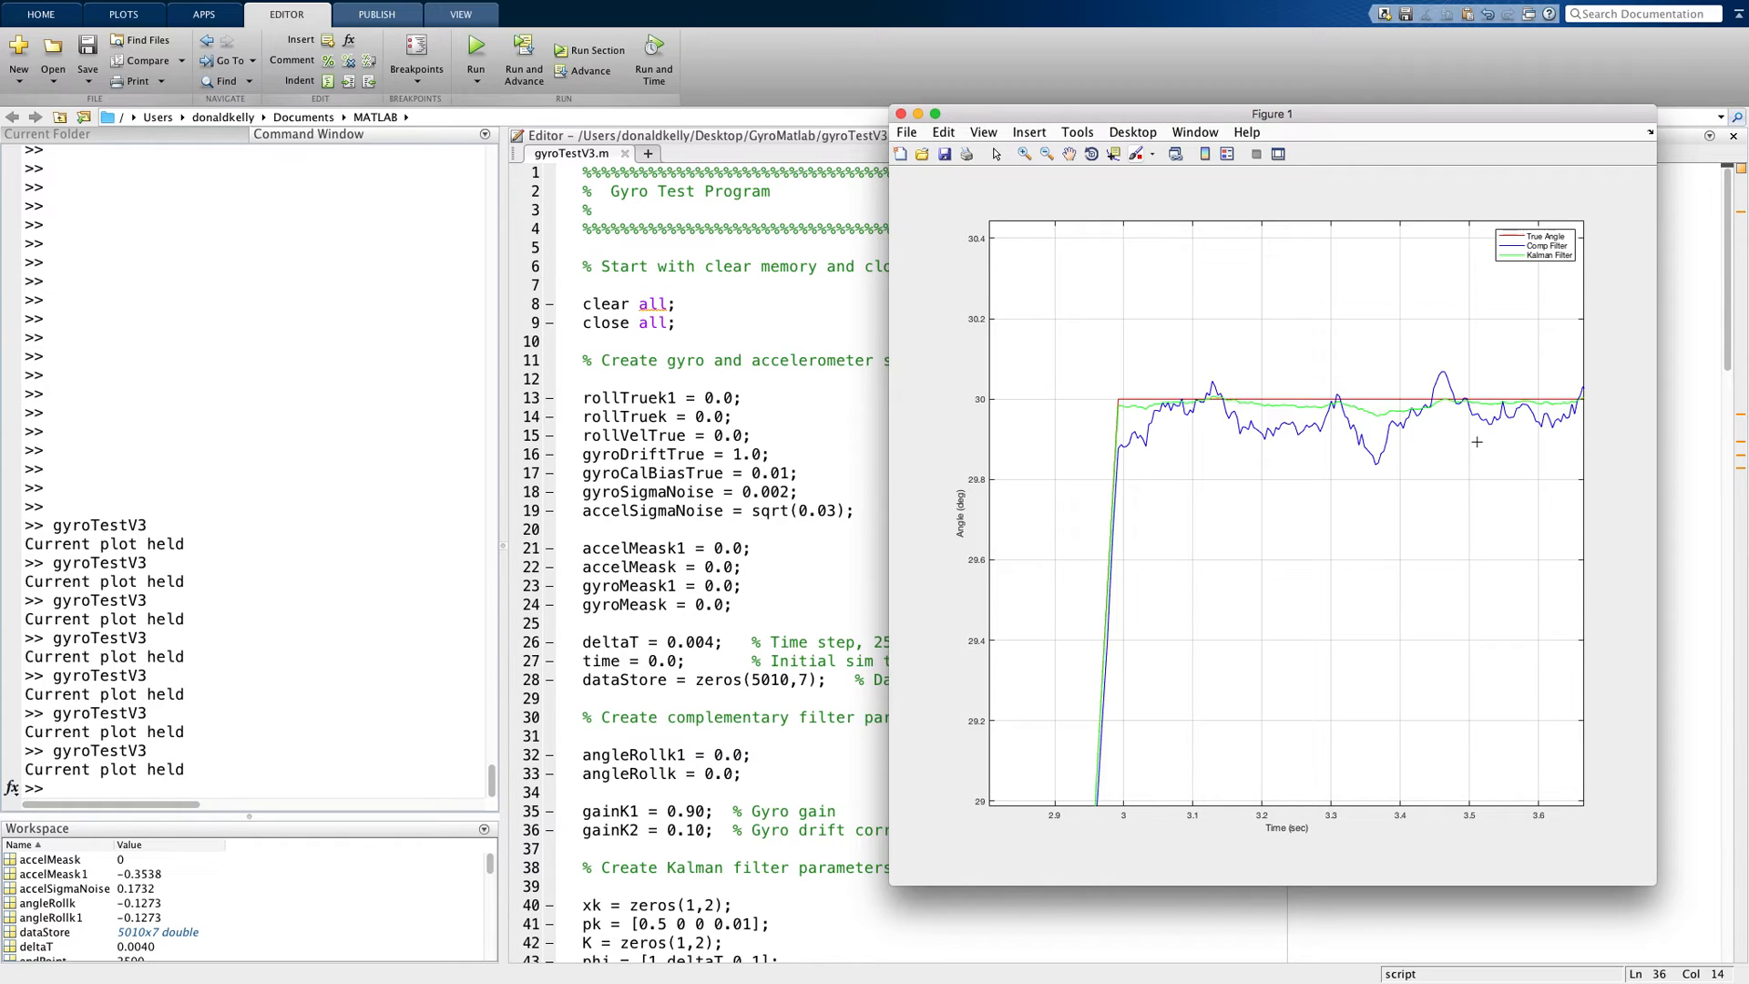
pyautogui.moveTo(1467, 430)
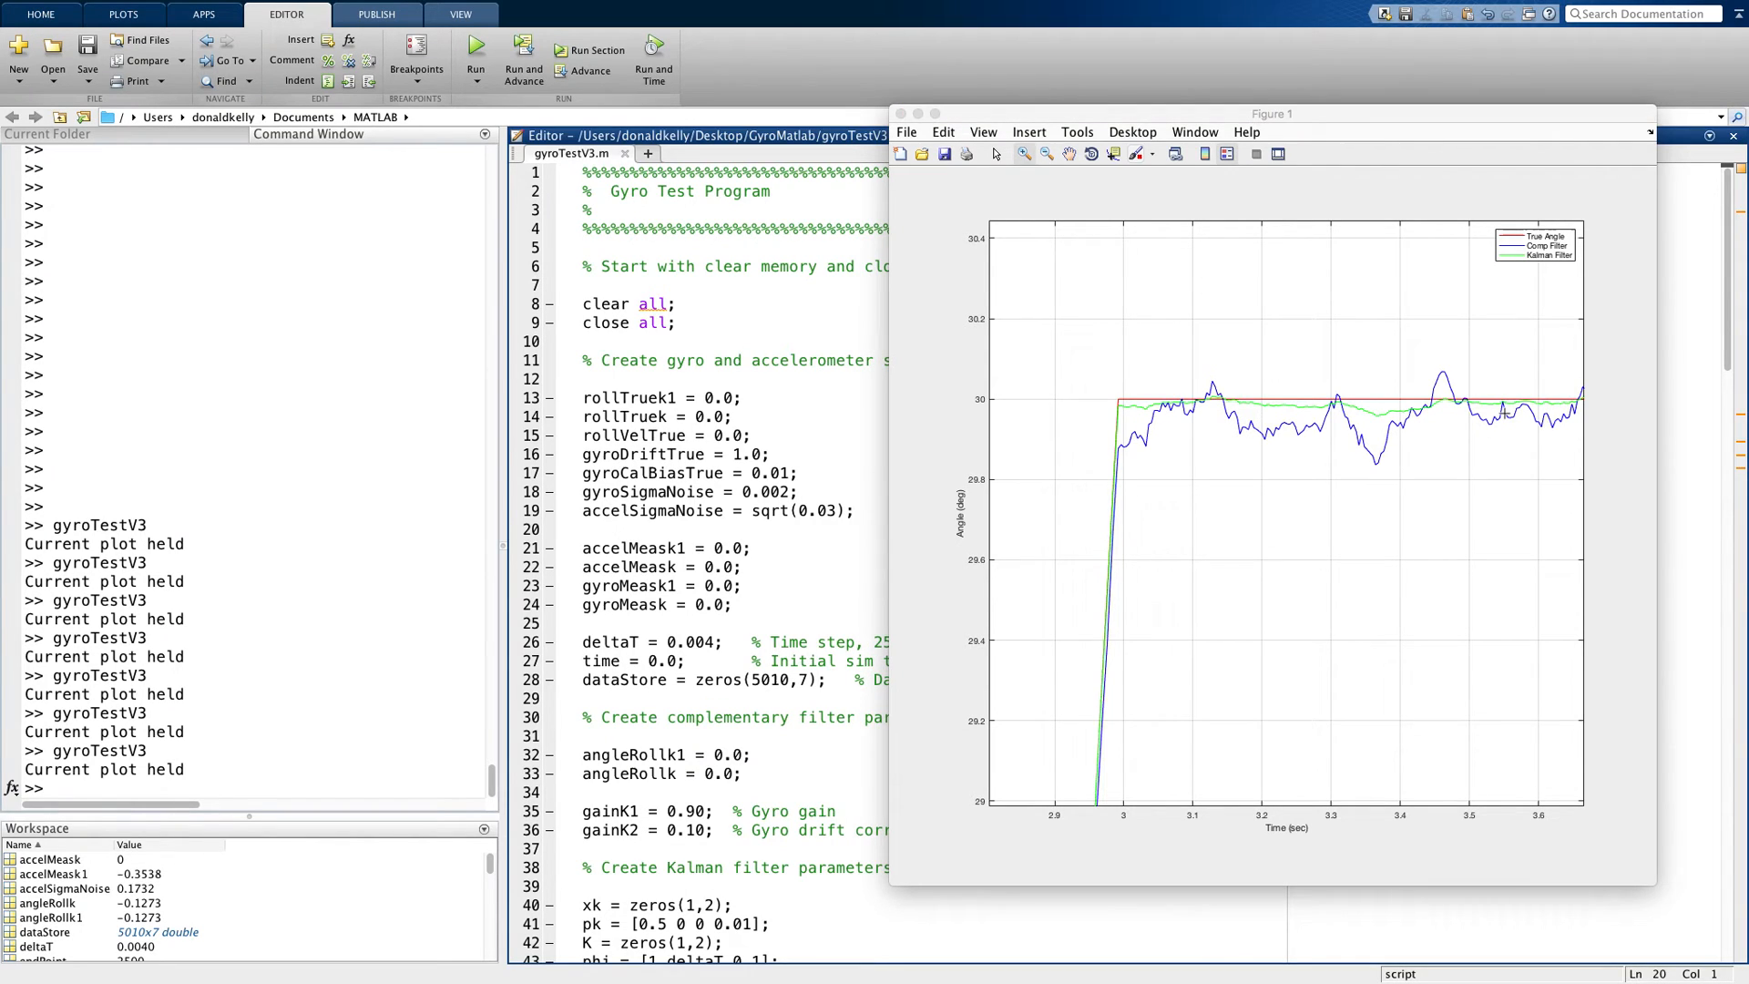
pyautogui.click(900, 113)
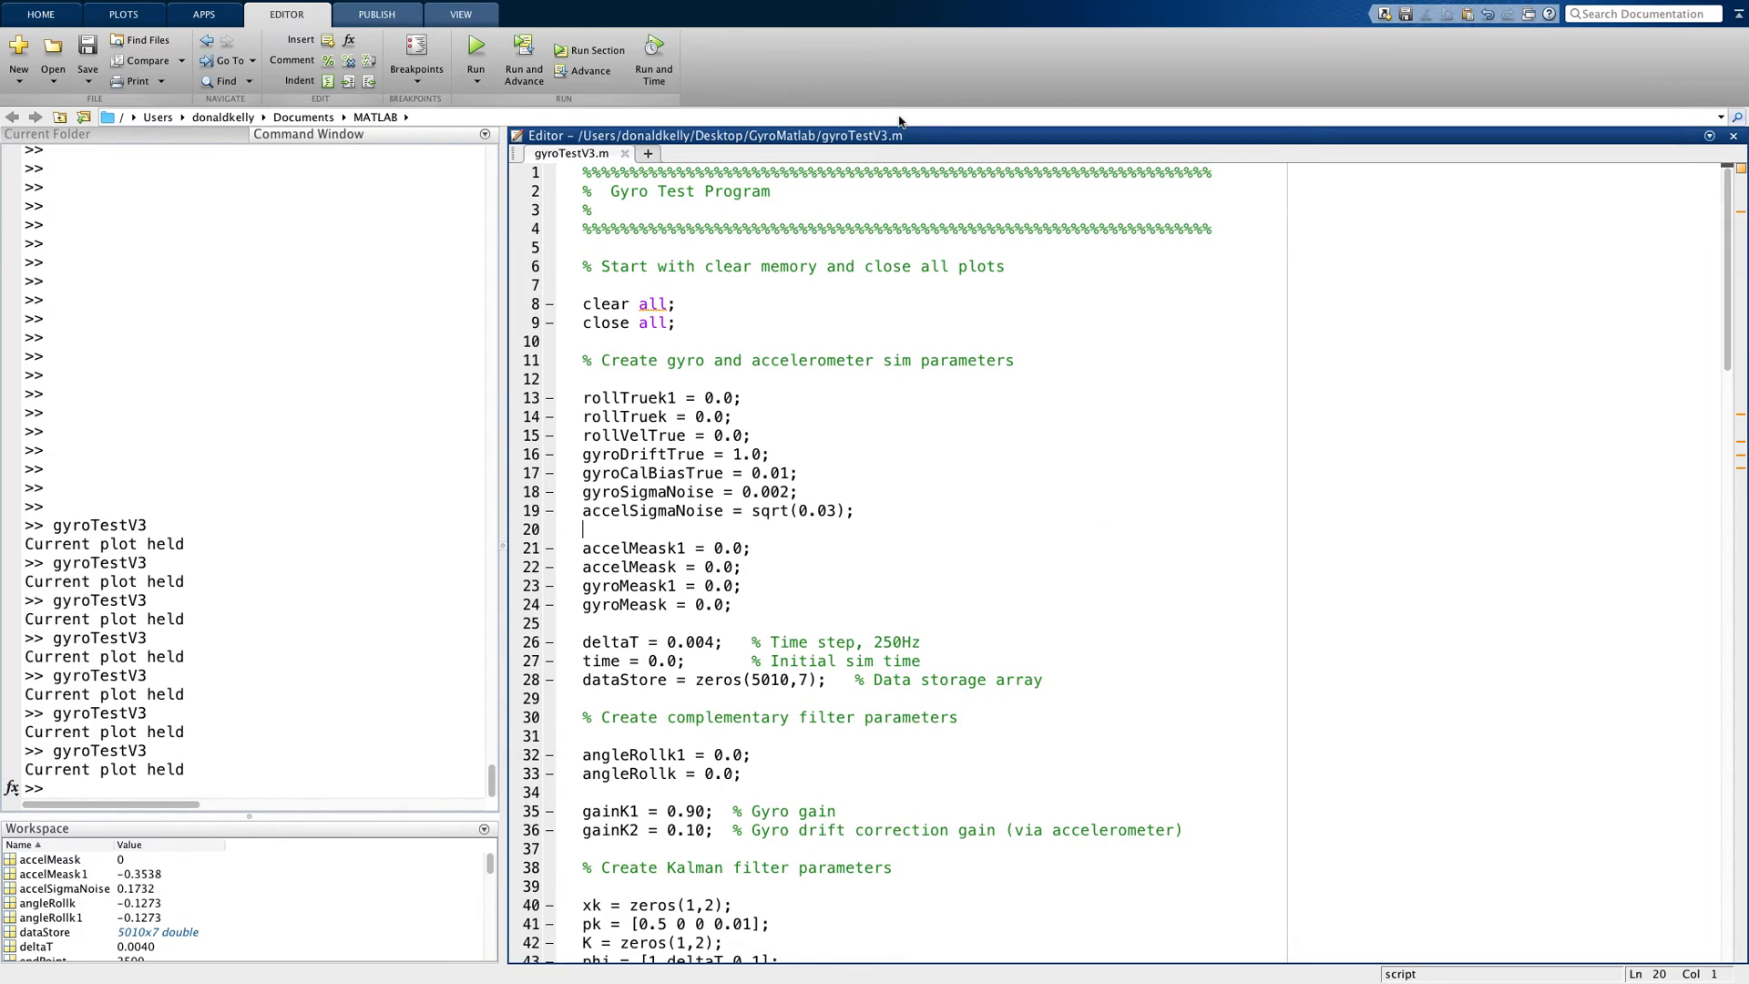
pyautogui.scroll(-3)
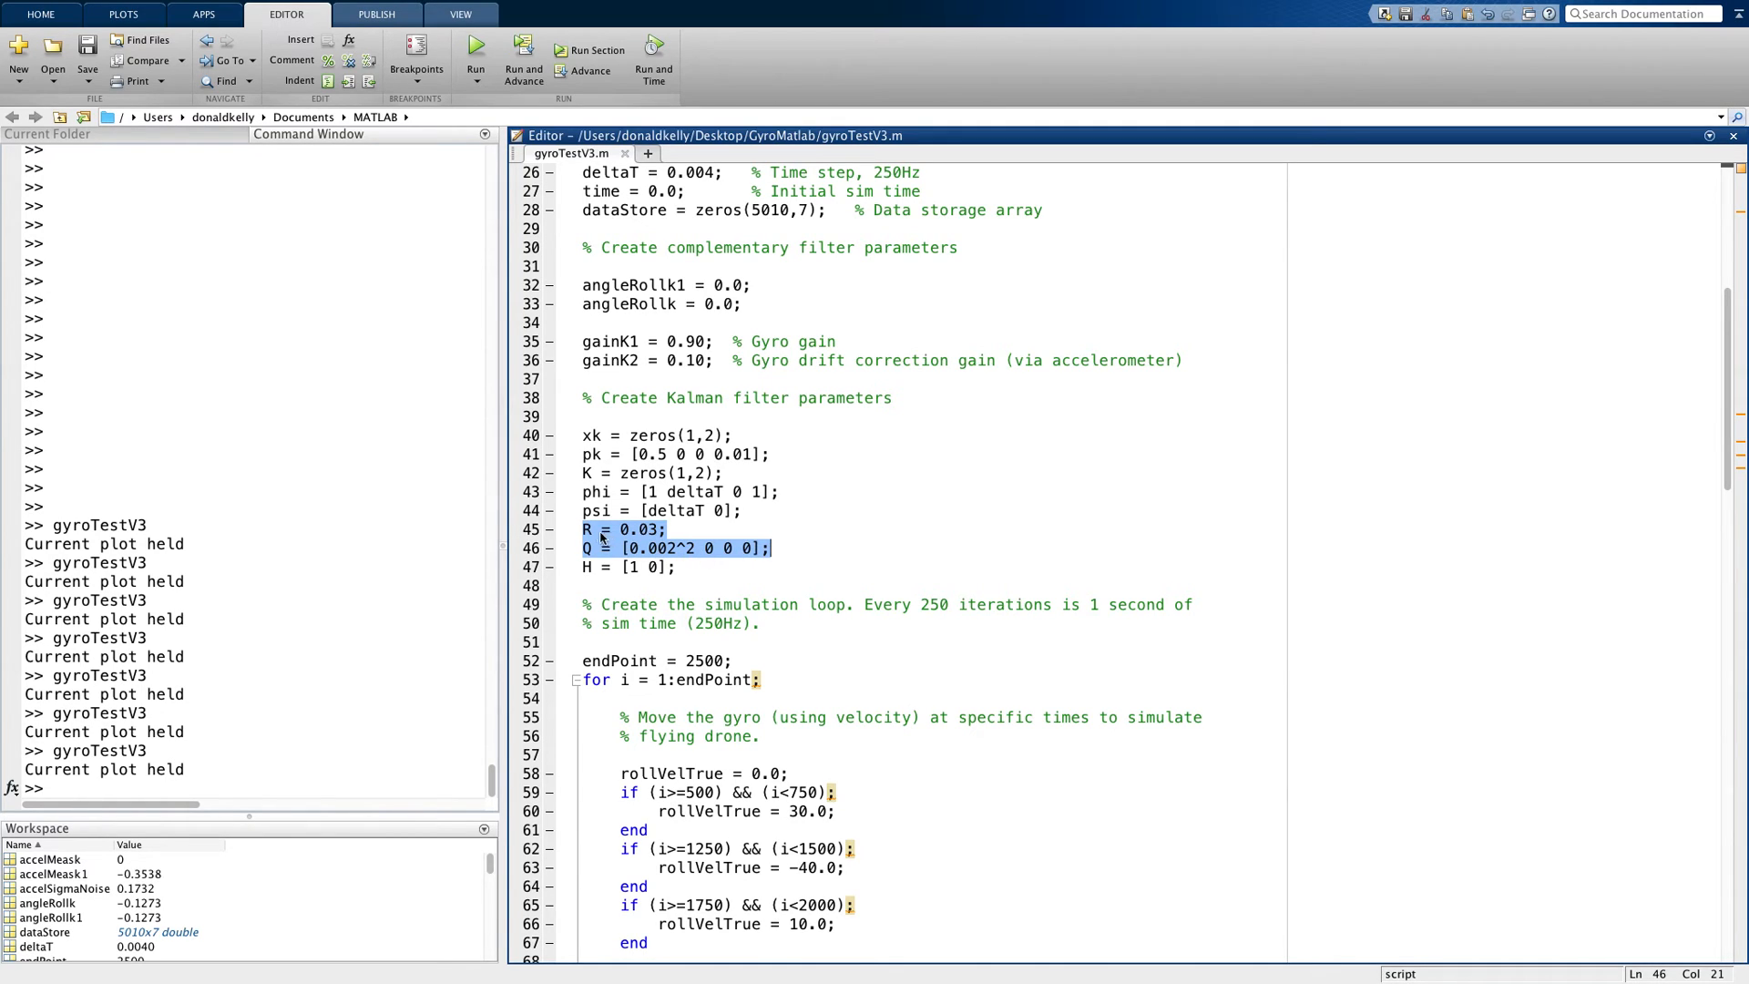
pyautogui.moveTo(619, 548)
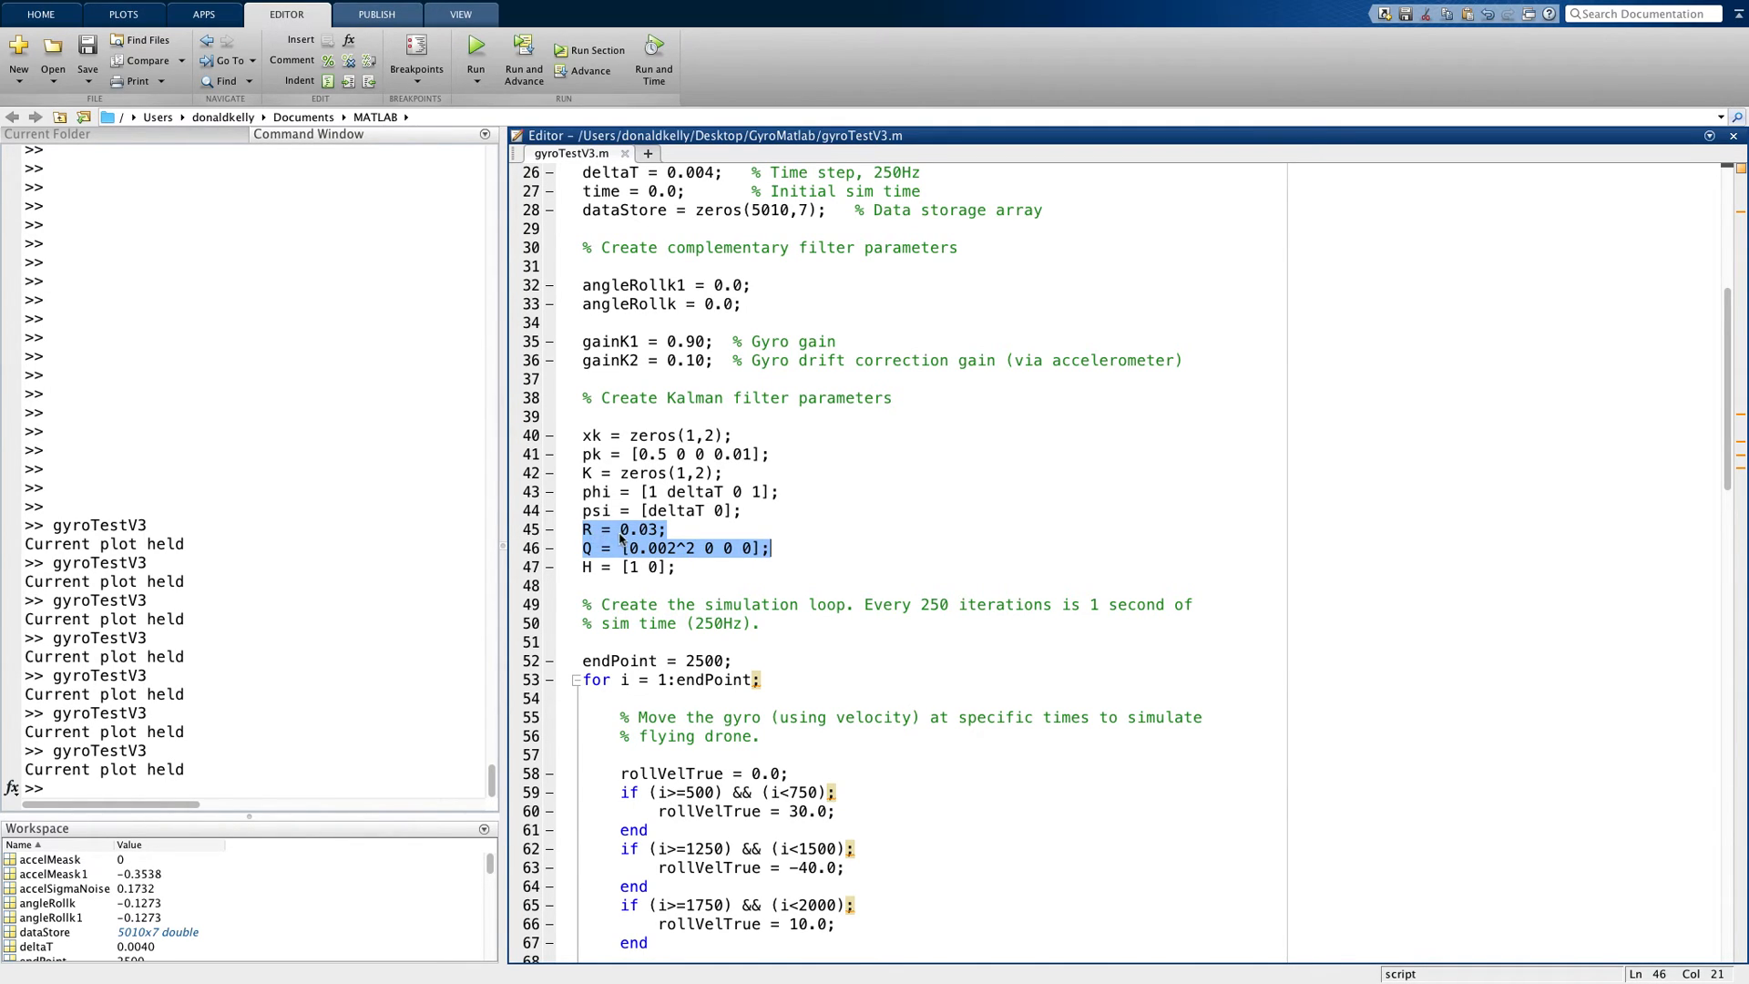
pyautogui.click(587, 529)
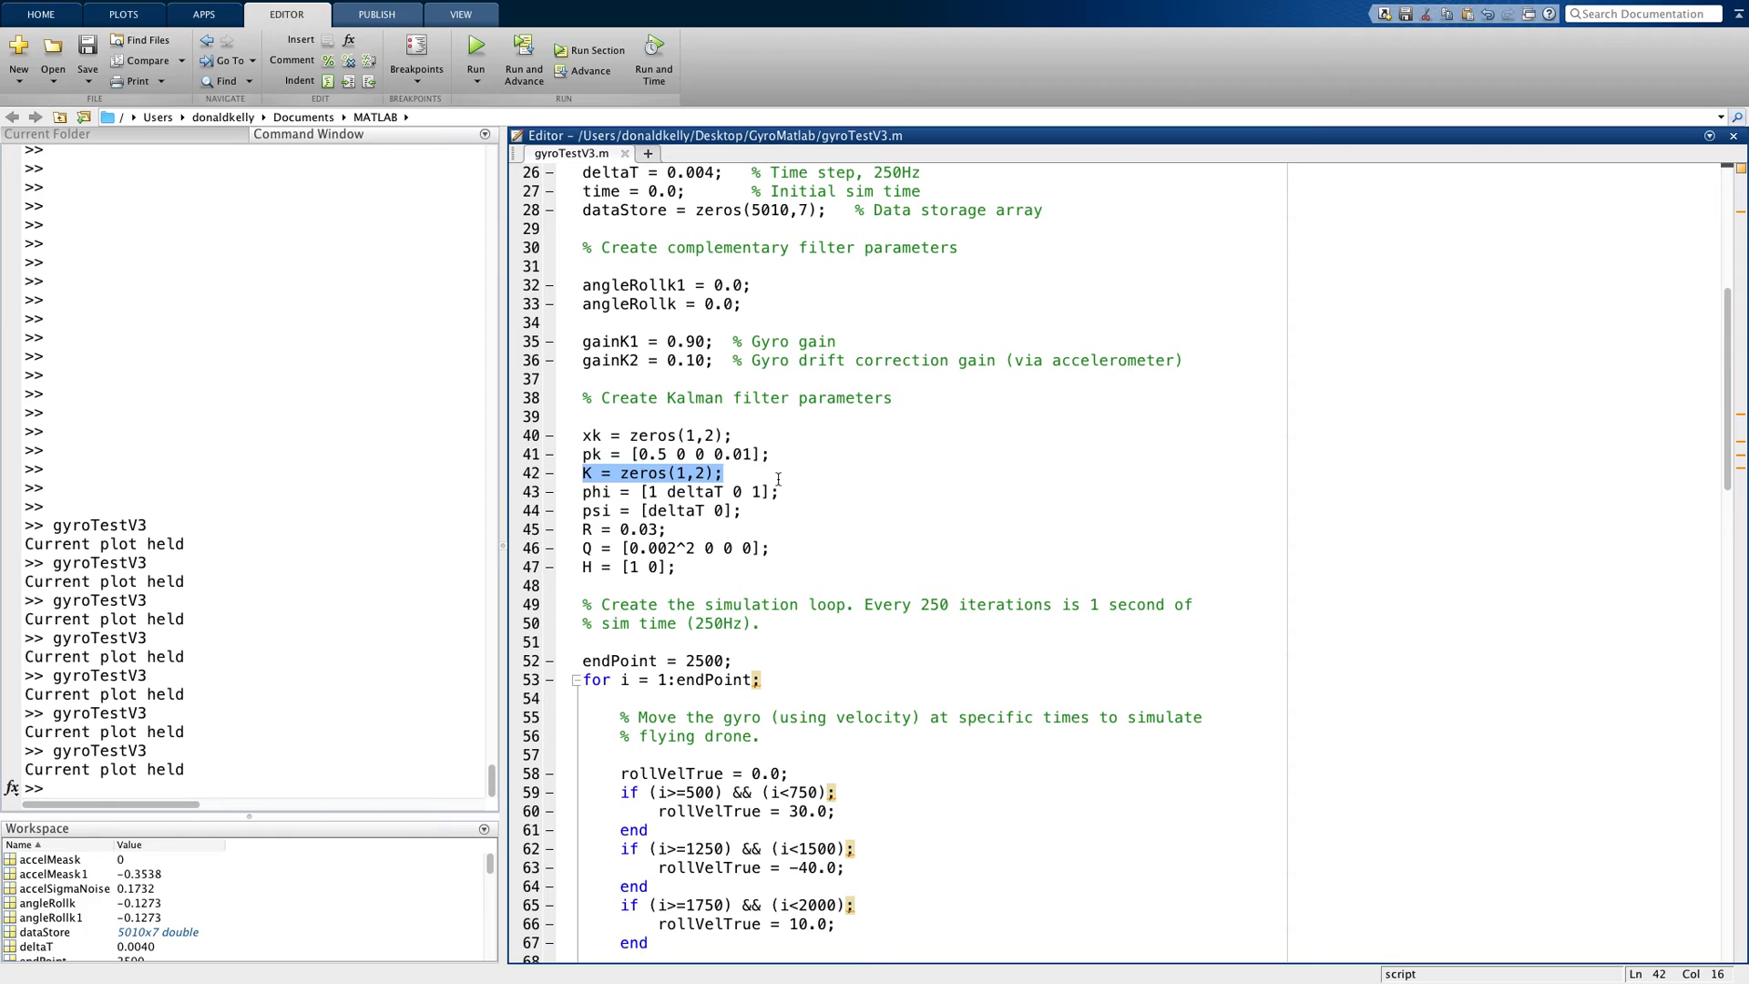
pyautogui.moveTo(842, 573)
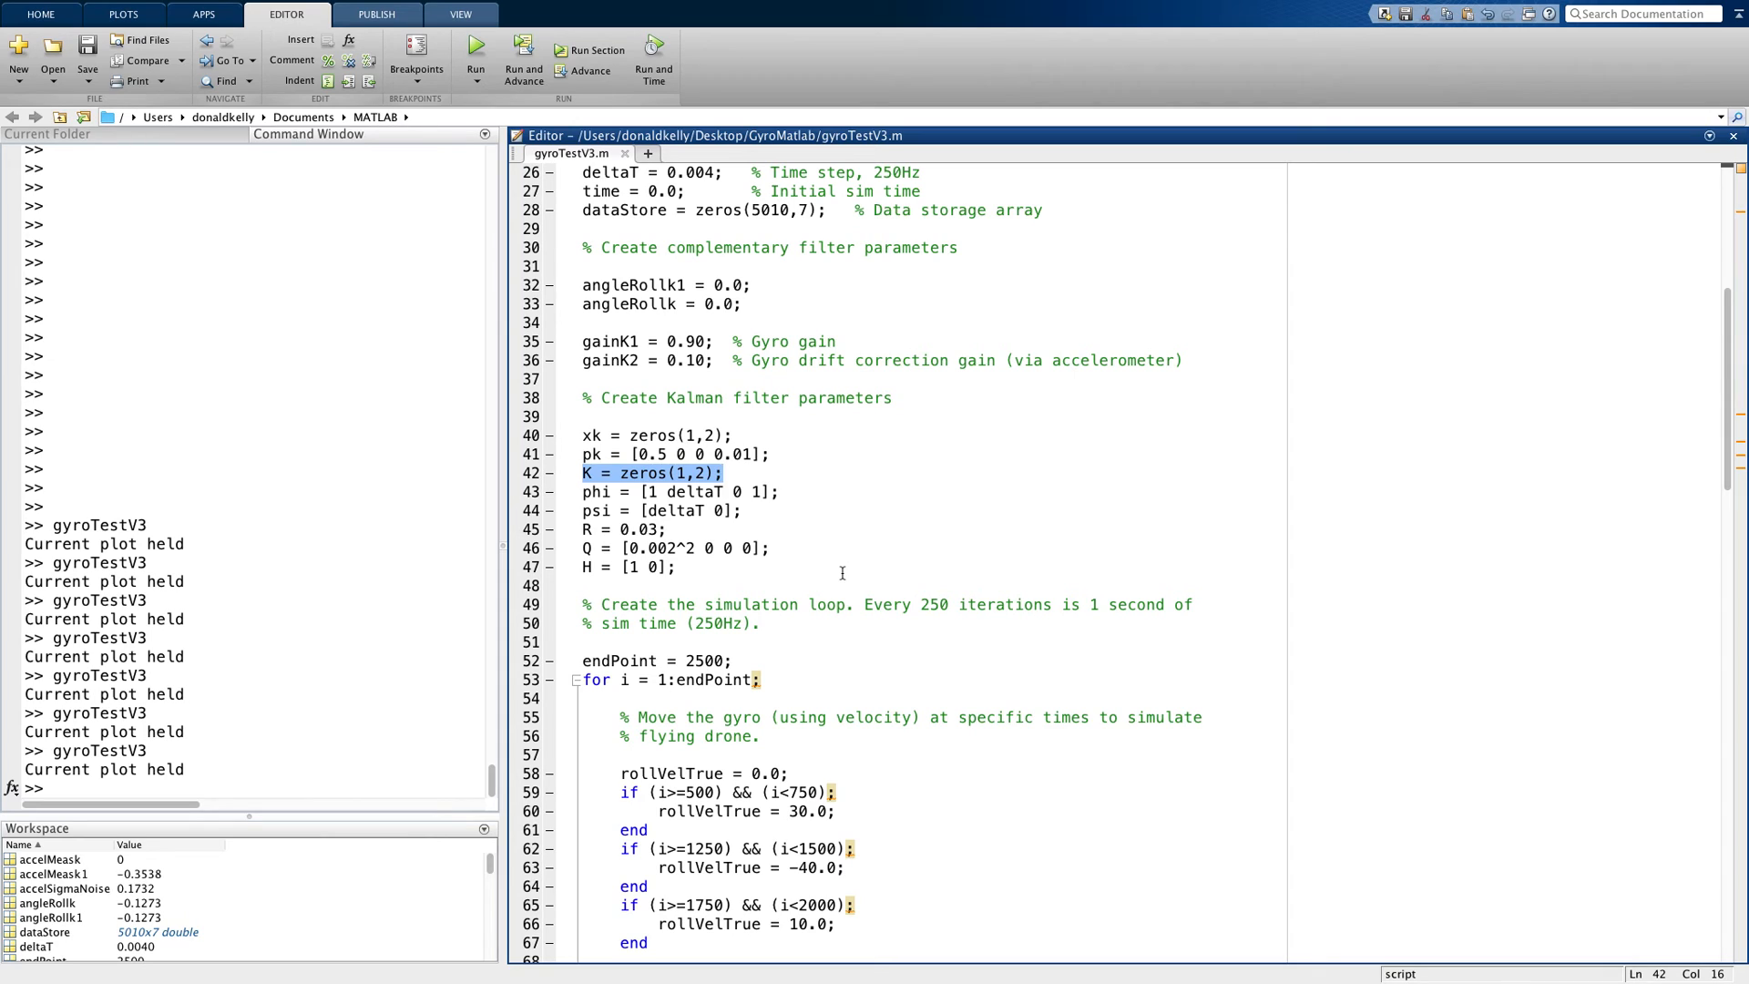
pyautogui.moveTo(1113, 751)
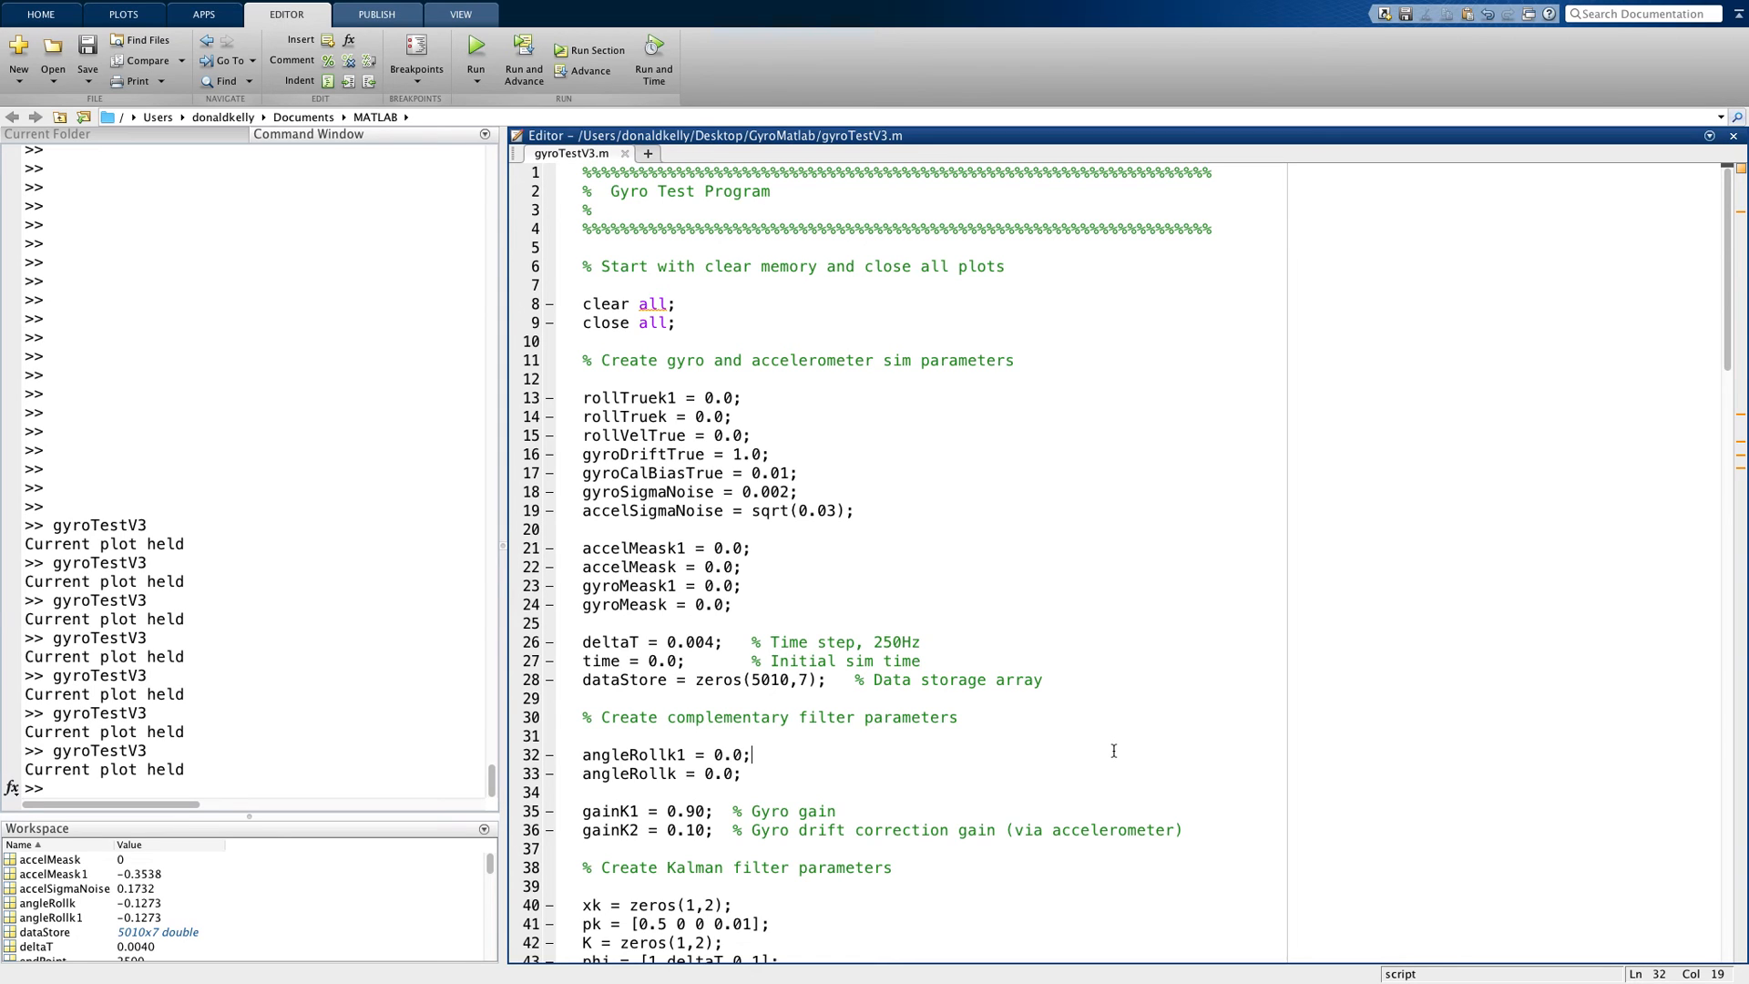
# - Scroll through the Kalman update loop to the plotting commands at the end of gyroTestV3.m
pyautogui.scroll(-3)
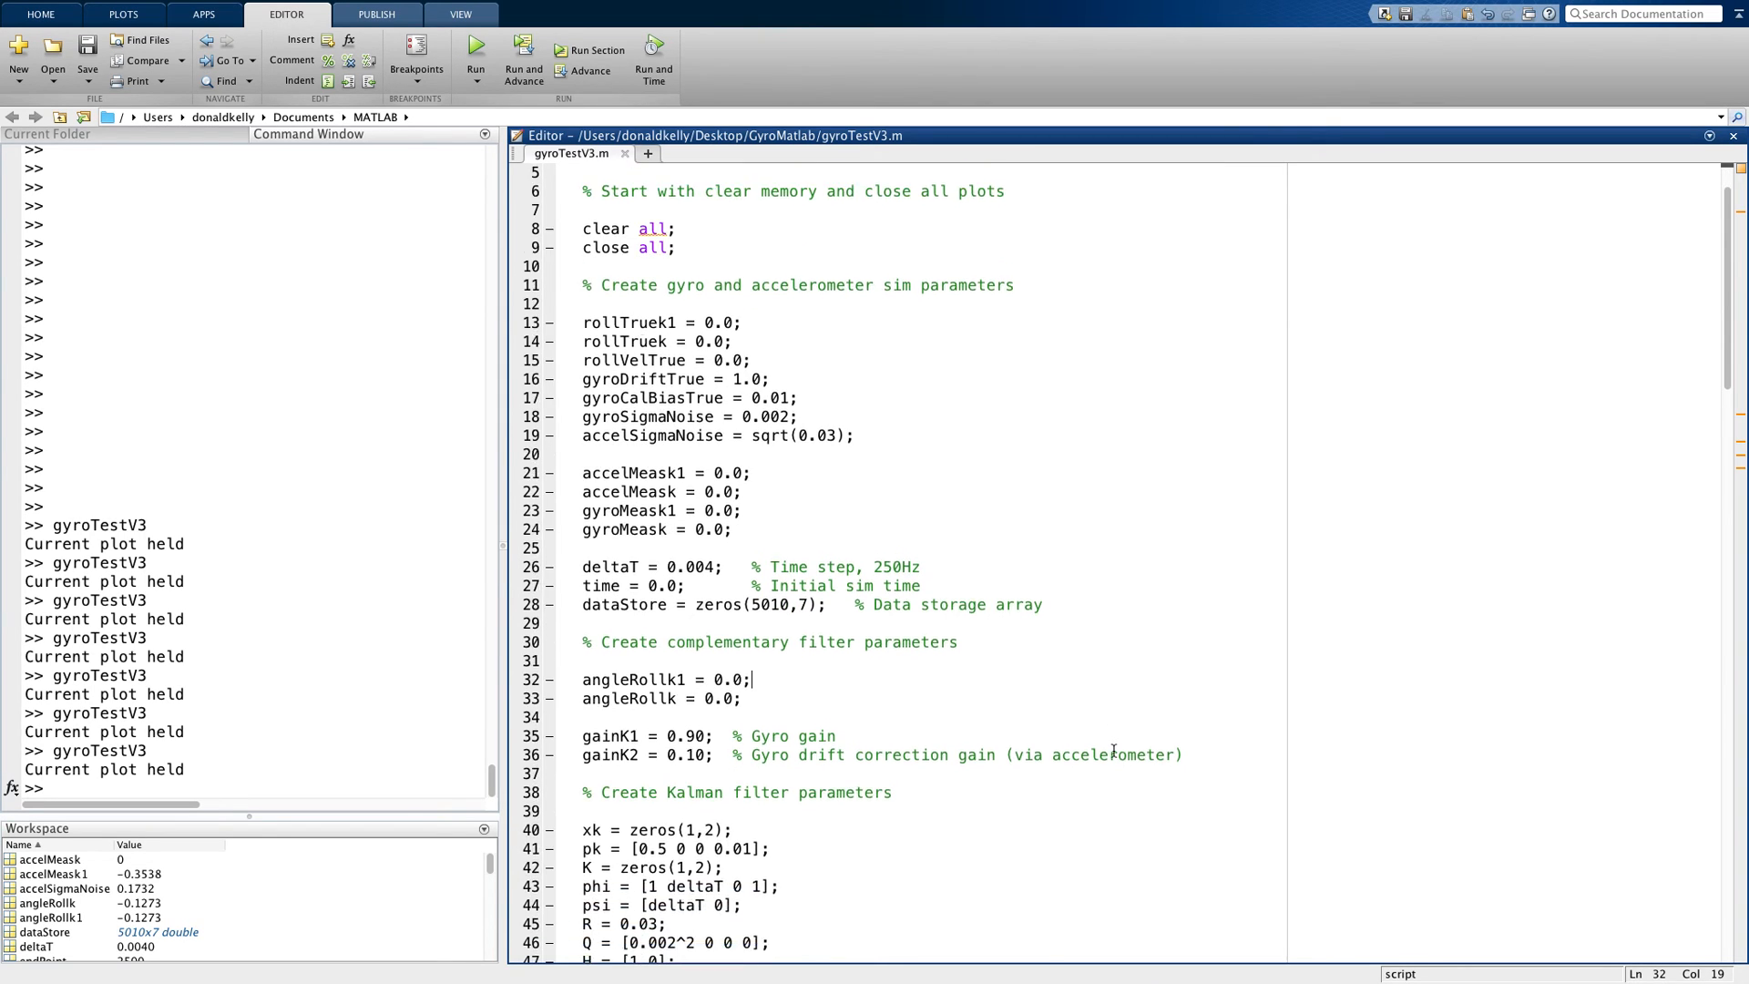
pyautogui.scroll(-3)
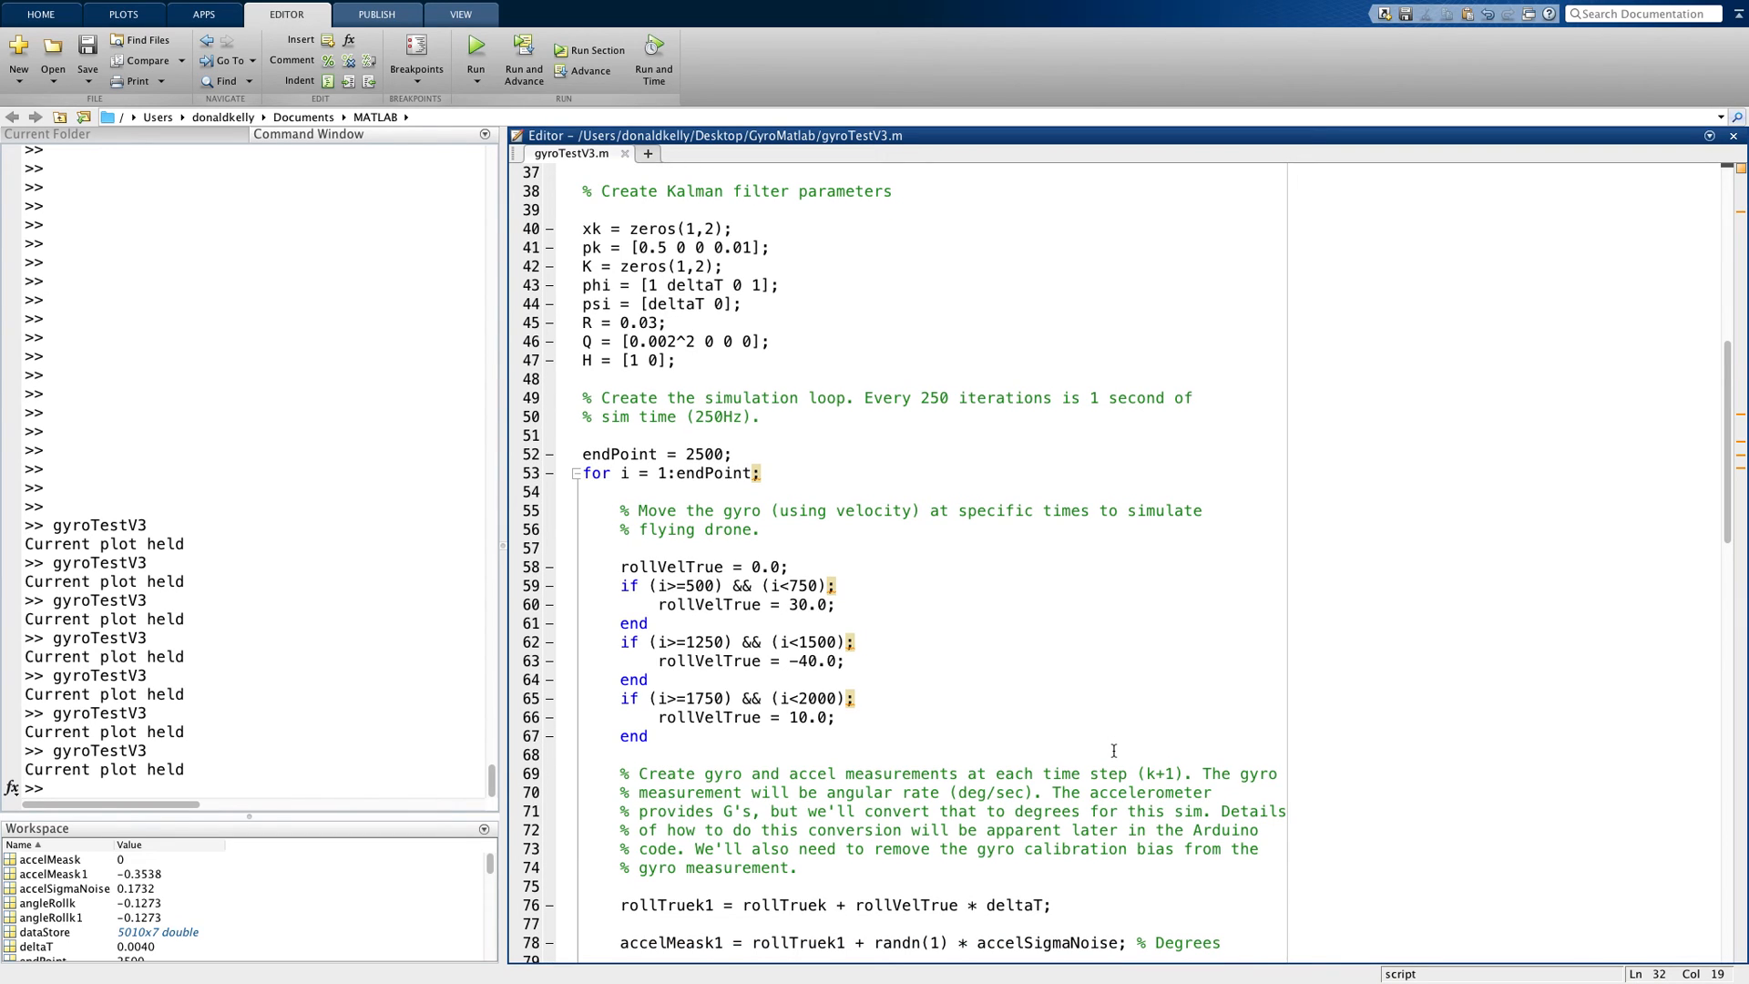
pyautogui.scroll(-3)
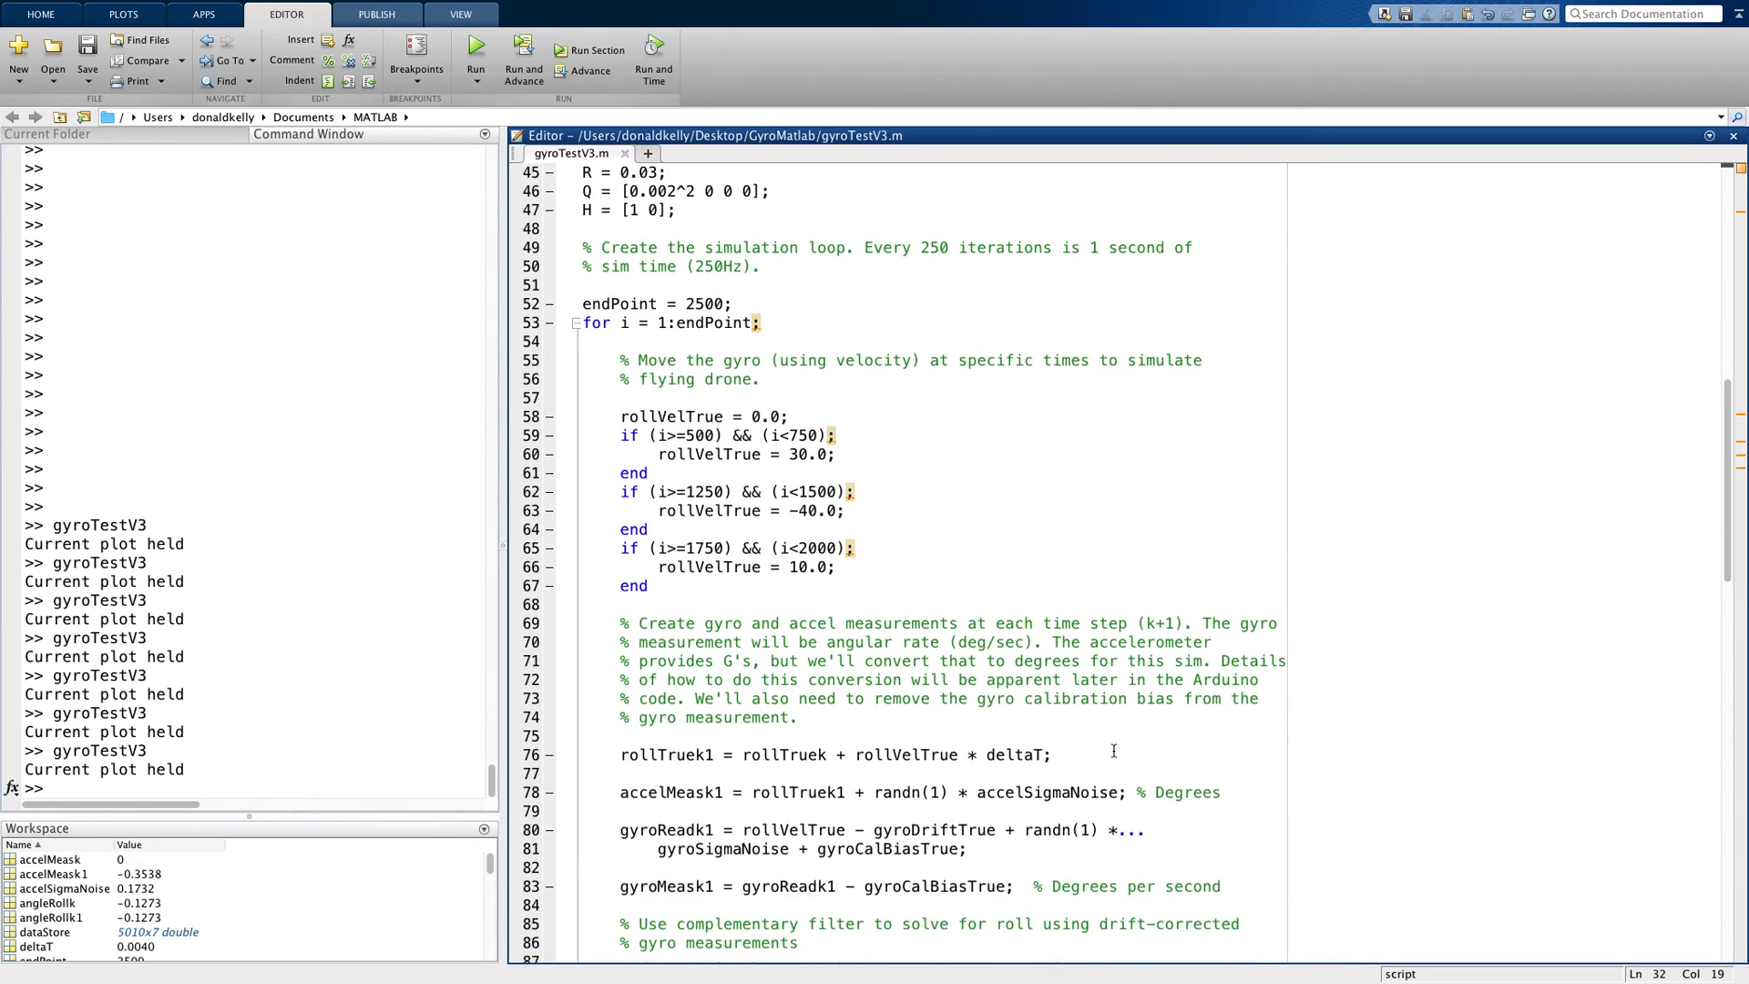
pyautogui.scroll(-3)
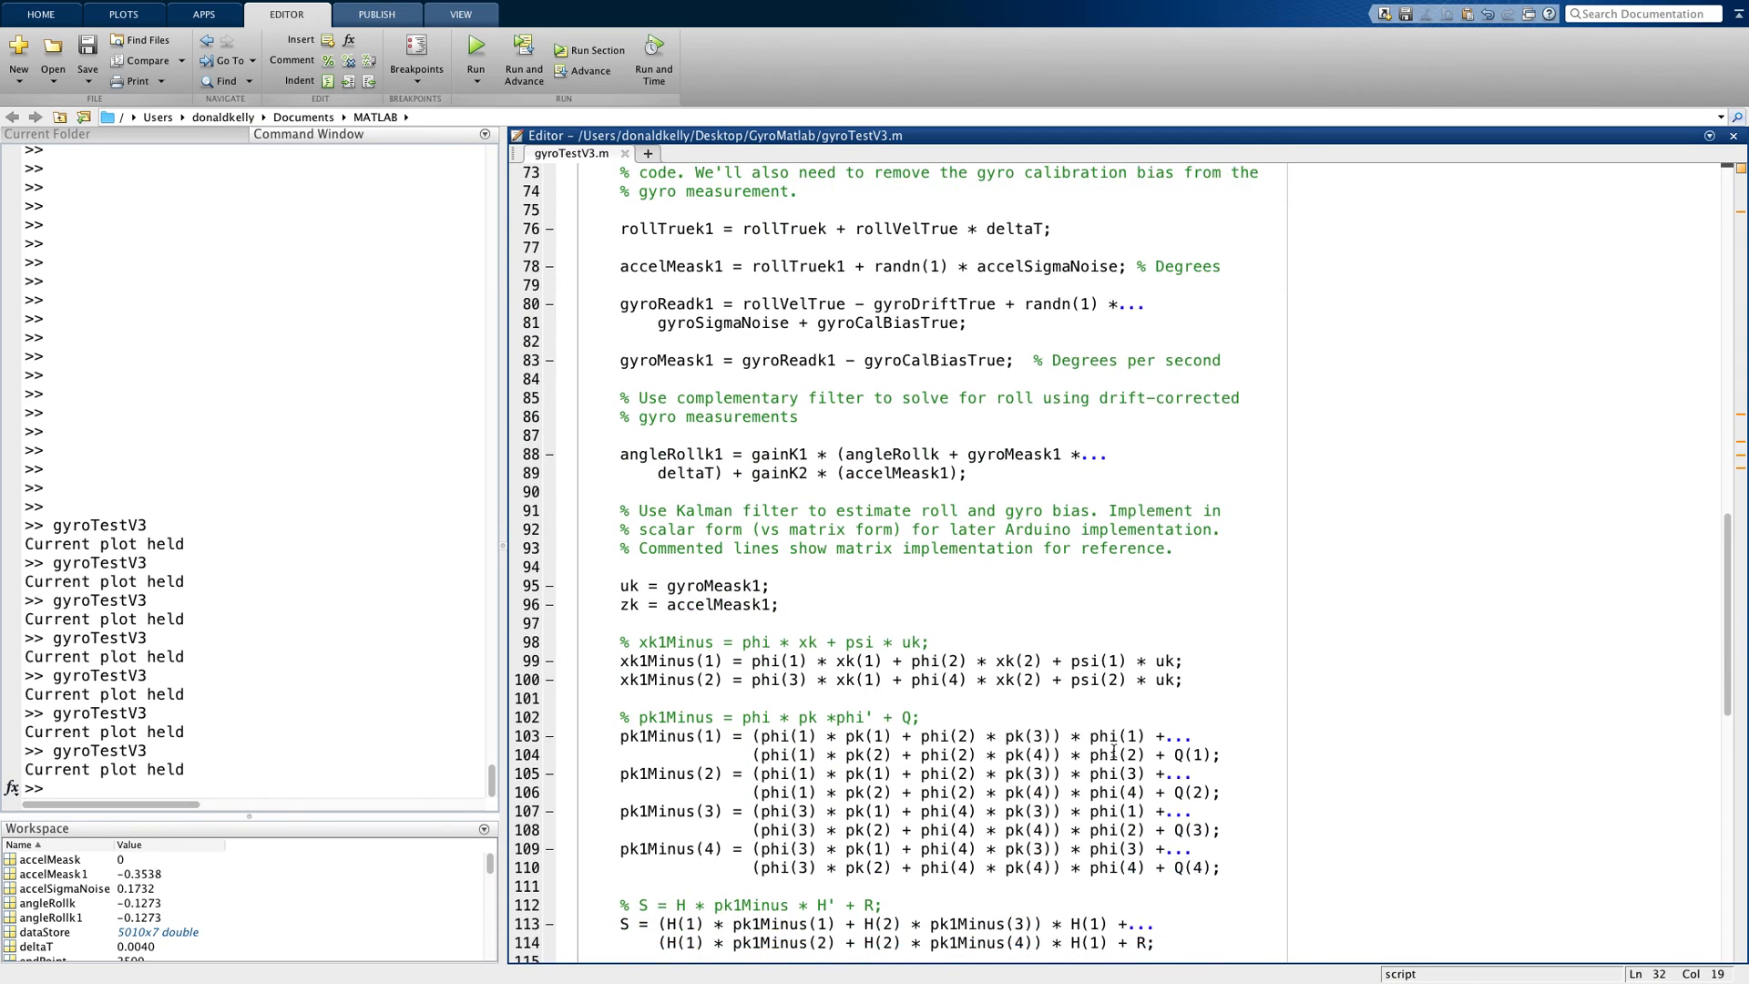
pyautogui.scroll(-3)
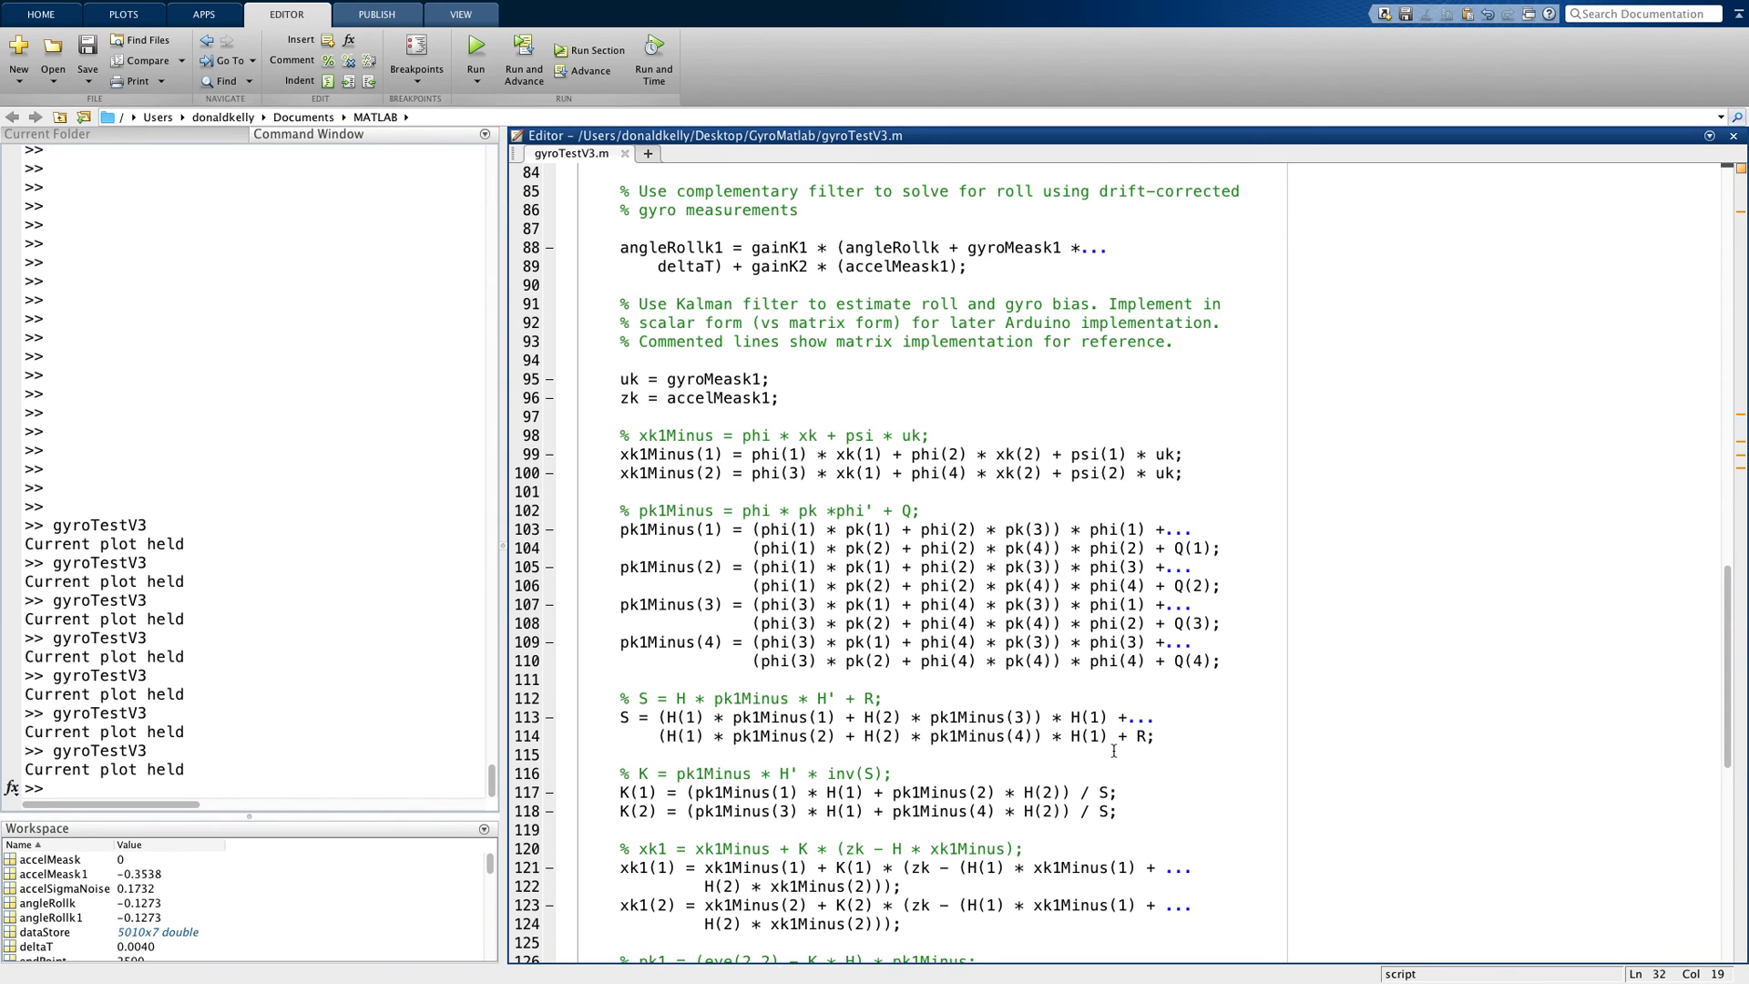
pyautogui.scroll(-3)
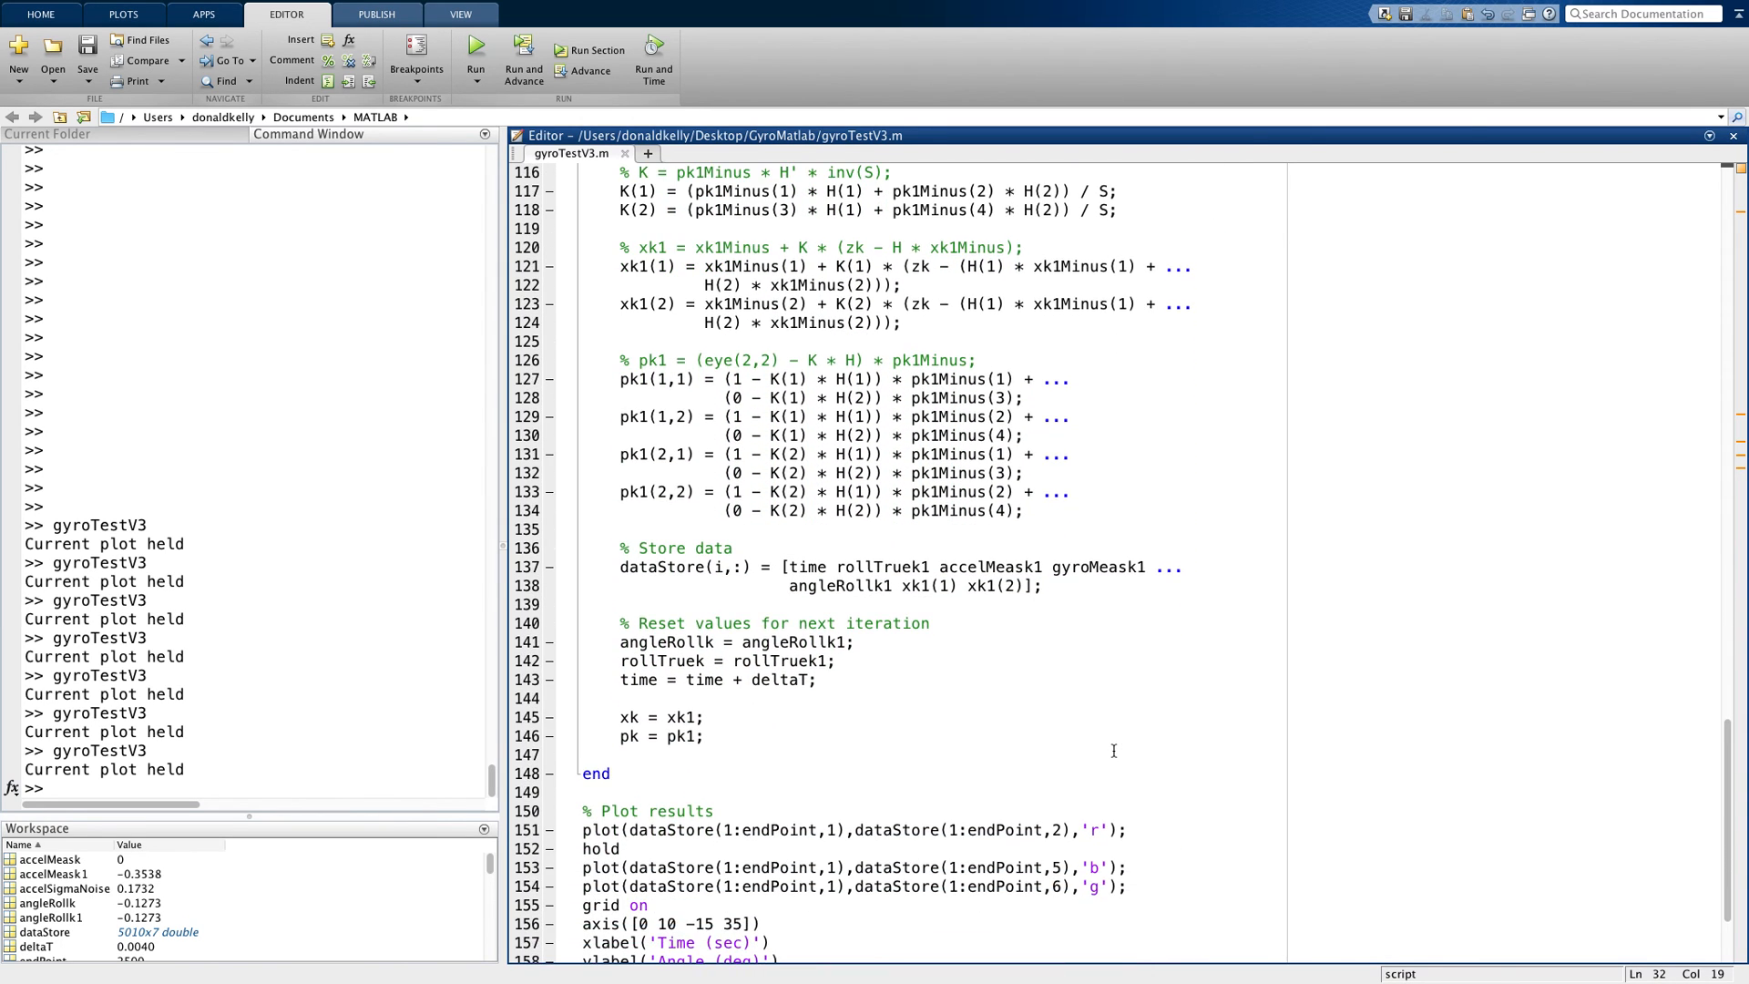